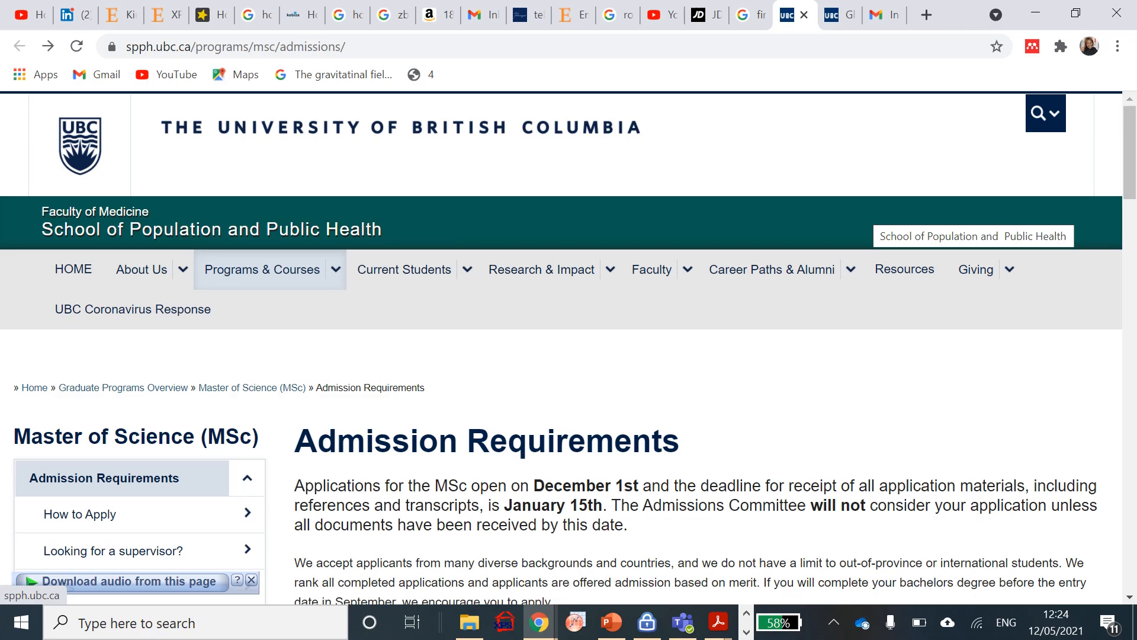
mouse_move(851, 201)
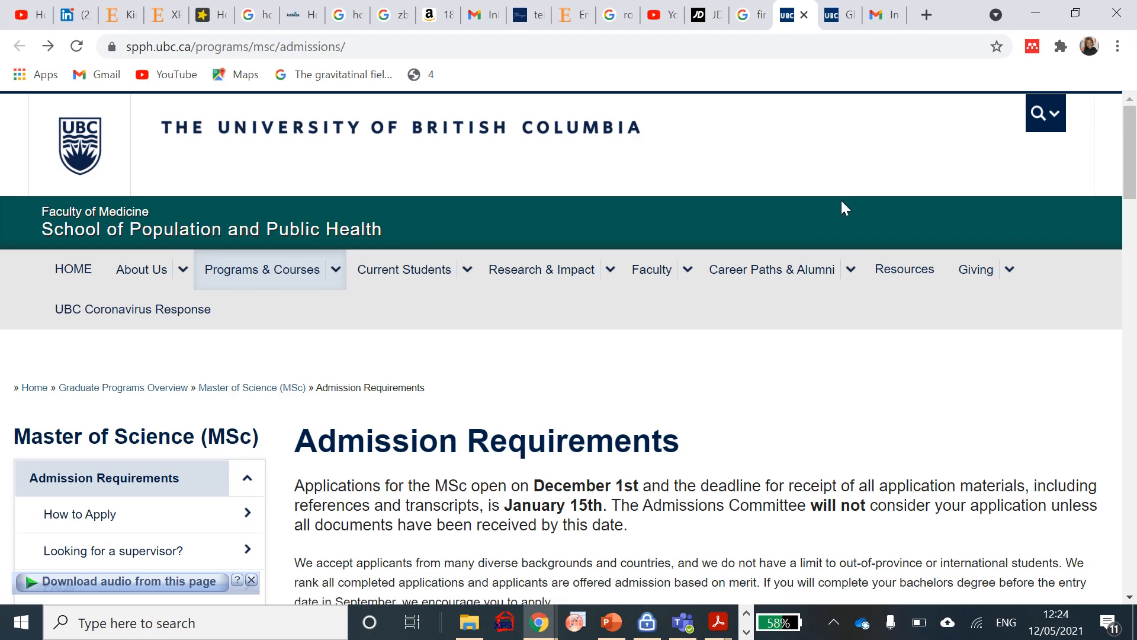
mouse_move(837, 217)
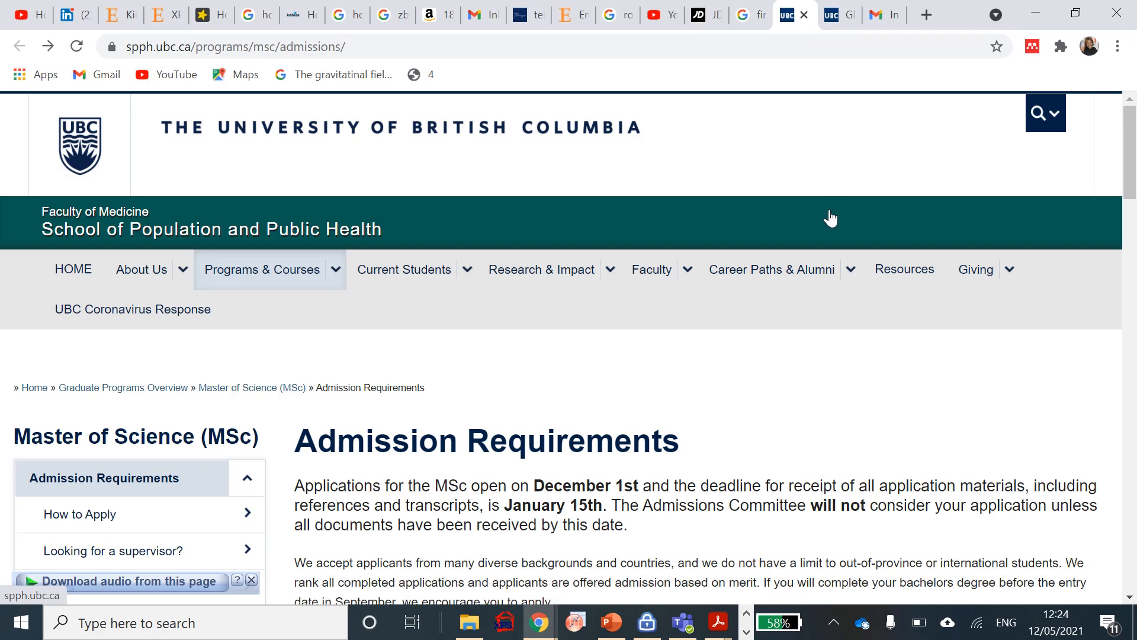
mouse_move(822, 250)
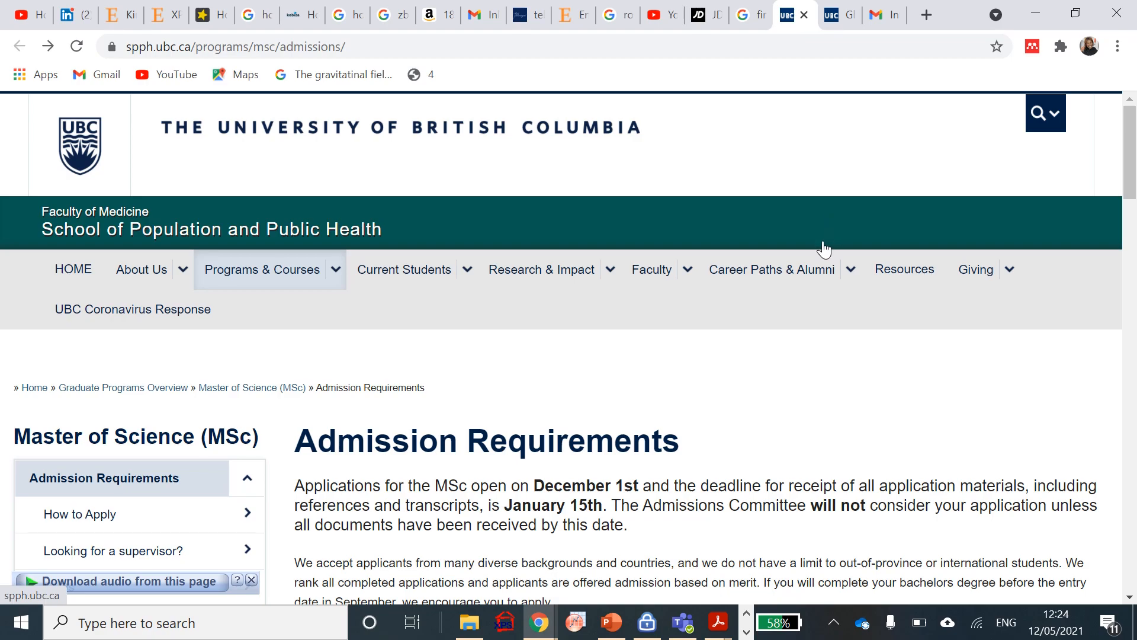
mouse_move(819, 249)
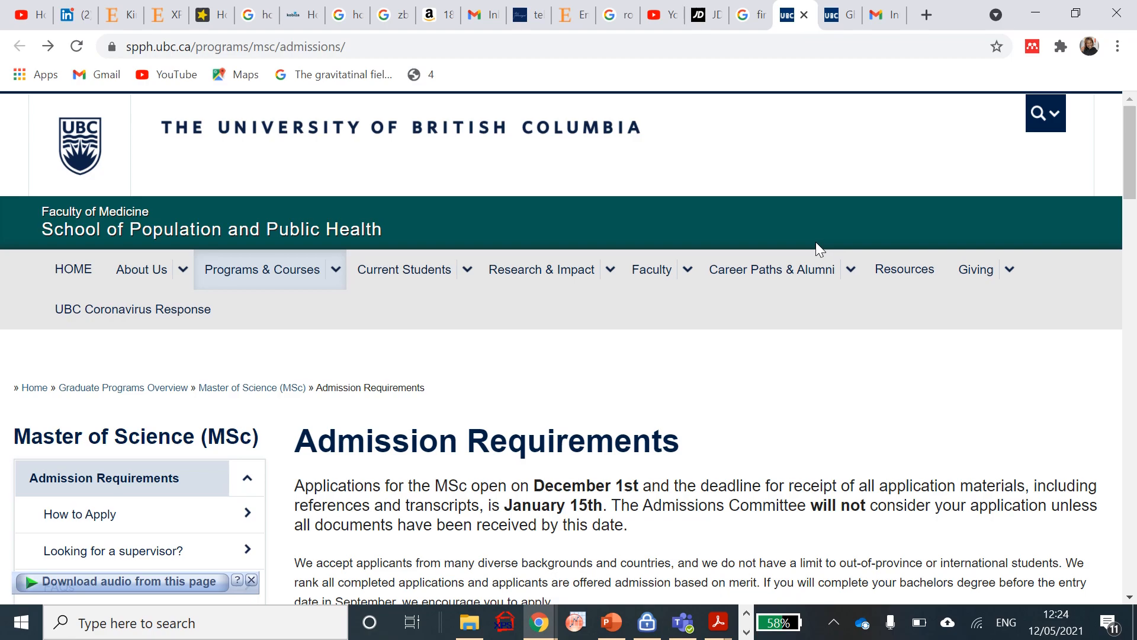
mouse_move(817, 246)
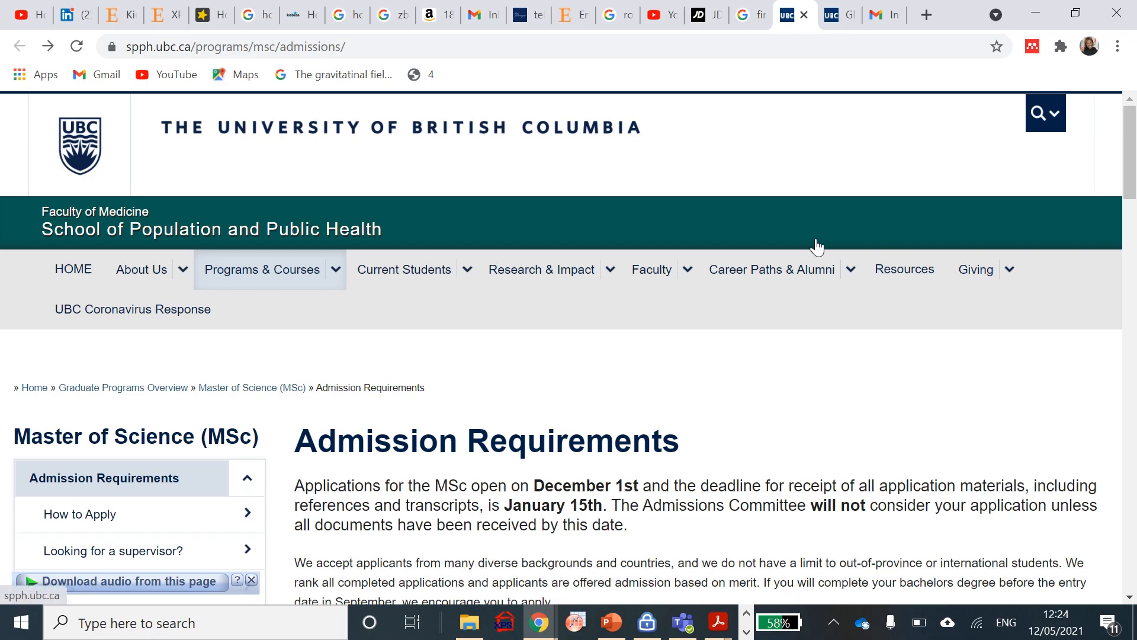
mouse_move(817, 245)
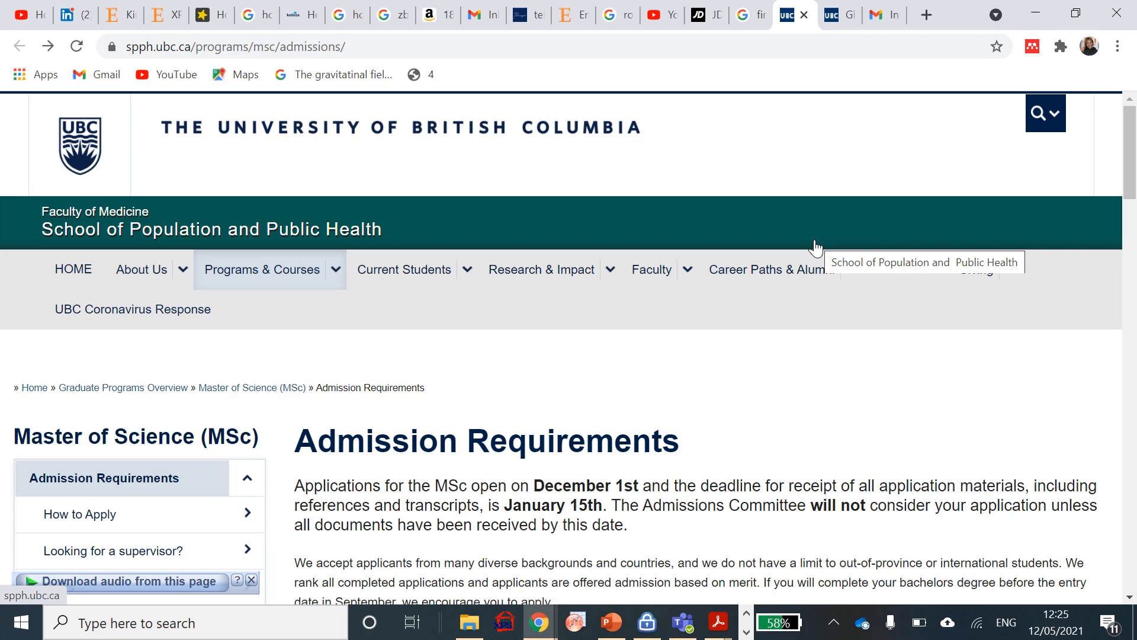
mouse_move(819, 246)
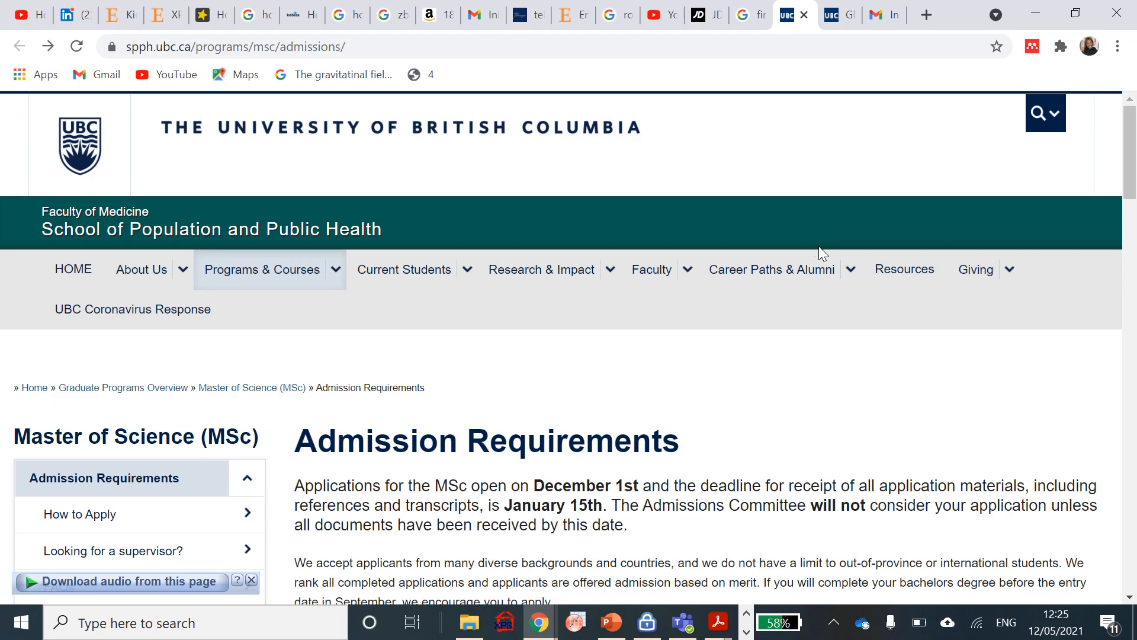
mouse_move(815, 248)
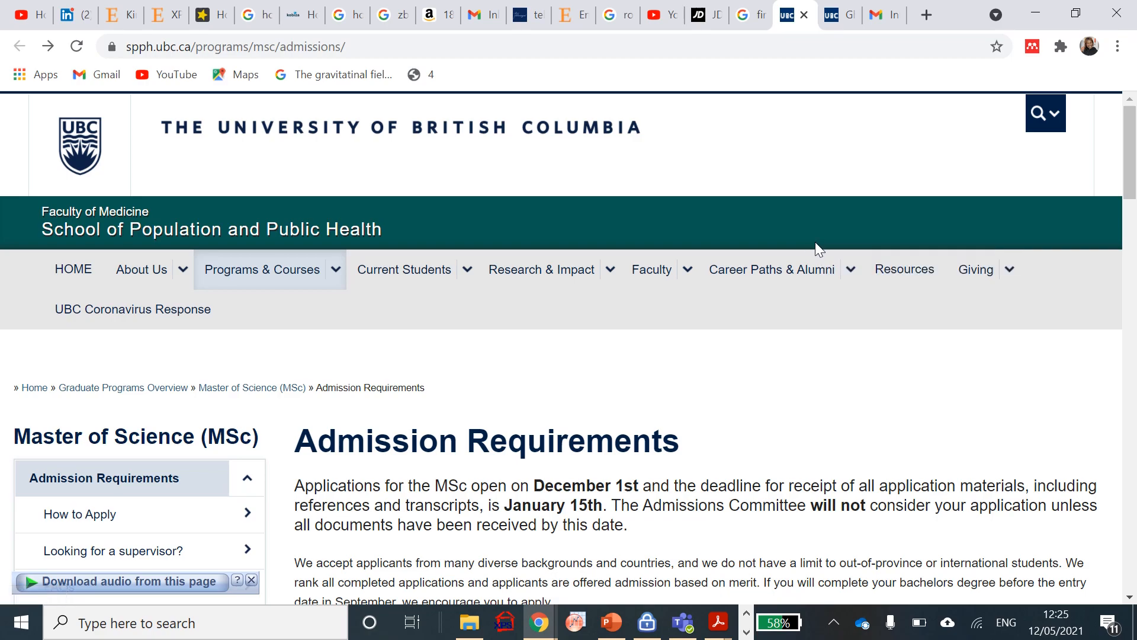
mouse_move(820, 382)
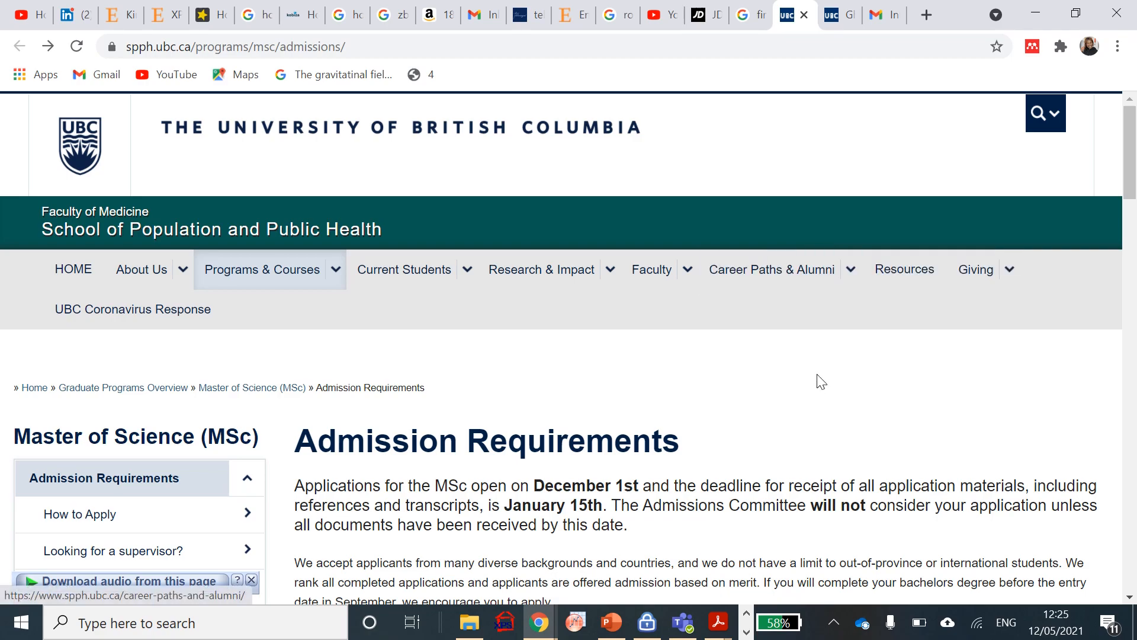
mouse_move(821, 396)
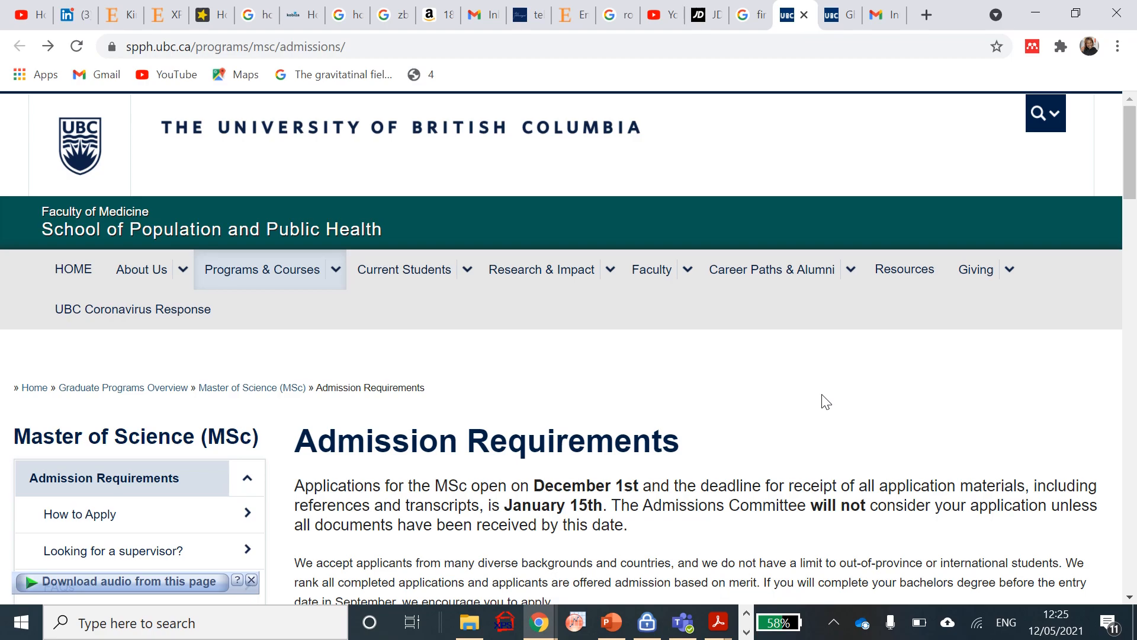
mouse_move(825, 399)
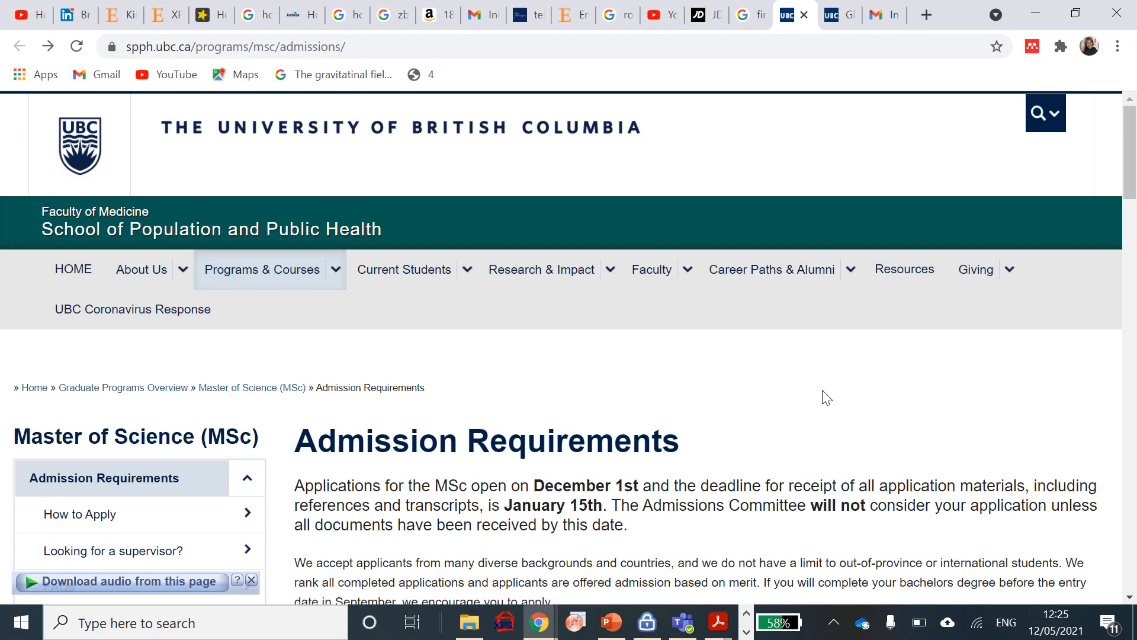
mouse_move(824, 401)
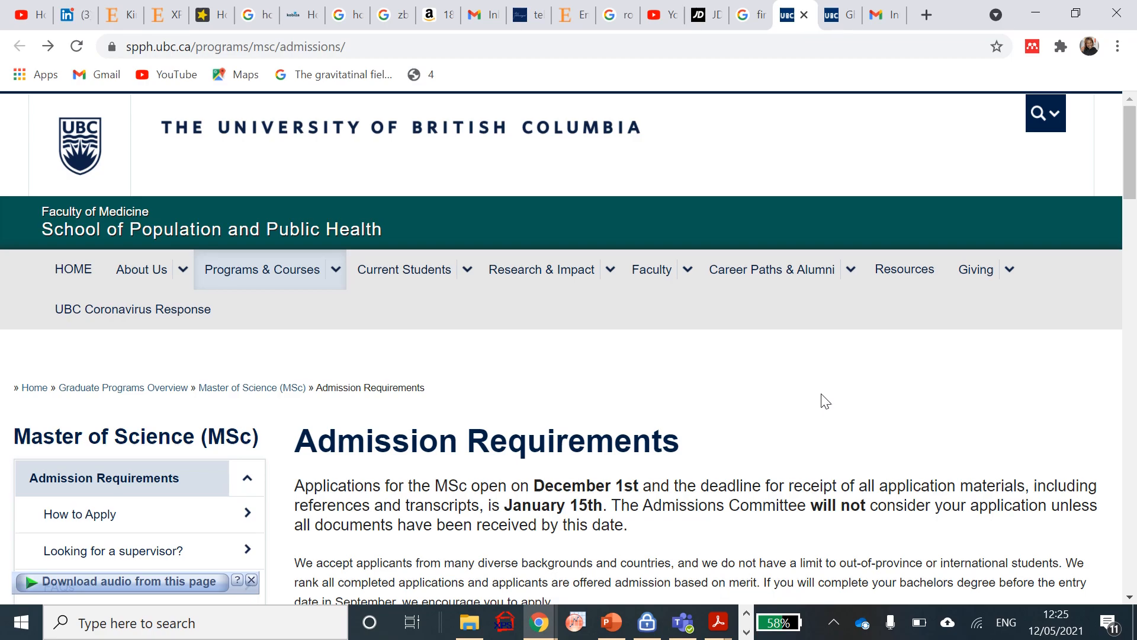
Scroll down the Admission Requirements page to the Minimum Academic Requirements table
scroll("down", 3)
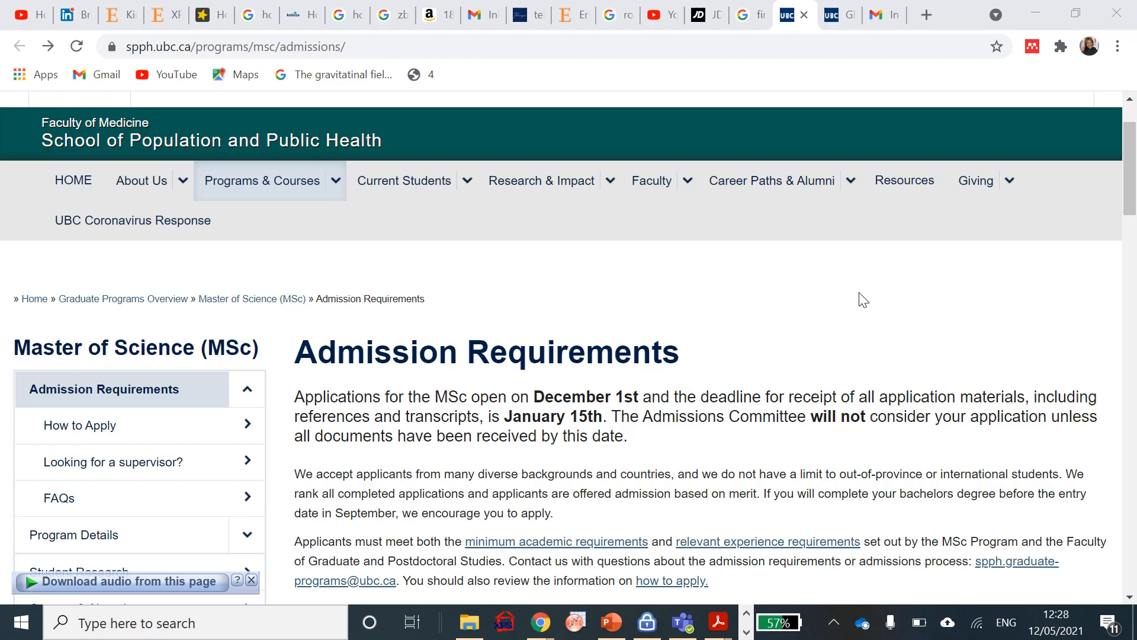
scroll("down", 3)
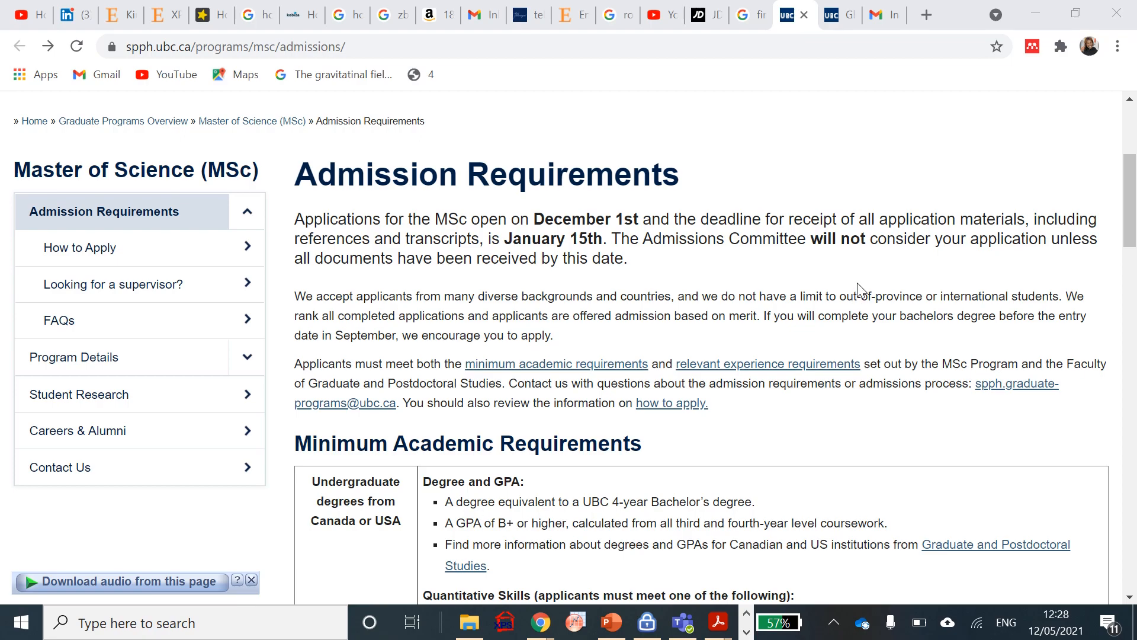
mouse_move(843, 296)
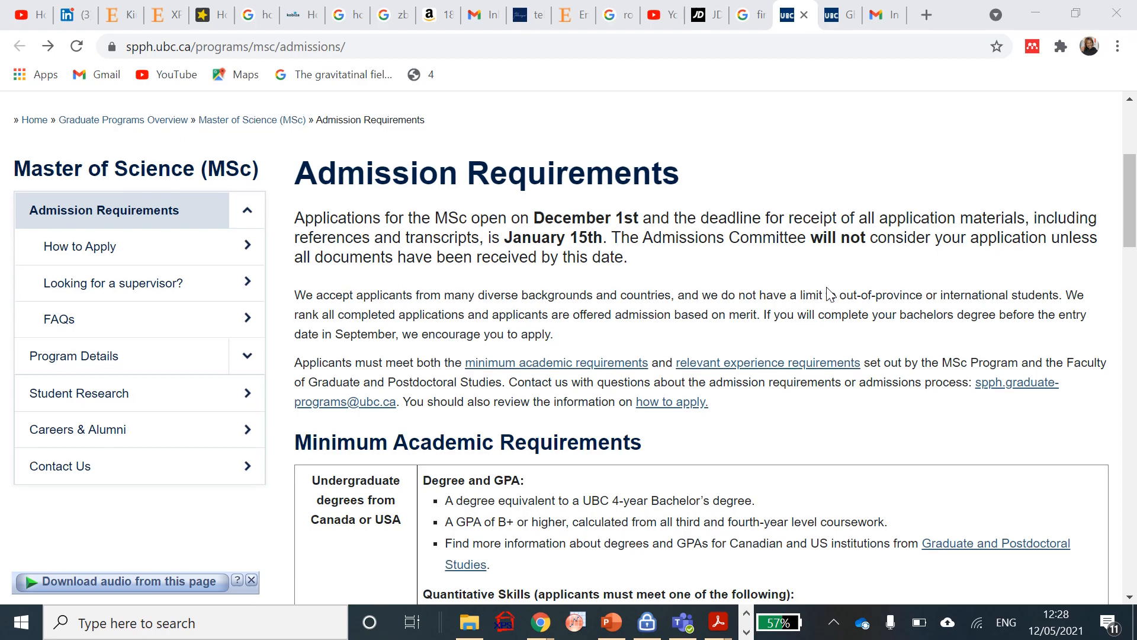
scroll("down", 3)
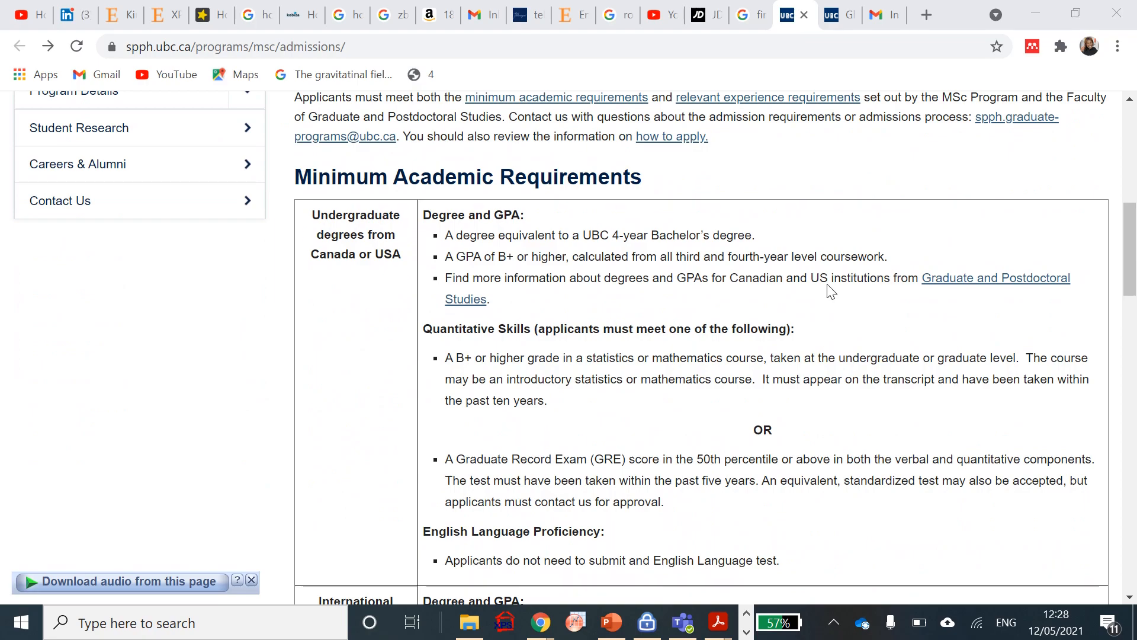
mouse_move(689, 469)
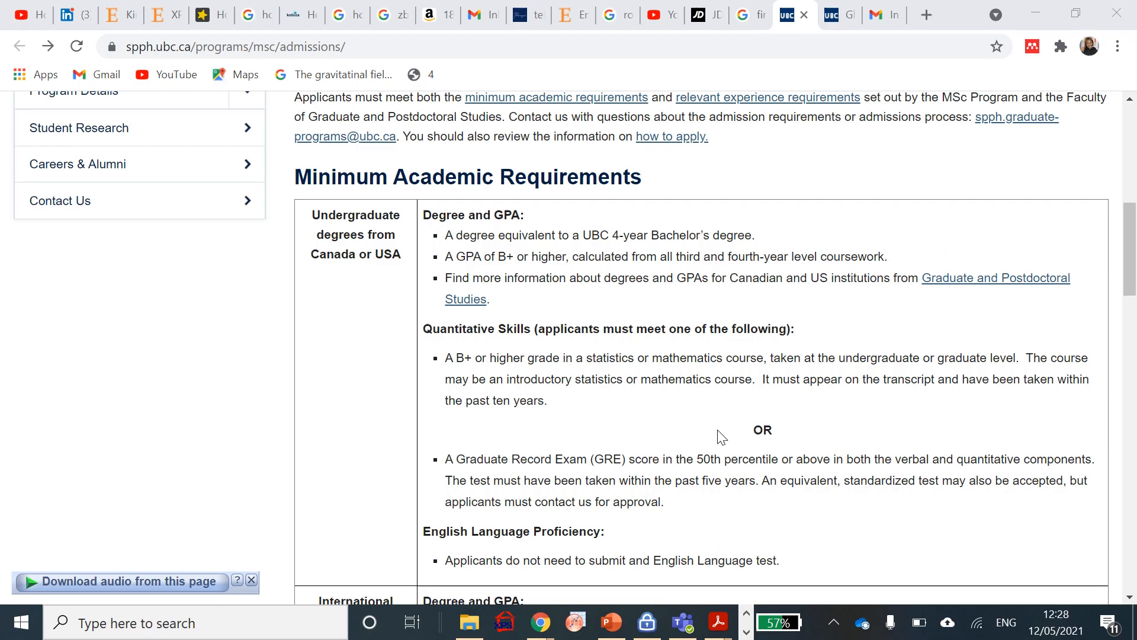
Scroll to the International Undergraduate degrees row with GPA, quantitative skills and TOEFL/IELTS scores
scroll("down", 3)
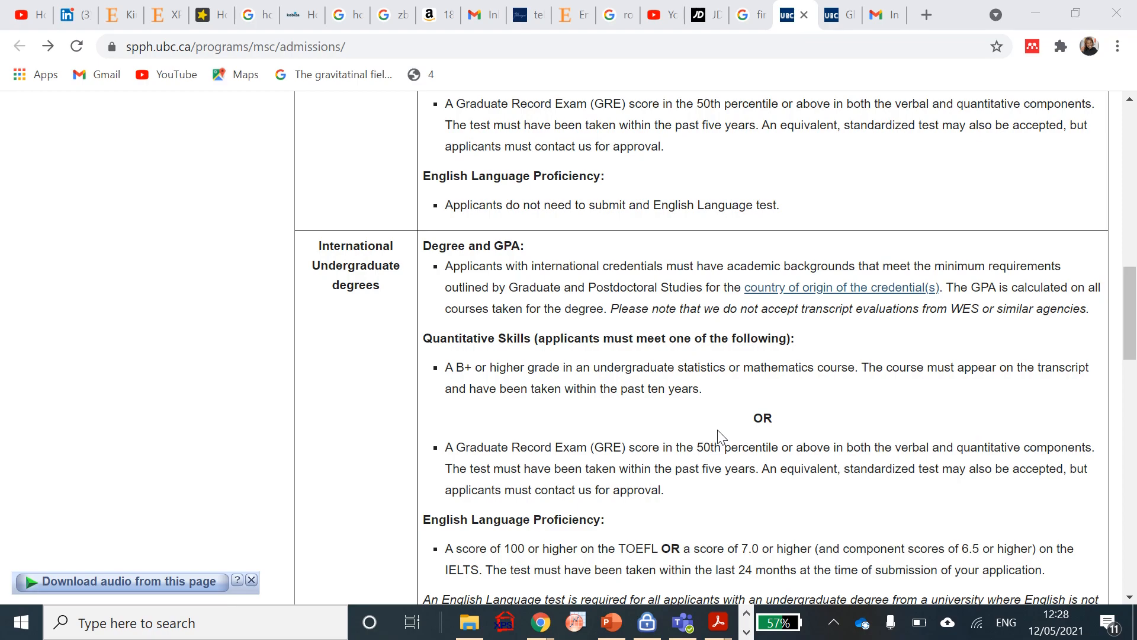
mouse_move(540, 264)
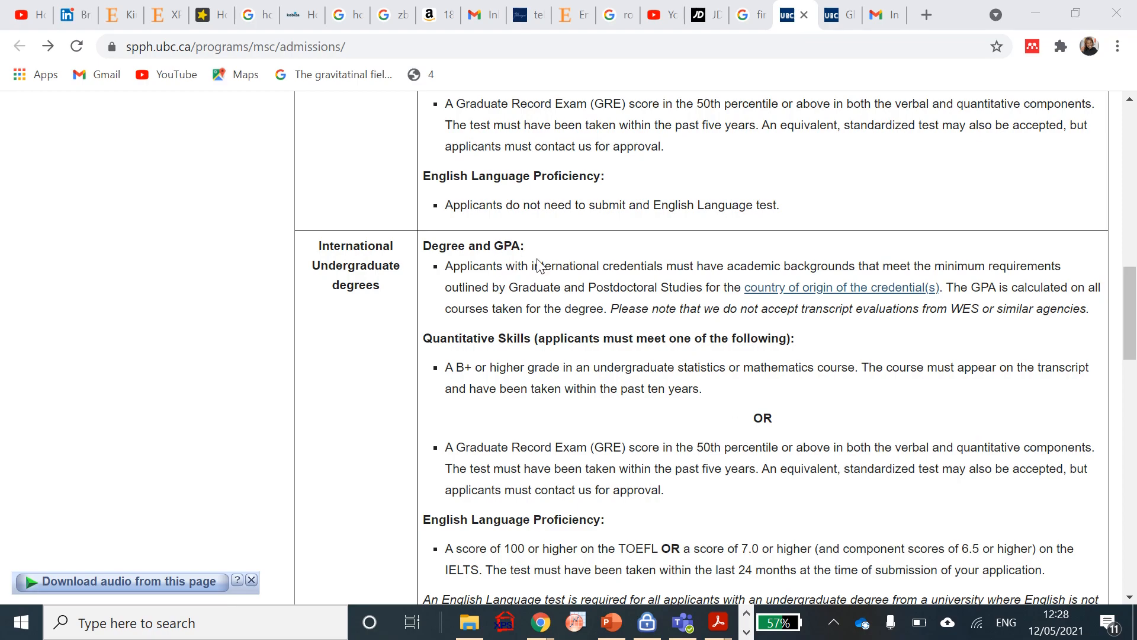
mouse_move(834, 255)
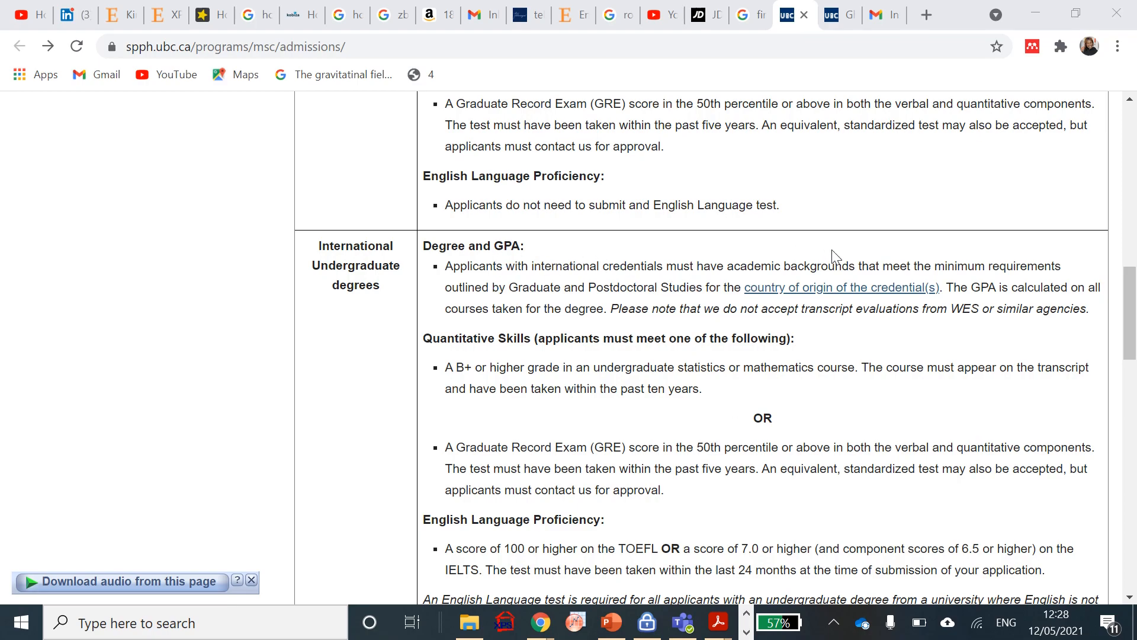
mouse_move(888, 260)
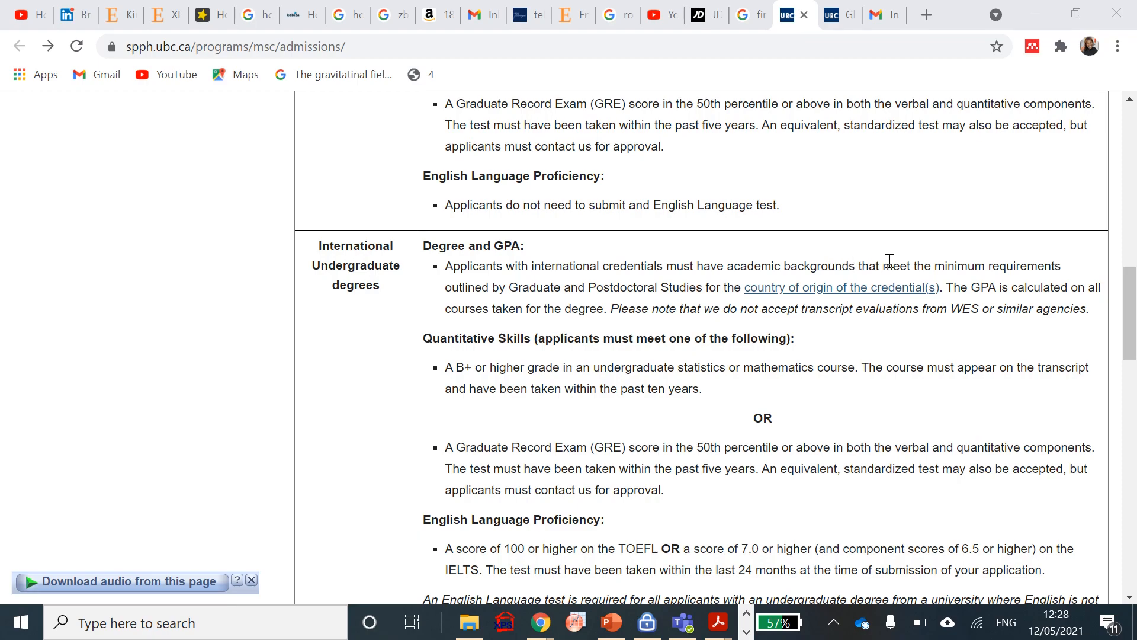
mouse_move(835, 291)
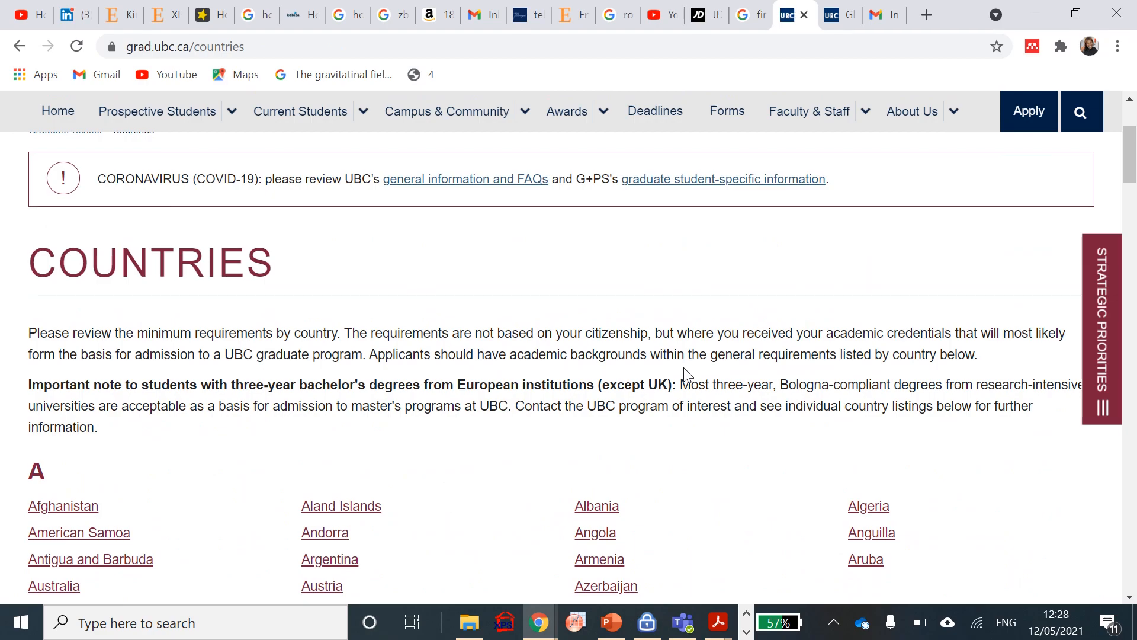
Browse the A–Z countries list to the G section and choose Ghana
scroll("down", 3)
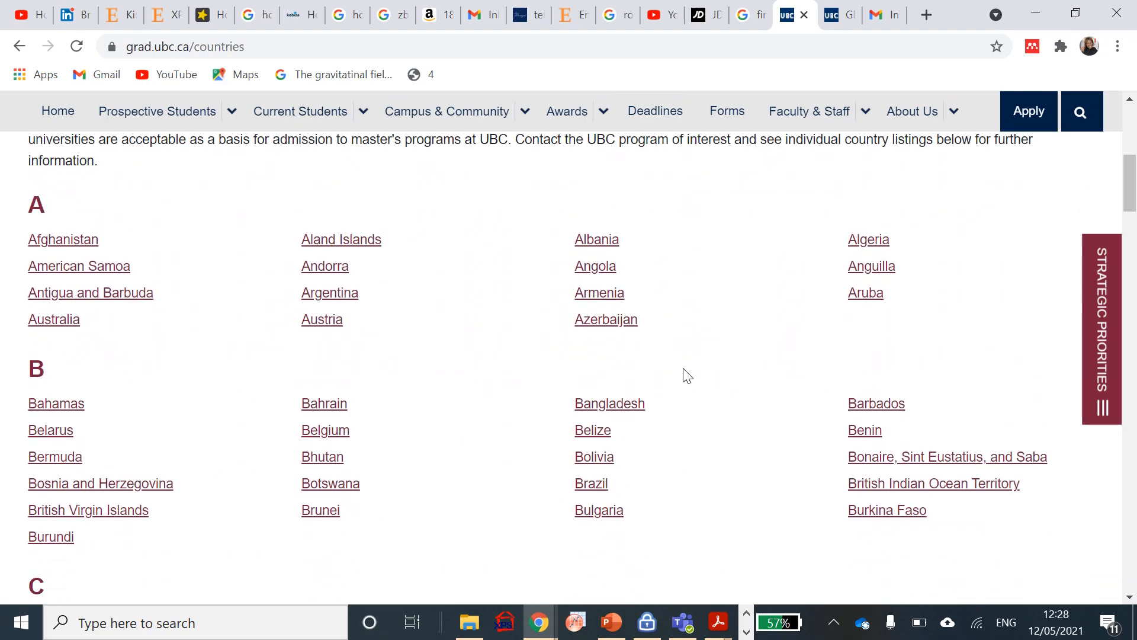
scroll("down", 3)
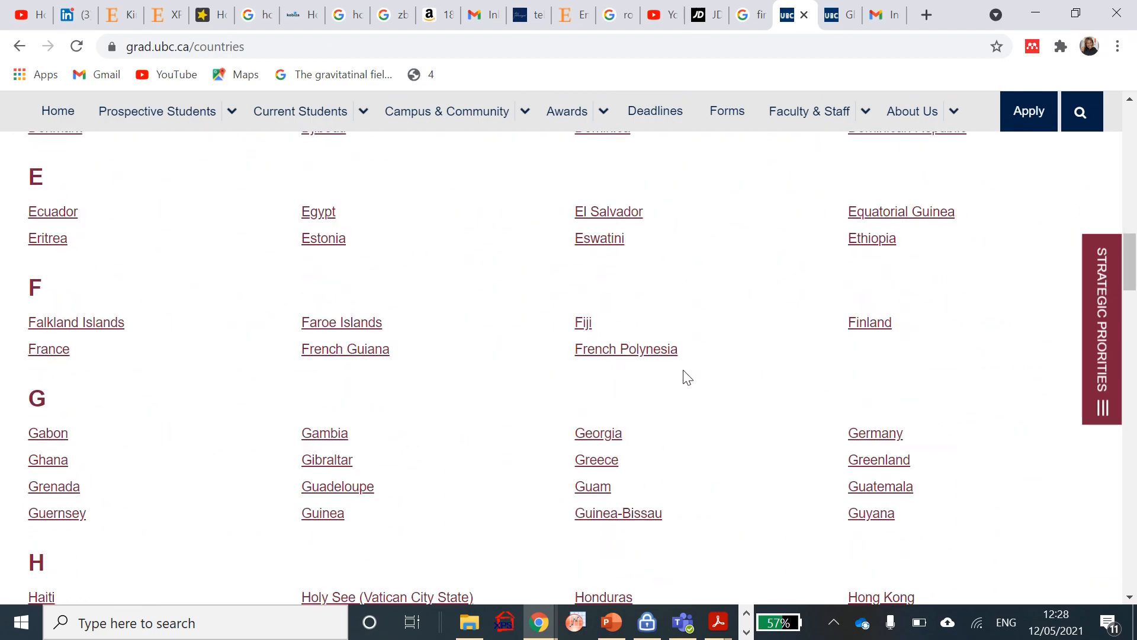
scroll("down", 3)
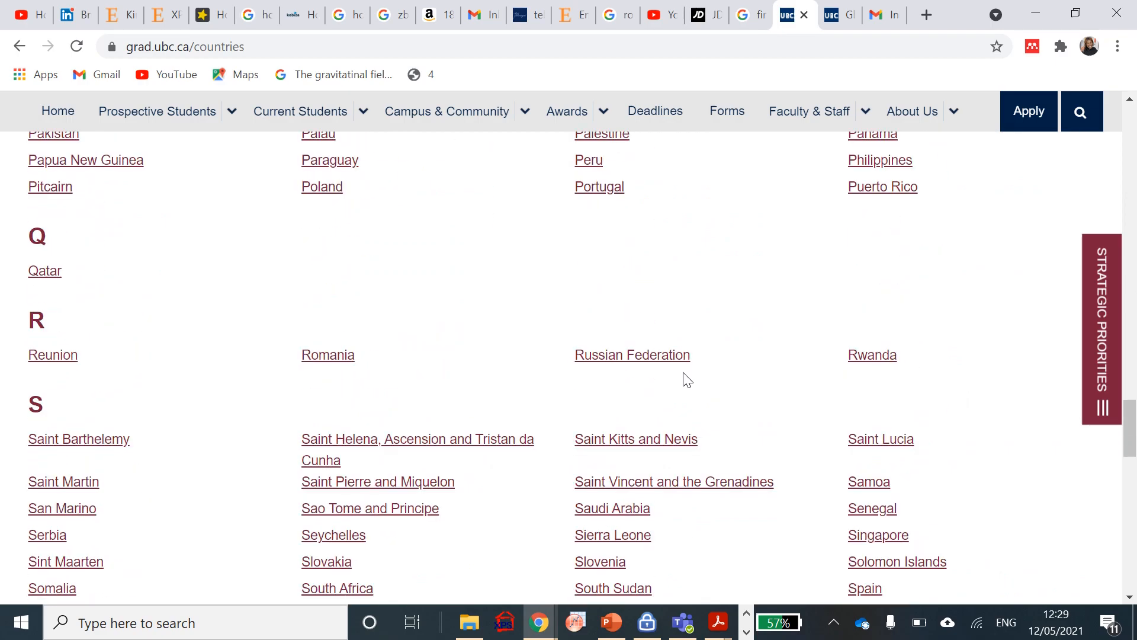
scroll("down", 3)
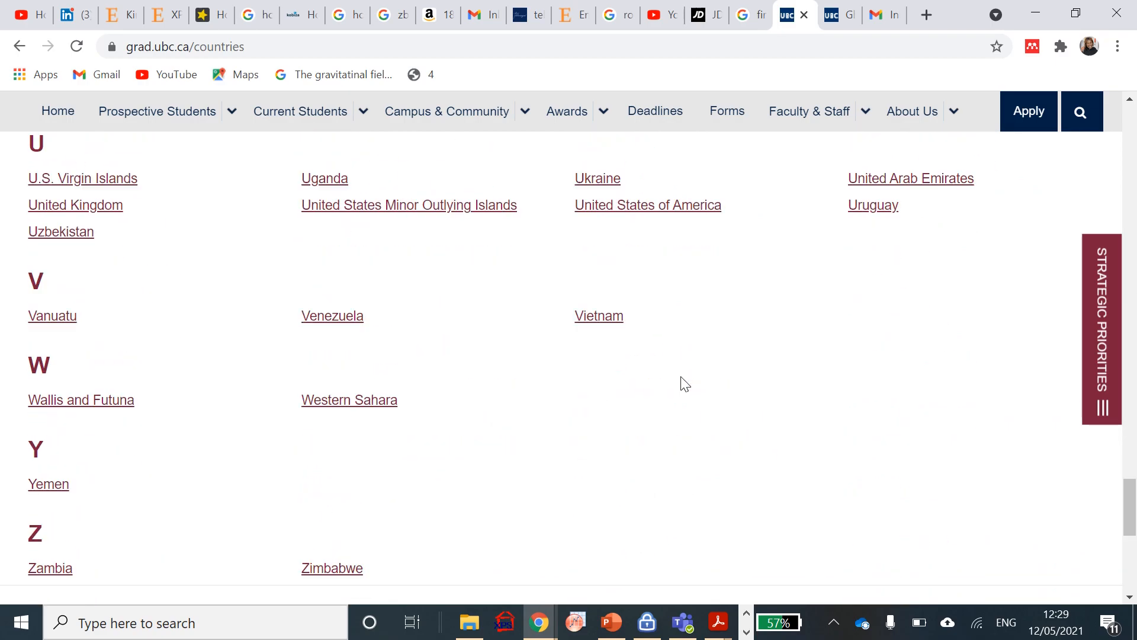
scroll("up", 3)
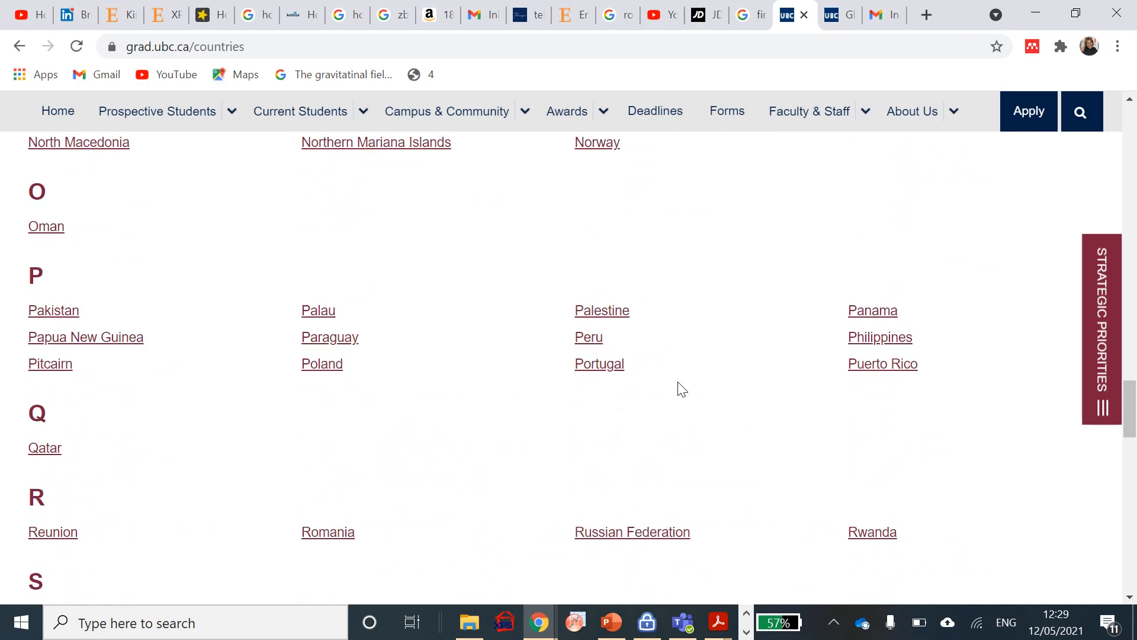
scroll("up", 3)
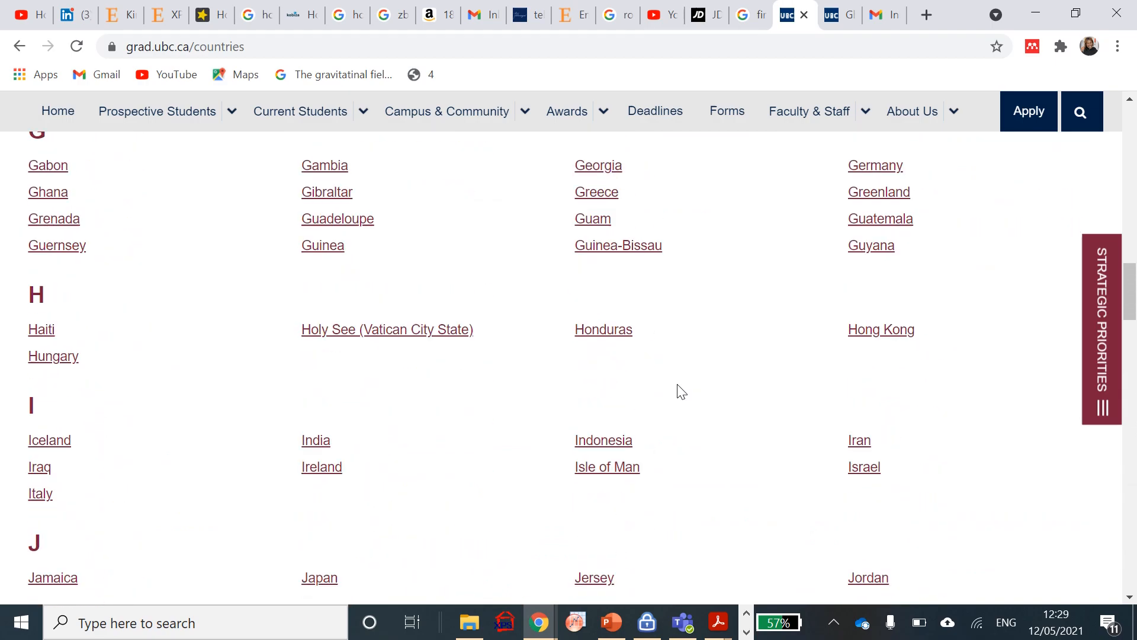
scroll("up", 3)
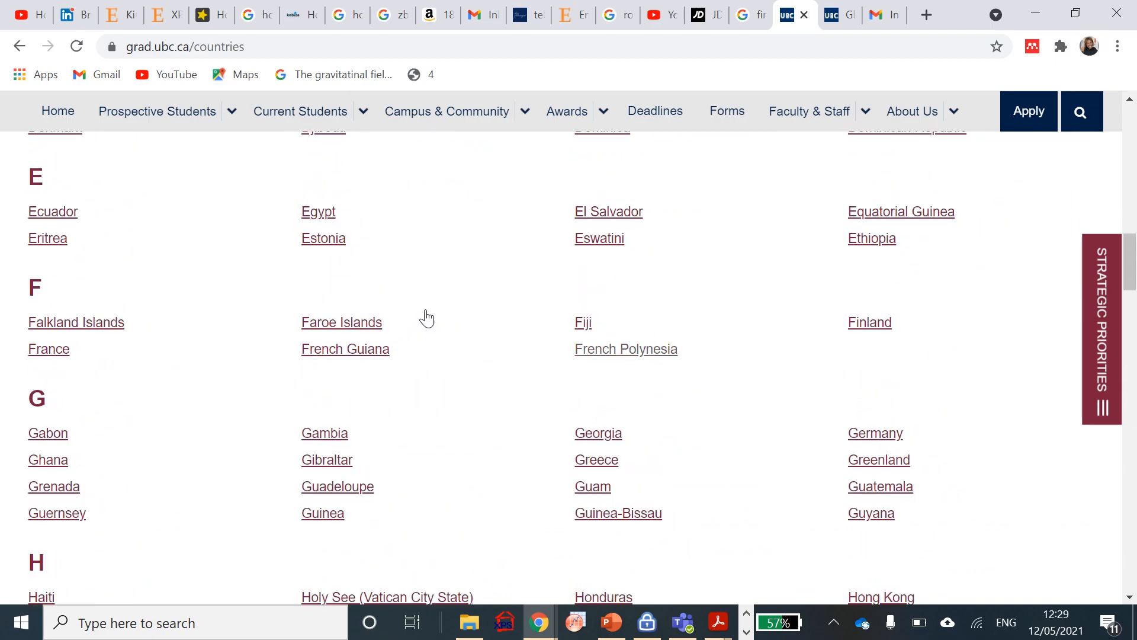
left_click(47, 459)
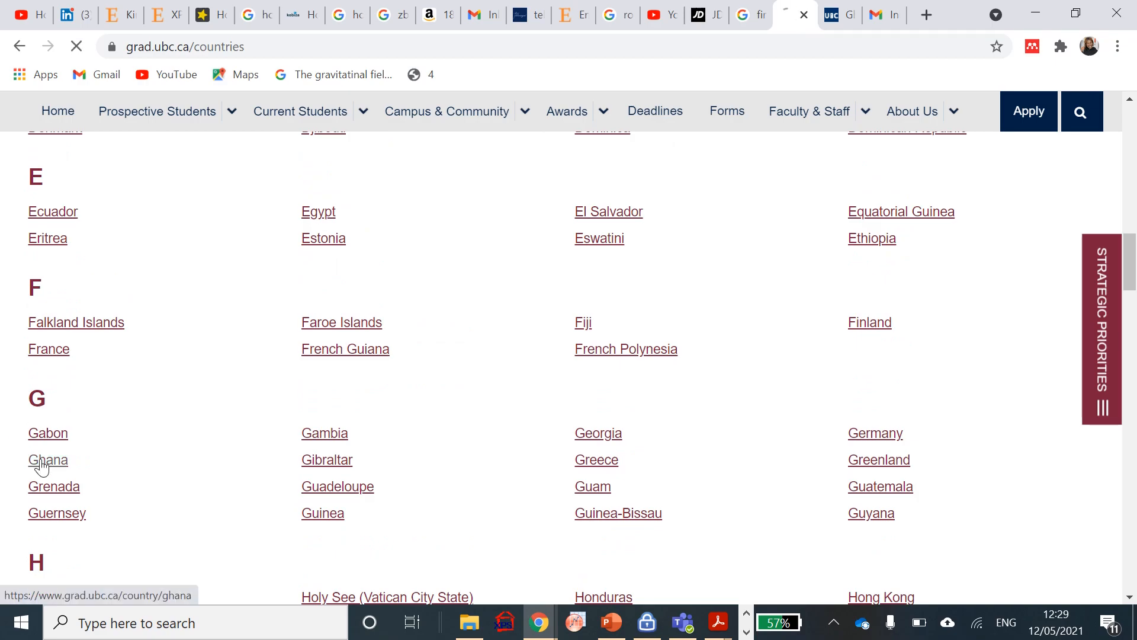
Expand Ghana's UBC Master's Program Requirements showing Second Class Upper Division or 70%
left_click(47, 460)
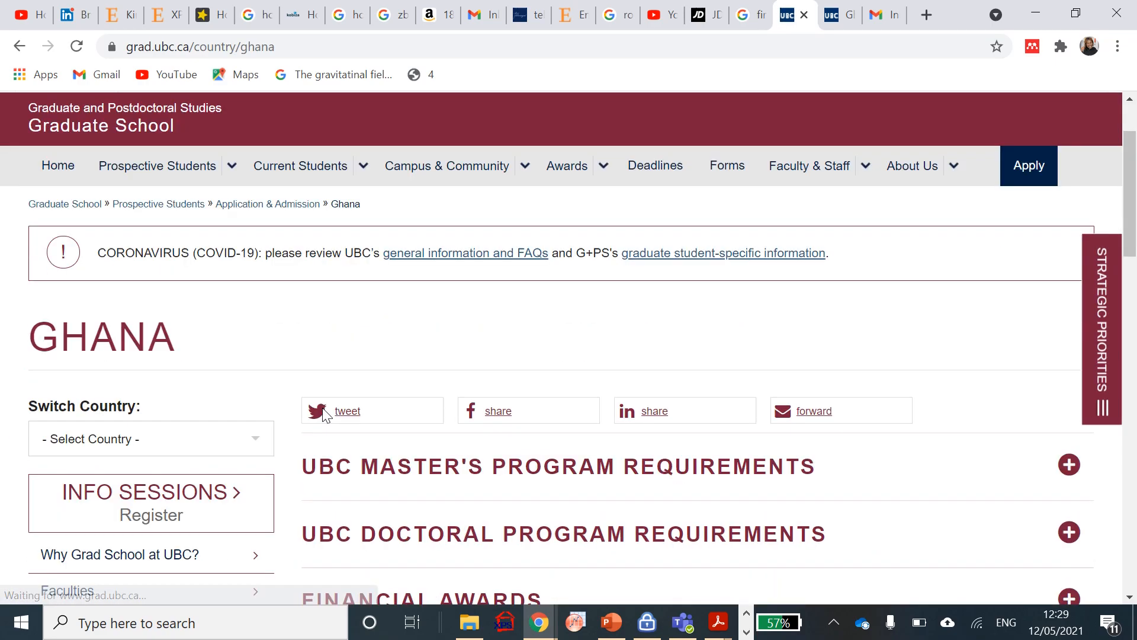
scroll("down", 3)
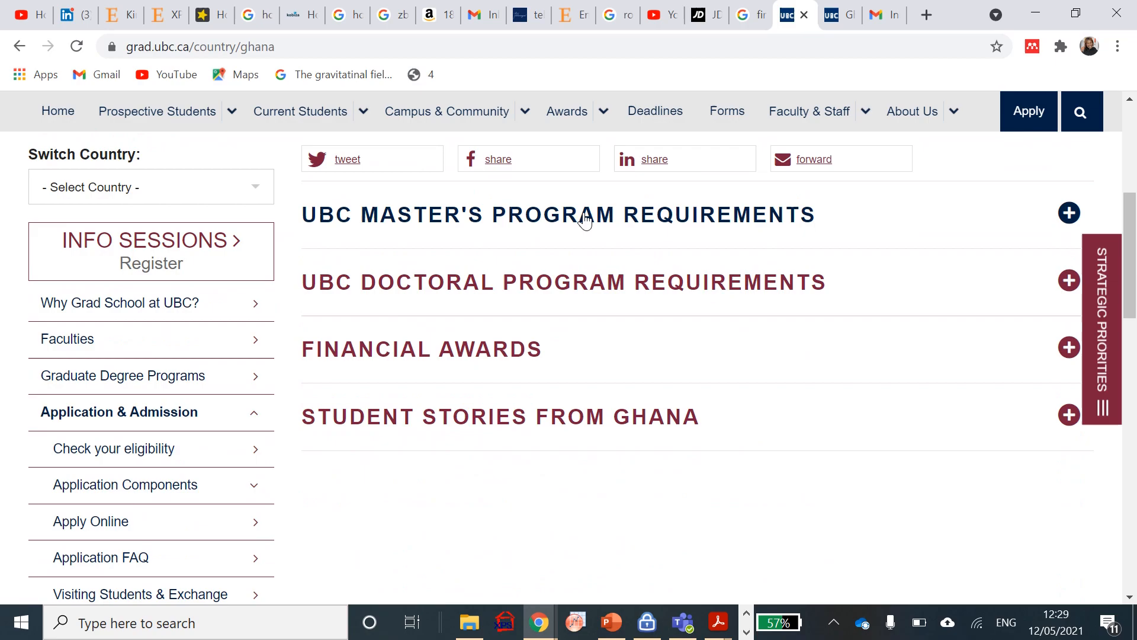
left_click(1068, 212)
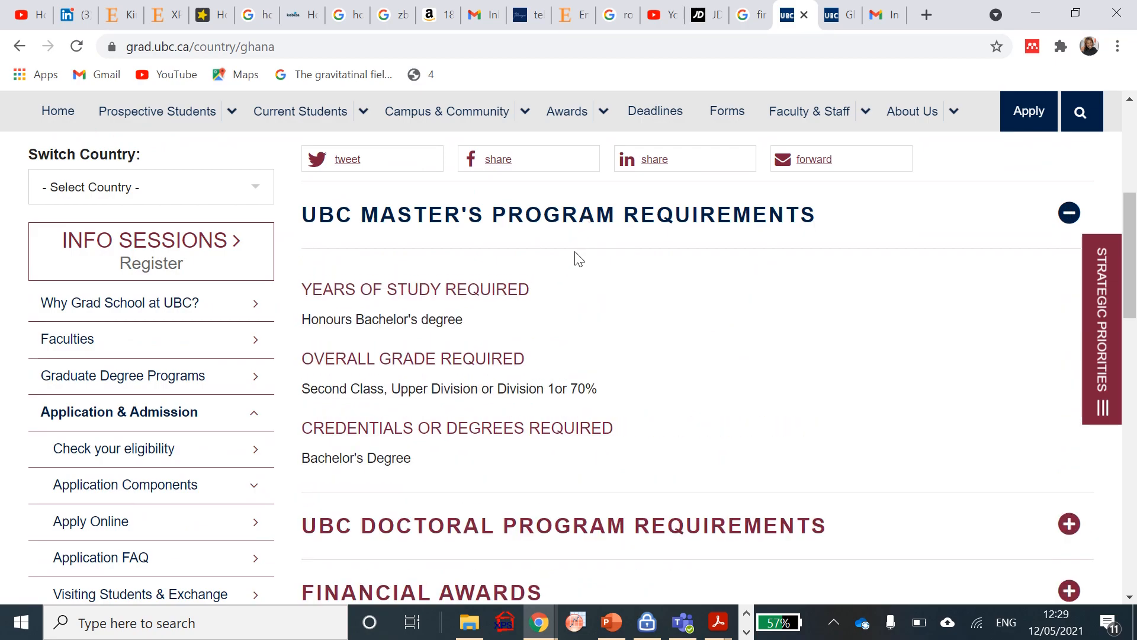
mouse_move(463, 322)
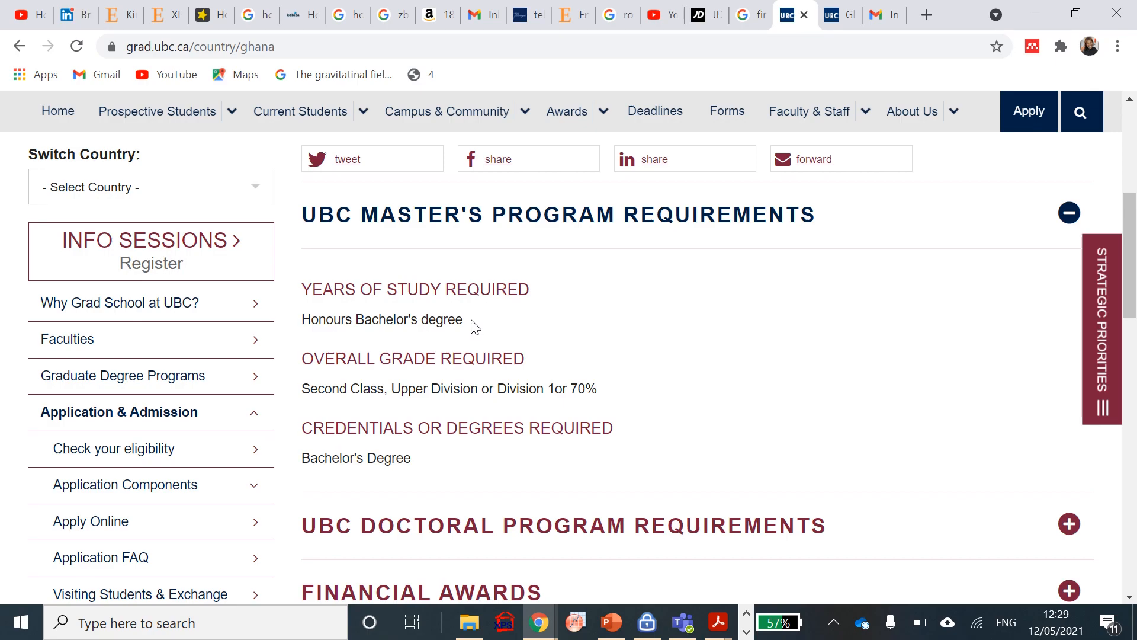
mouse_move(341, 386)
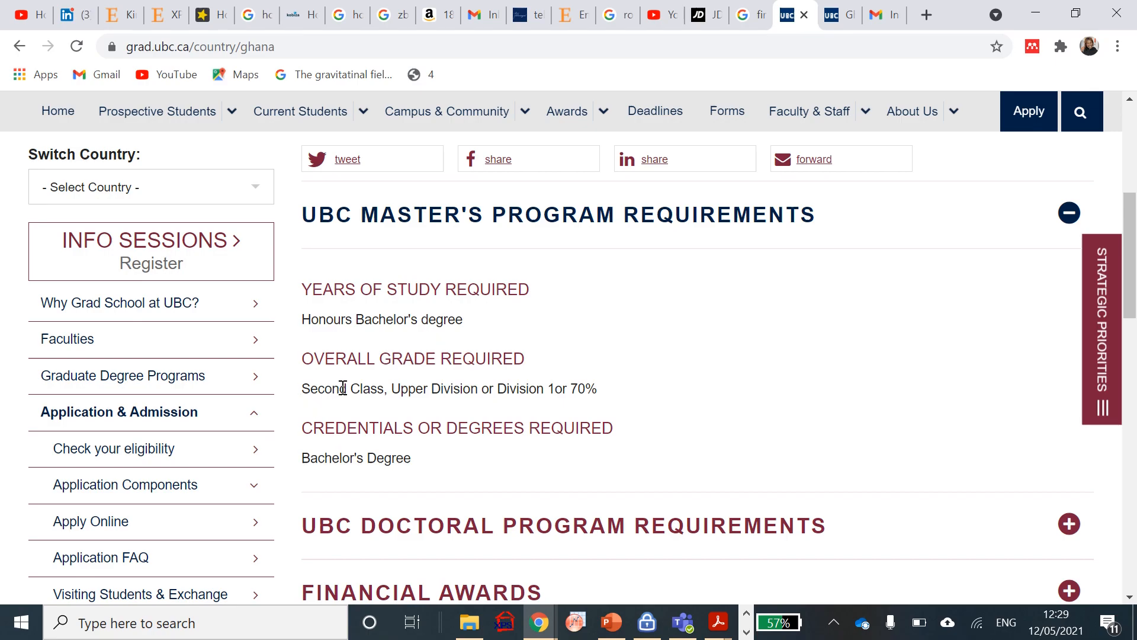
mouse_move(525, 405)
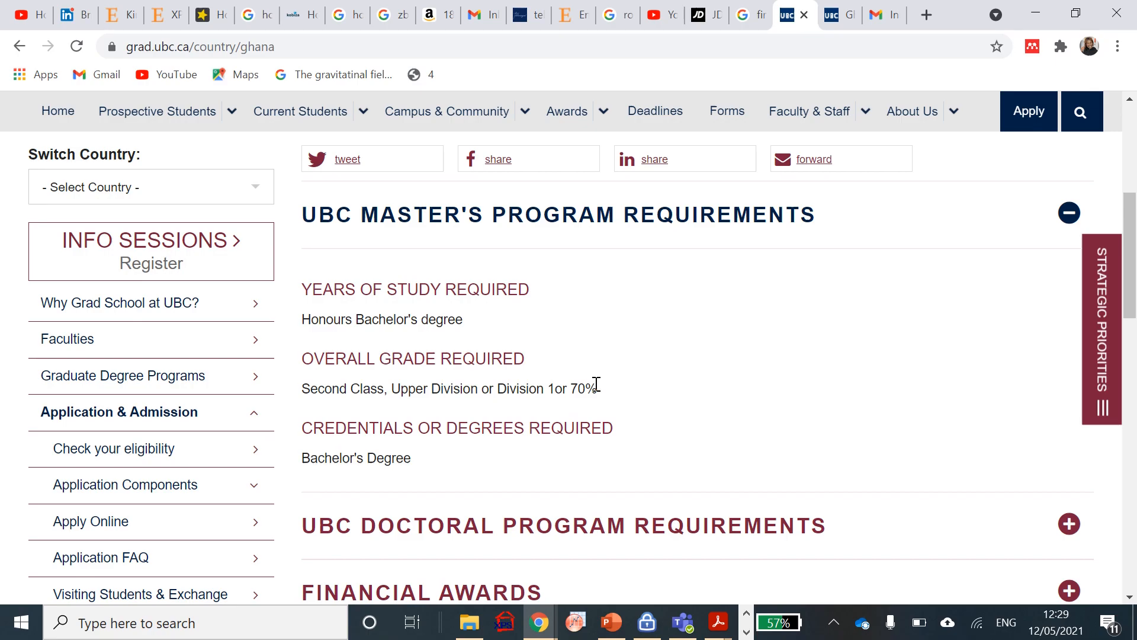
mouse_move(566, 386)
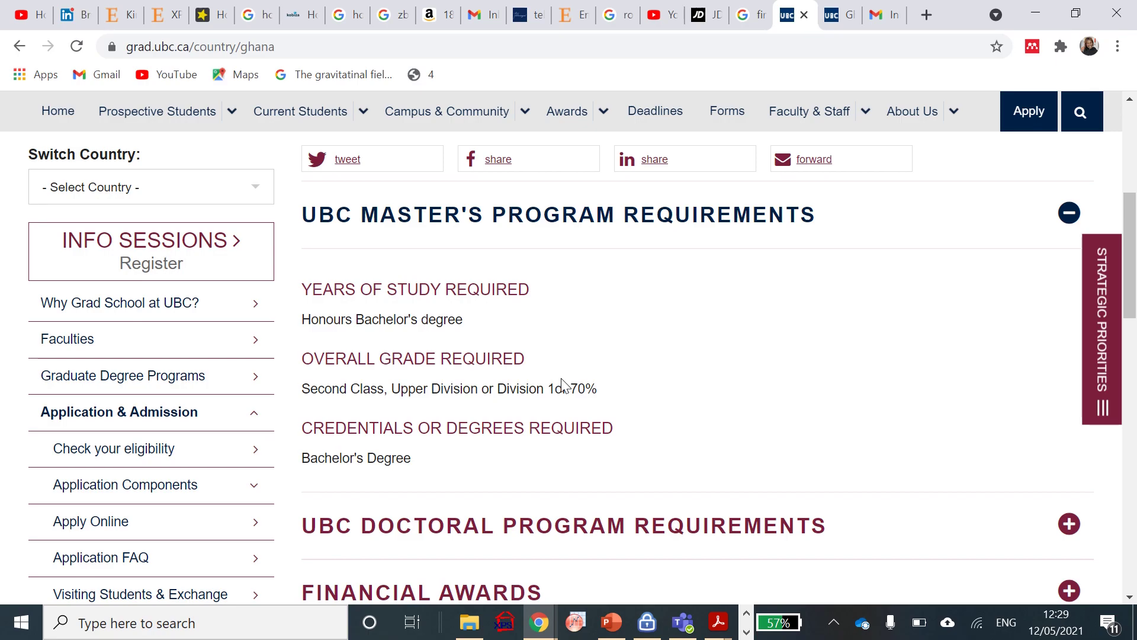
scroll("down", 3)
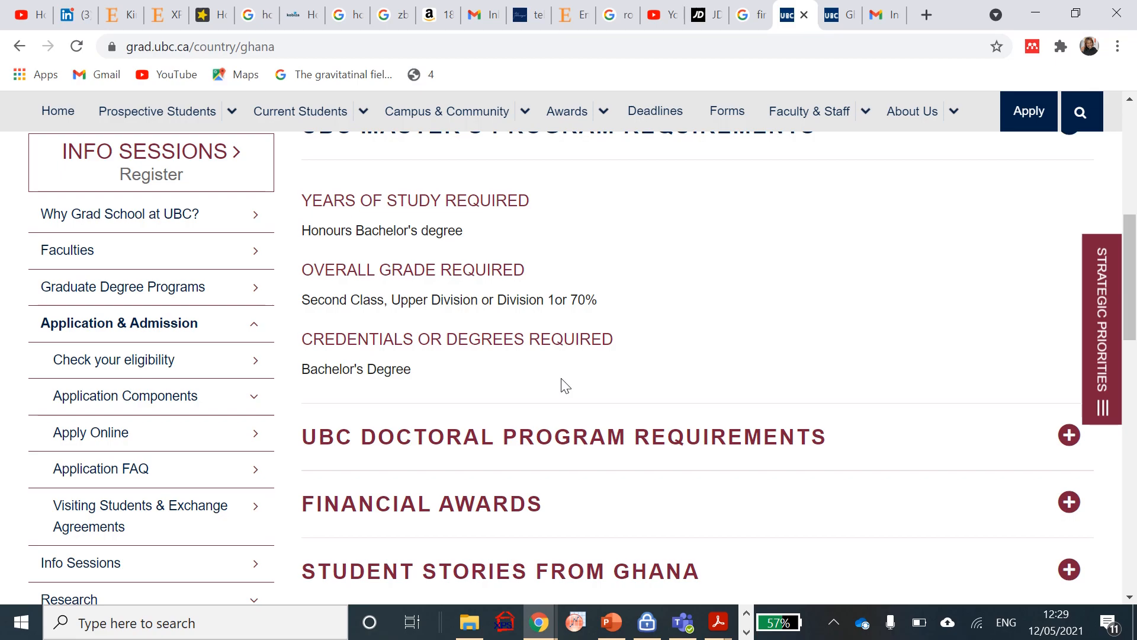
scroll("down", 3)
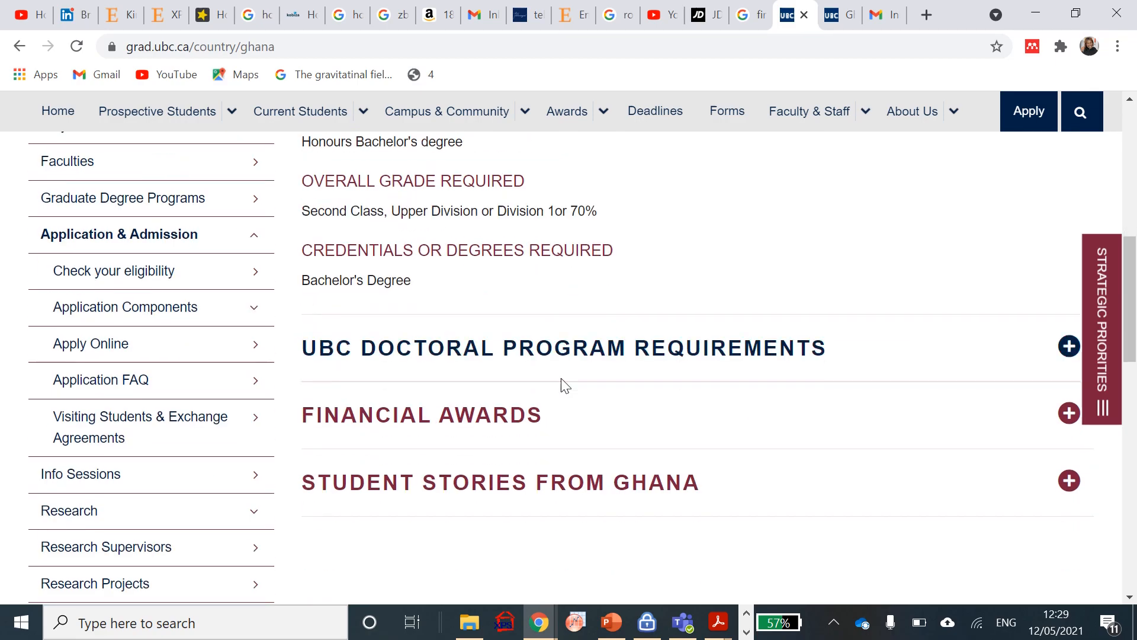
Expand Ghana's UBC Doctoral Program Requirements and read through them
left_click(1068, 346)
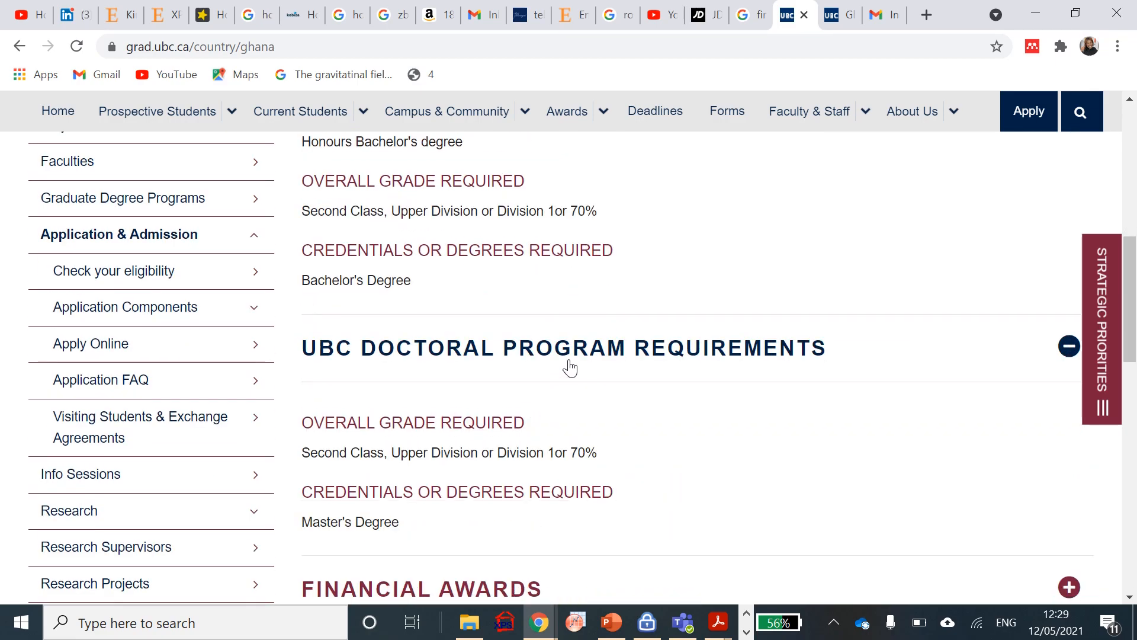
scroll("down", 3)
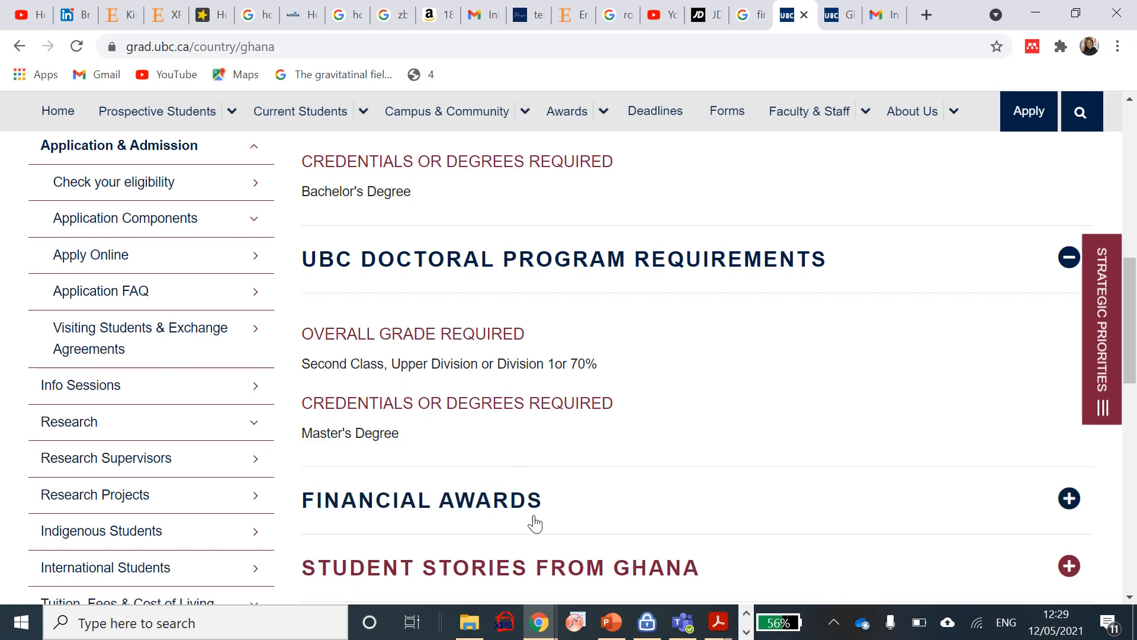
scroll("down", 3)
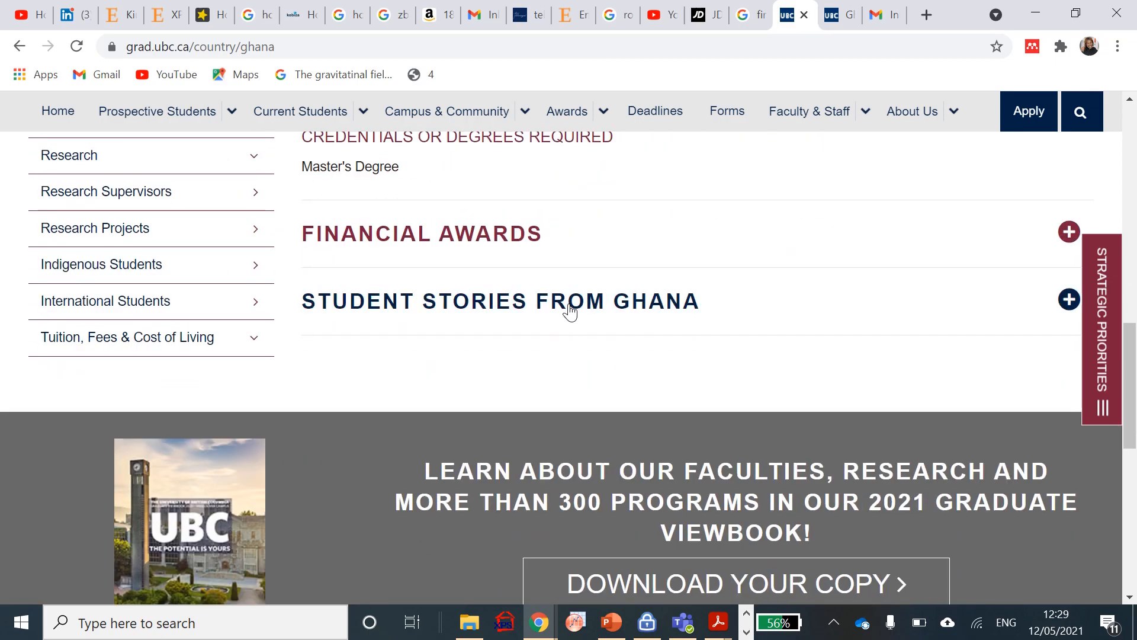
Expand Student Stories from Ghana and browse the four graduate profile cards
left_click(1067, 300)
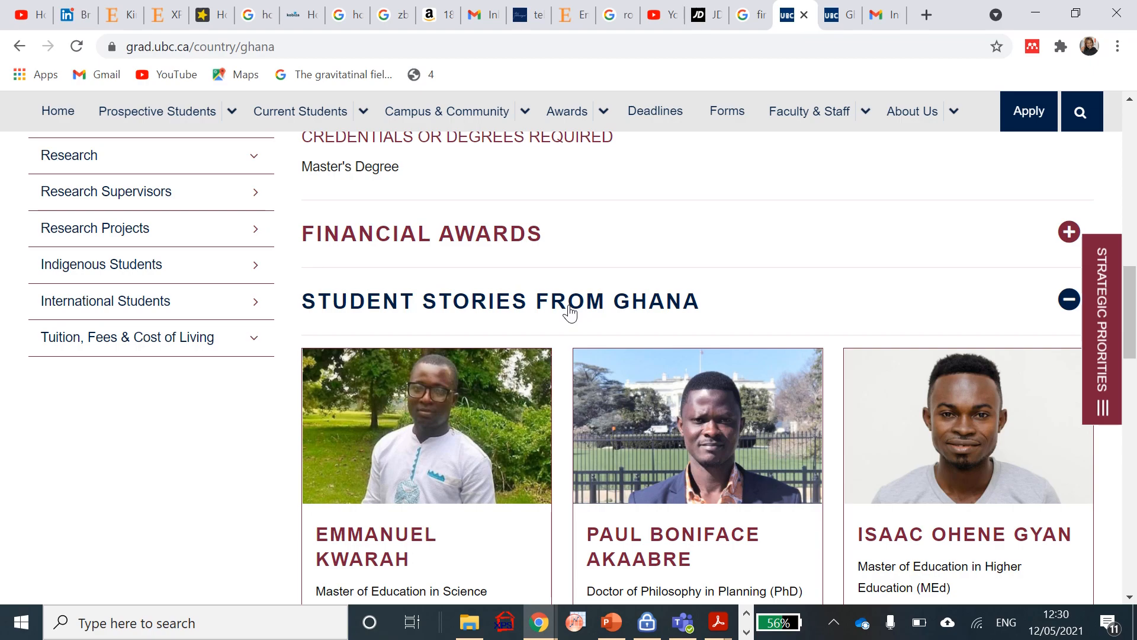
scroll("down", 3)
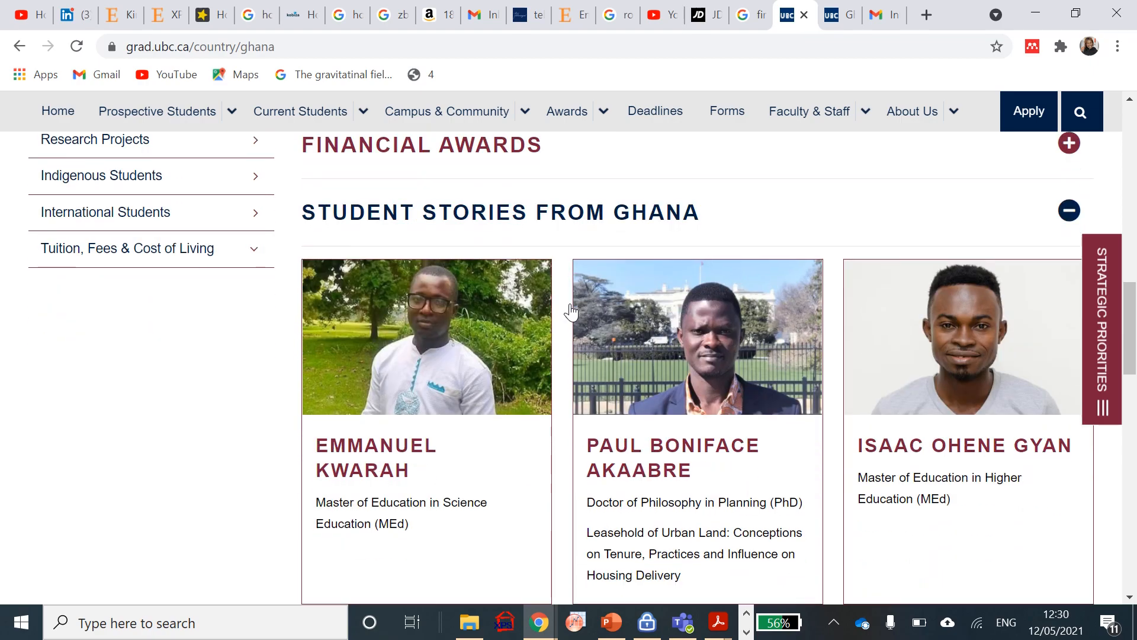
scroll("down", 3)
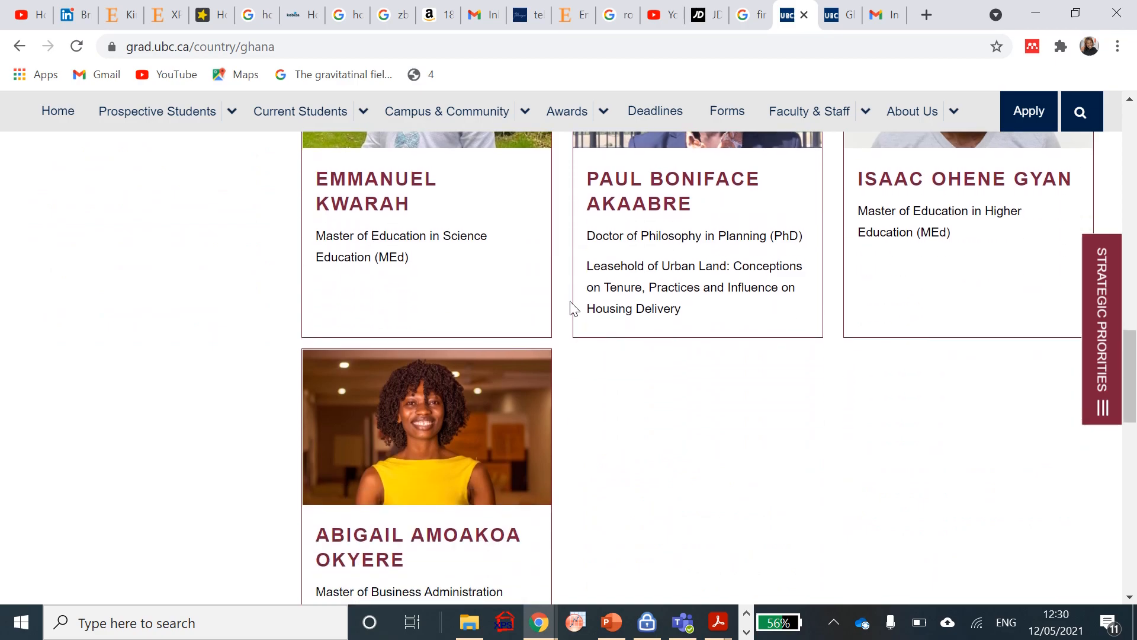
scroll("down", 3)
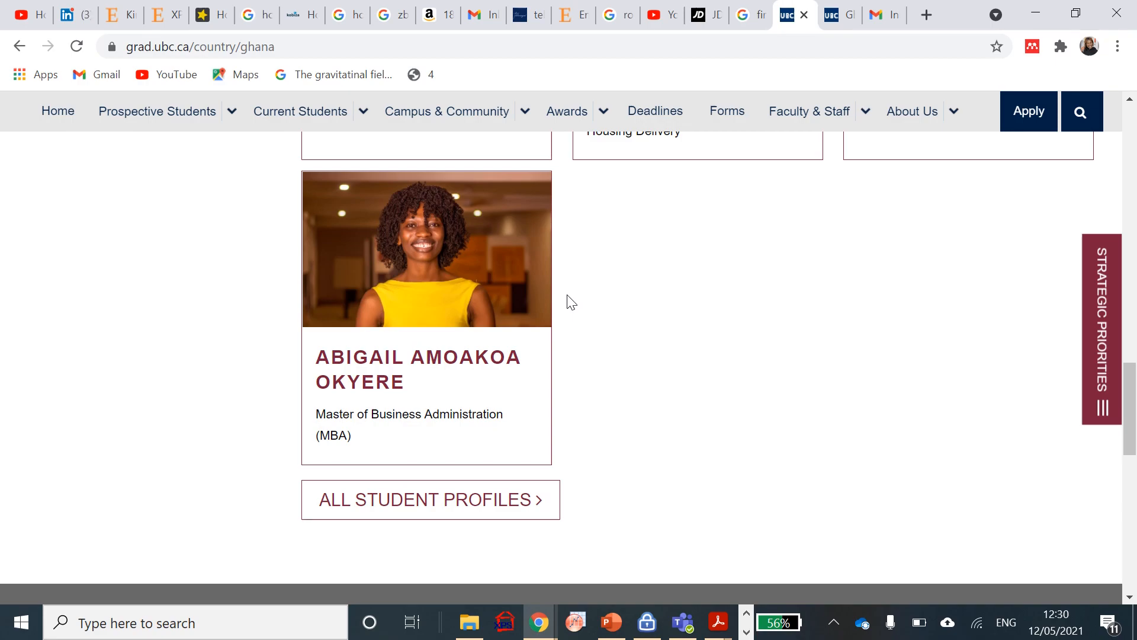
mouse_move(570, 299)
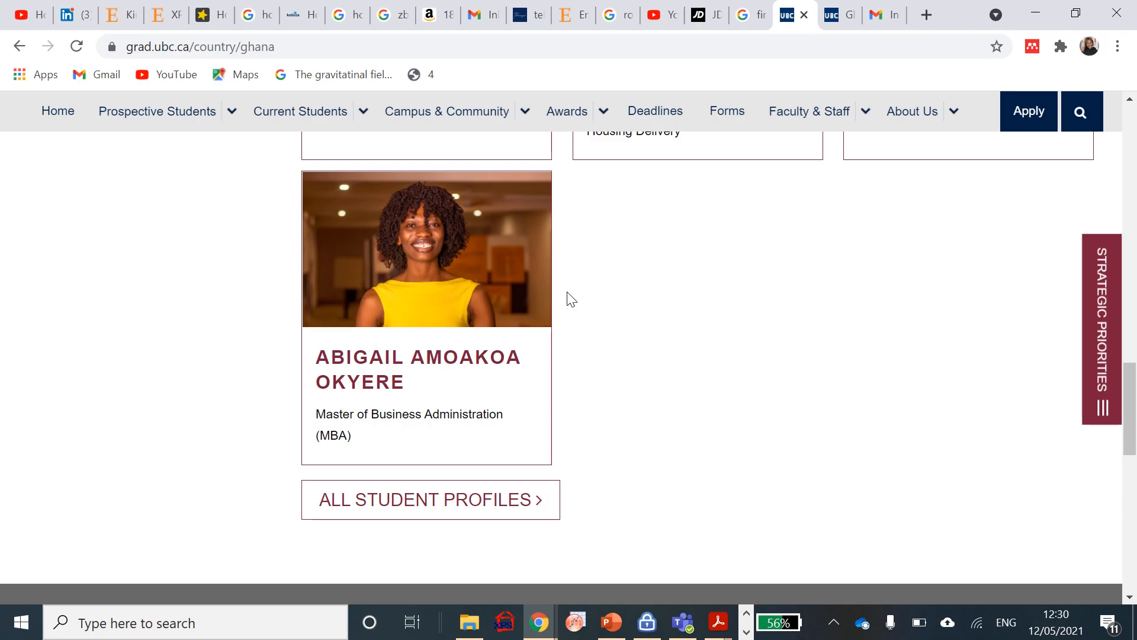
mouse_move(570, 308)
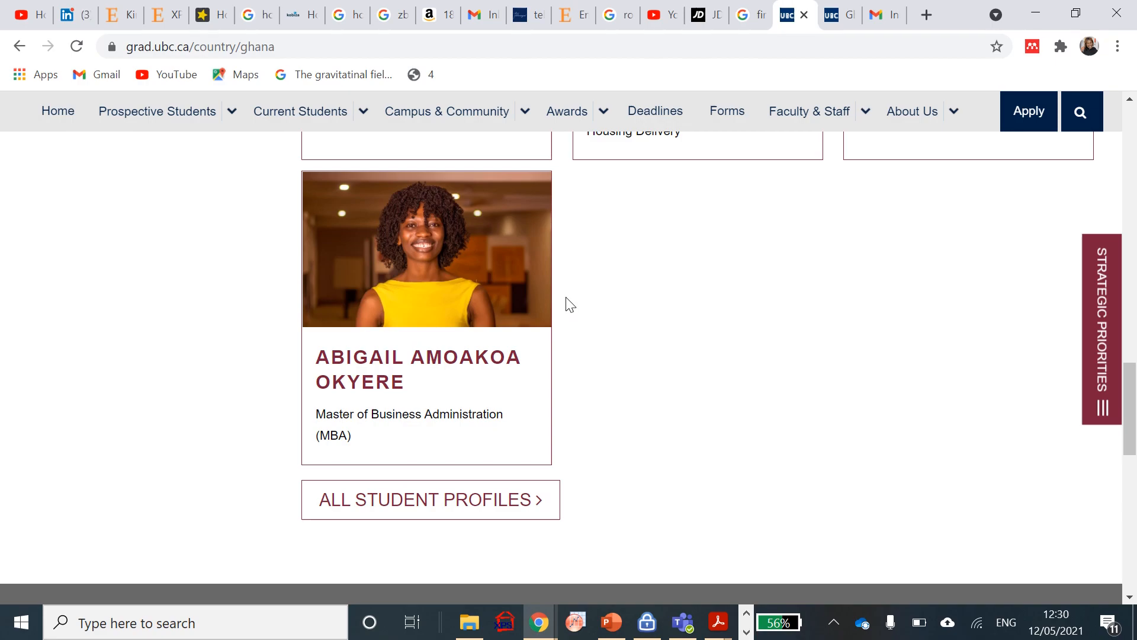
scroll("up", 3)
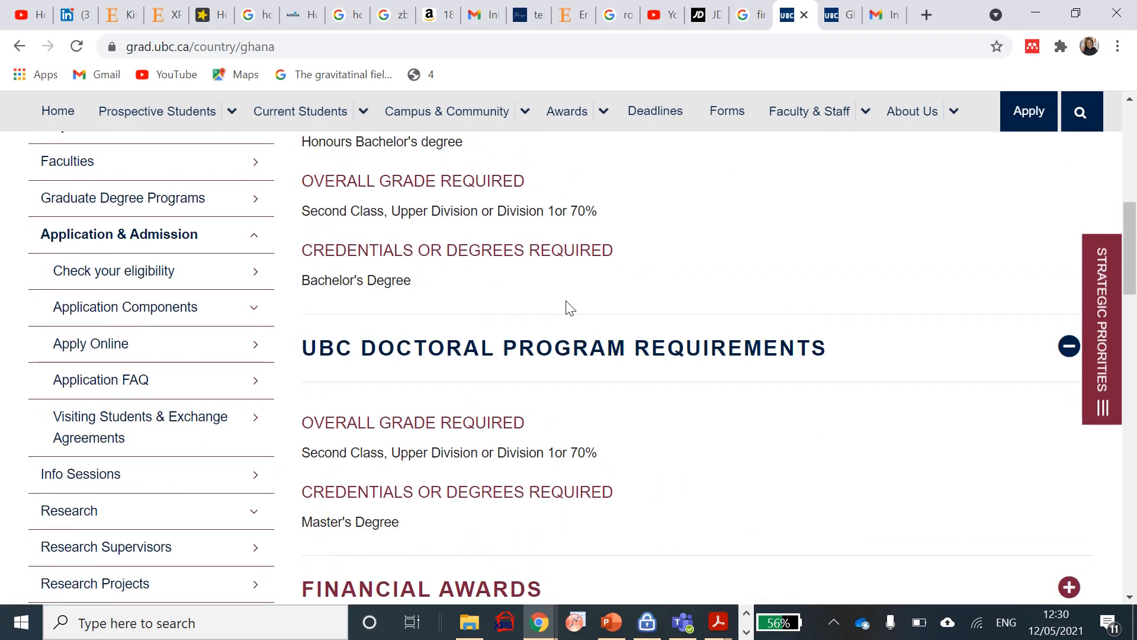
scroll("up", 3)
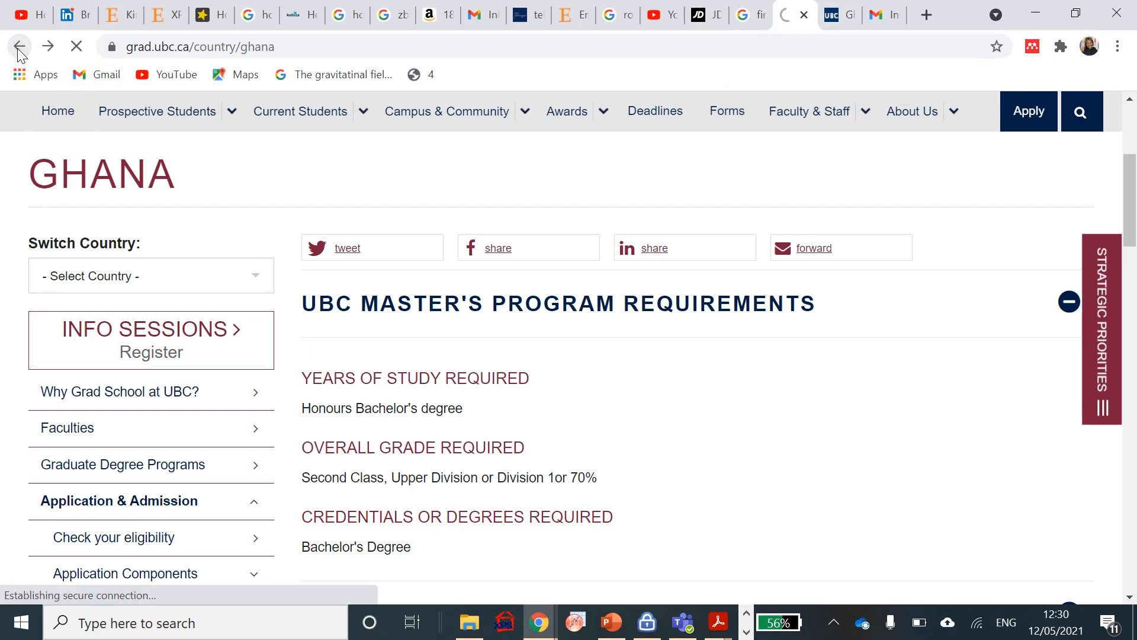
Go back to the SPPH MSc admissions page and scroll to the Relevant Experience Requirements
left_click(19, 46)
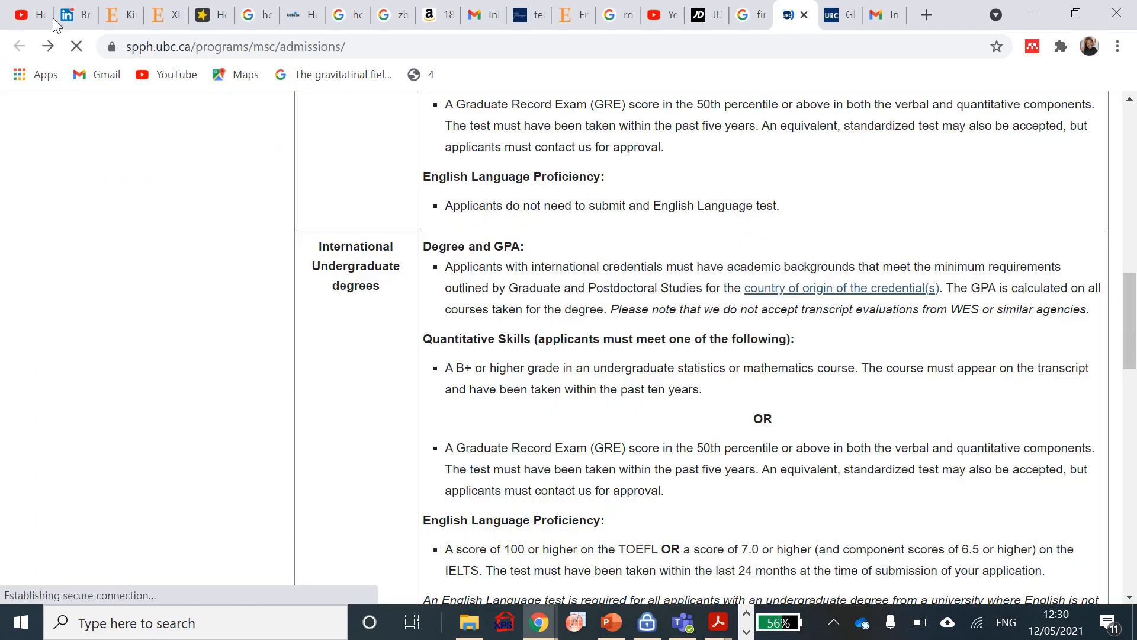
scroll("down", 3)
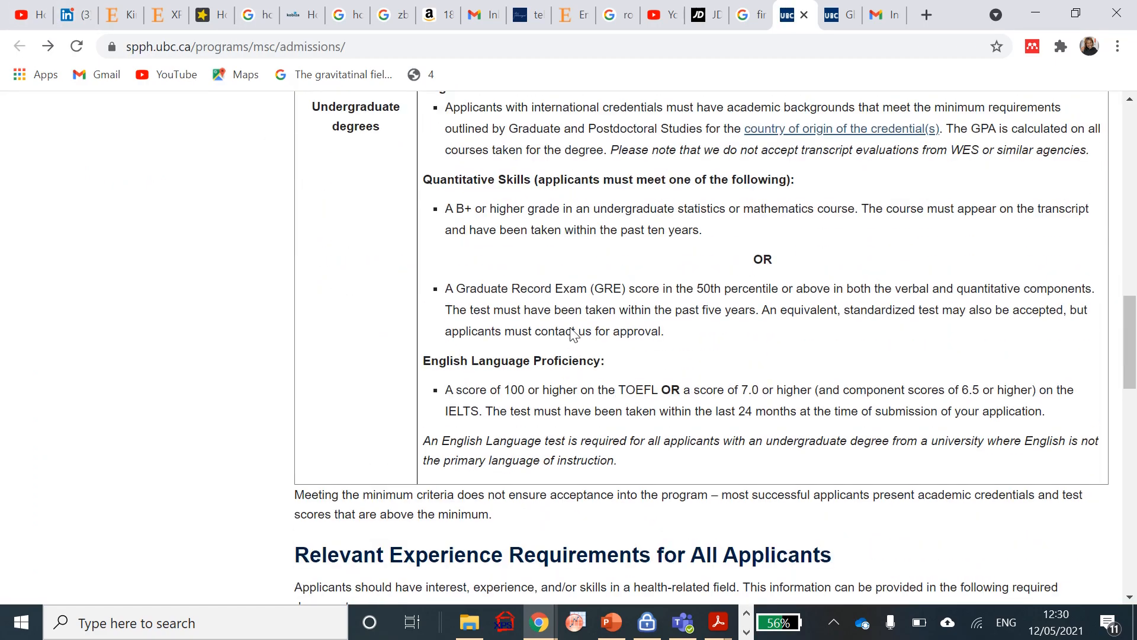
scroll("down", 3)
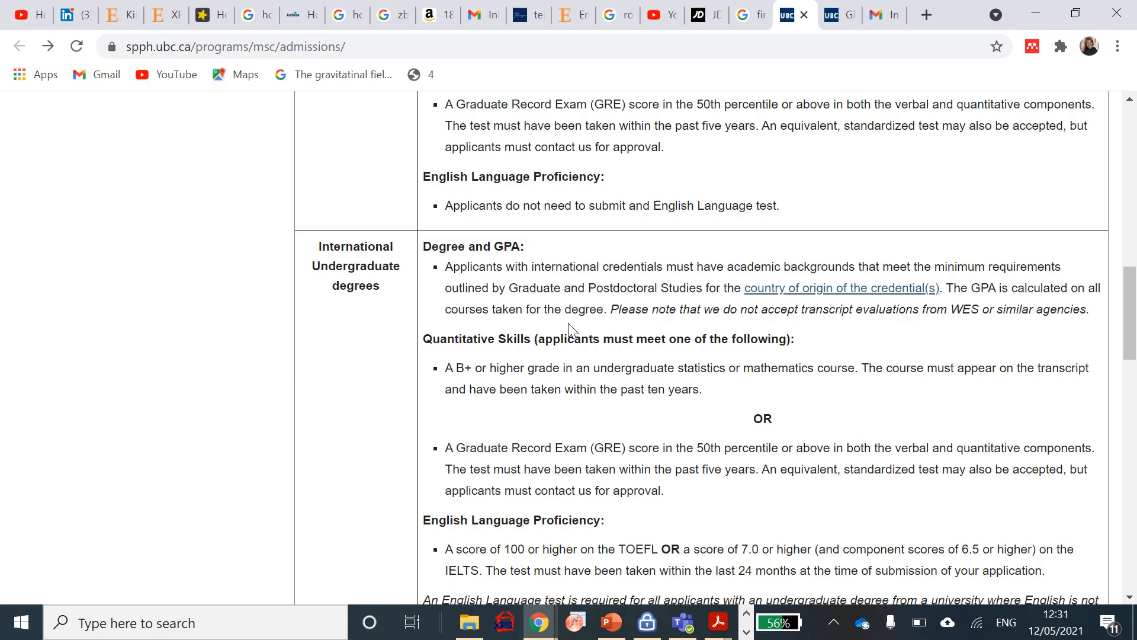
mouse_move(566, 323)
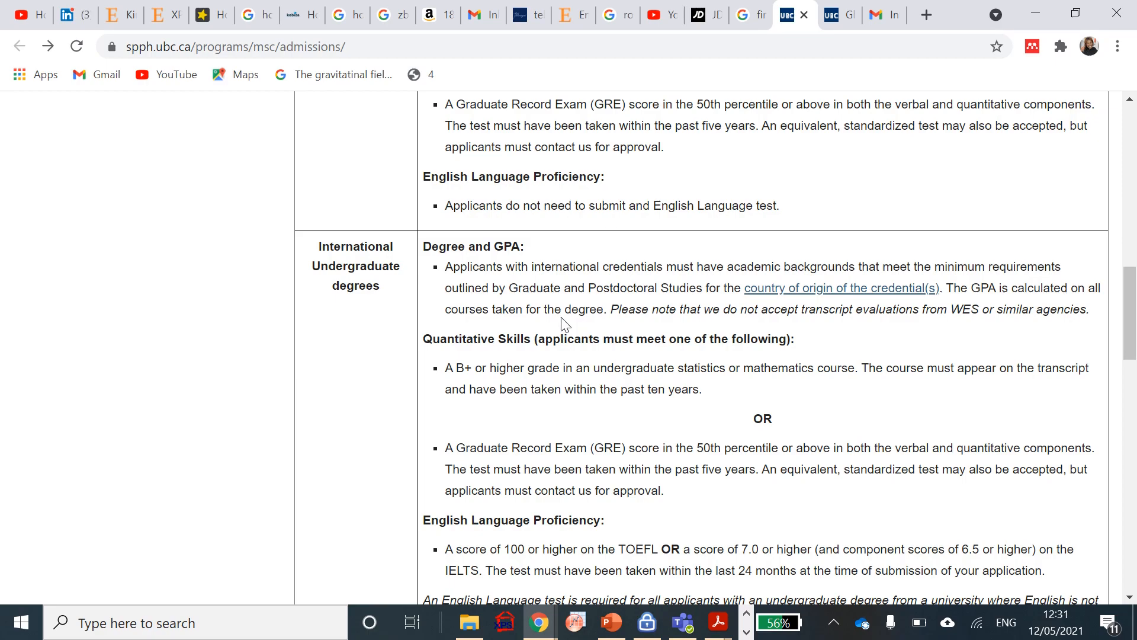
scroll("down", 3)
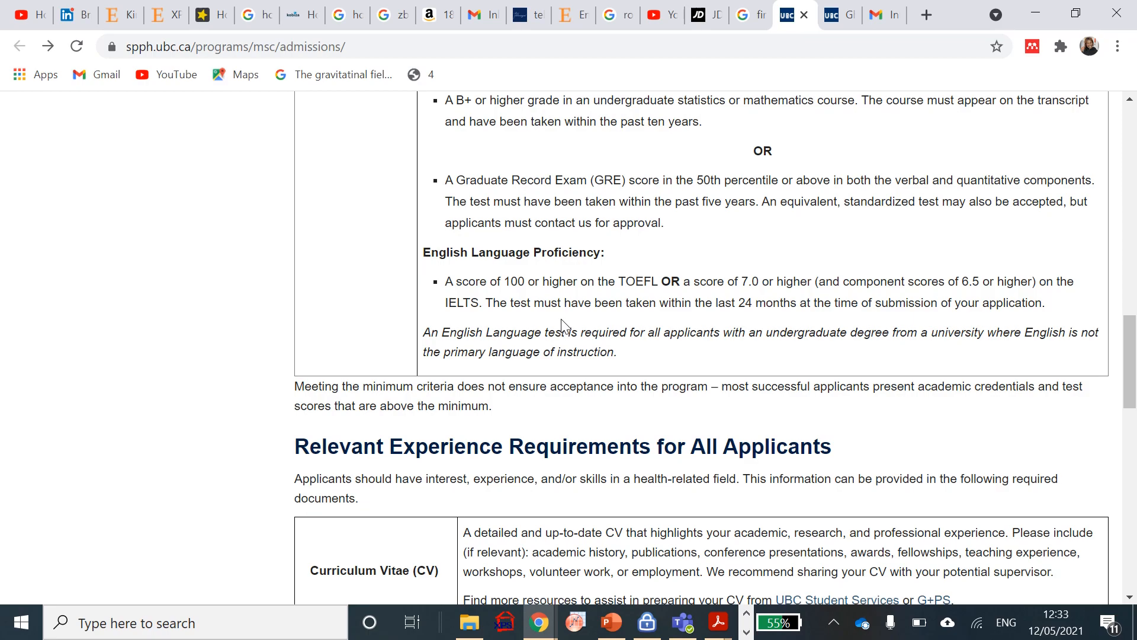
scroll("down", 3)
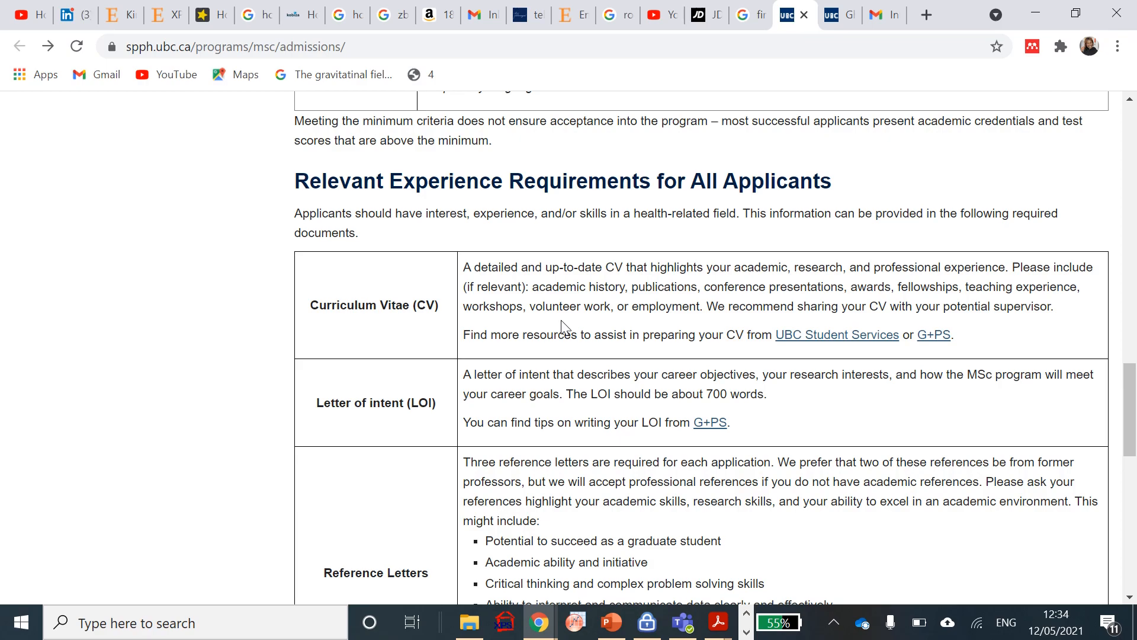
mouse_move(694, 448)
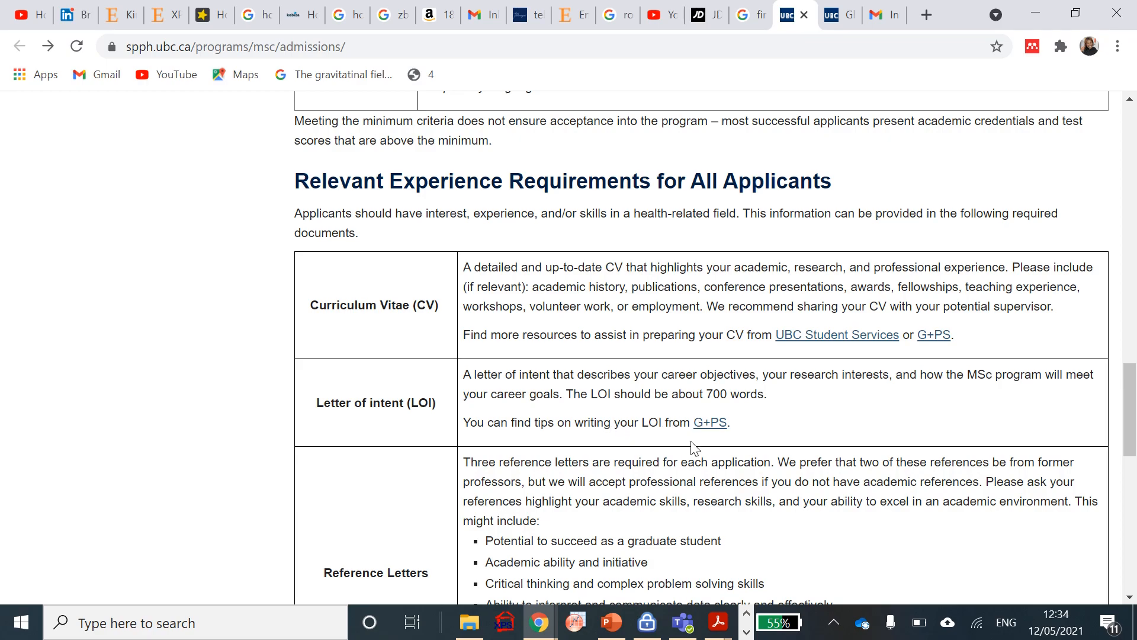
mouse_move(709, 422)
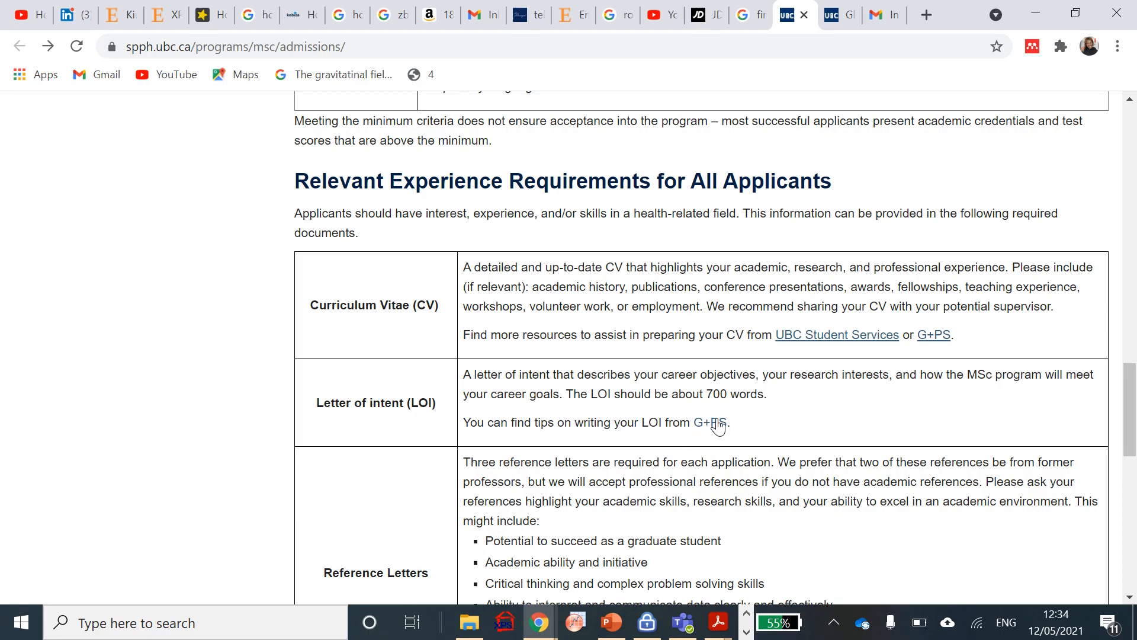
mouse_move(709, 422)
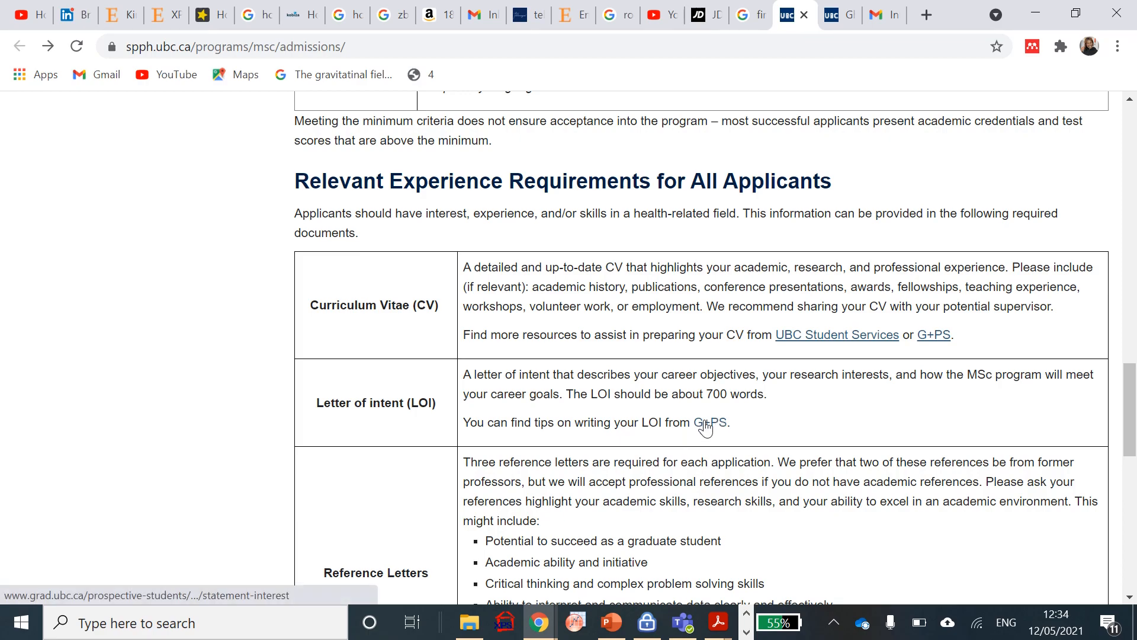
mouse_move(718, 291)
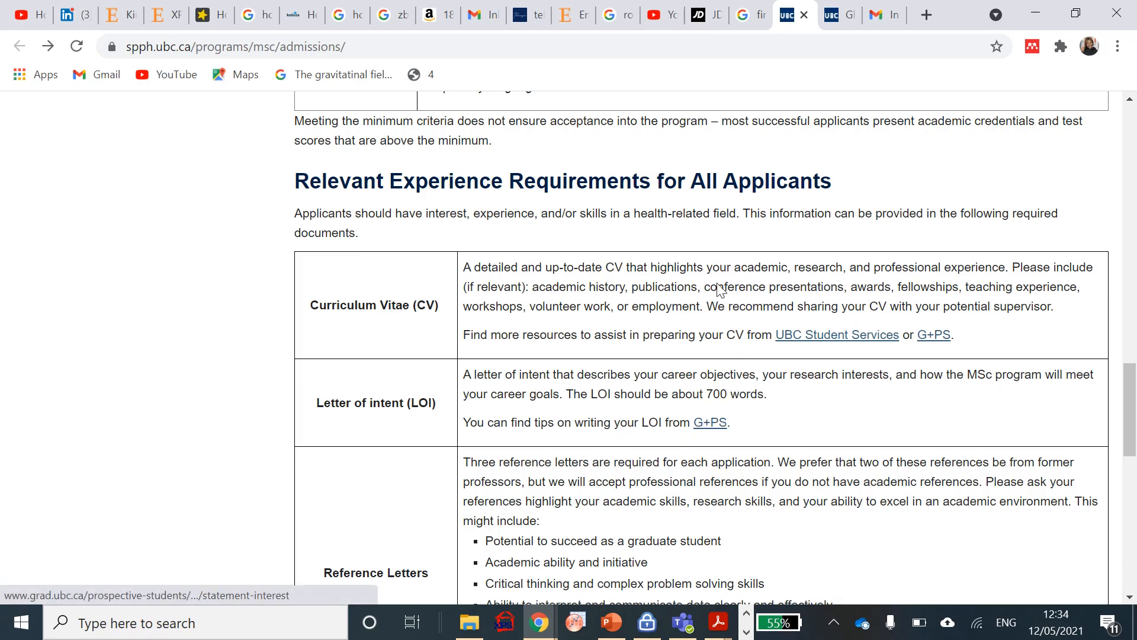
mouse_move(836, 334)
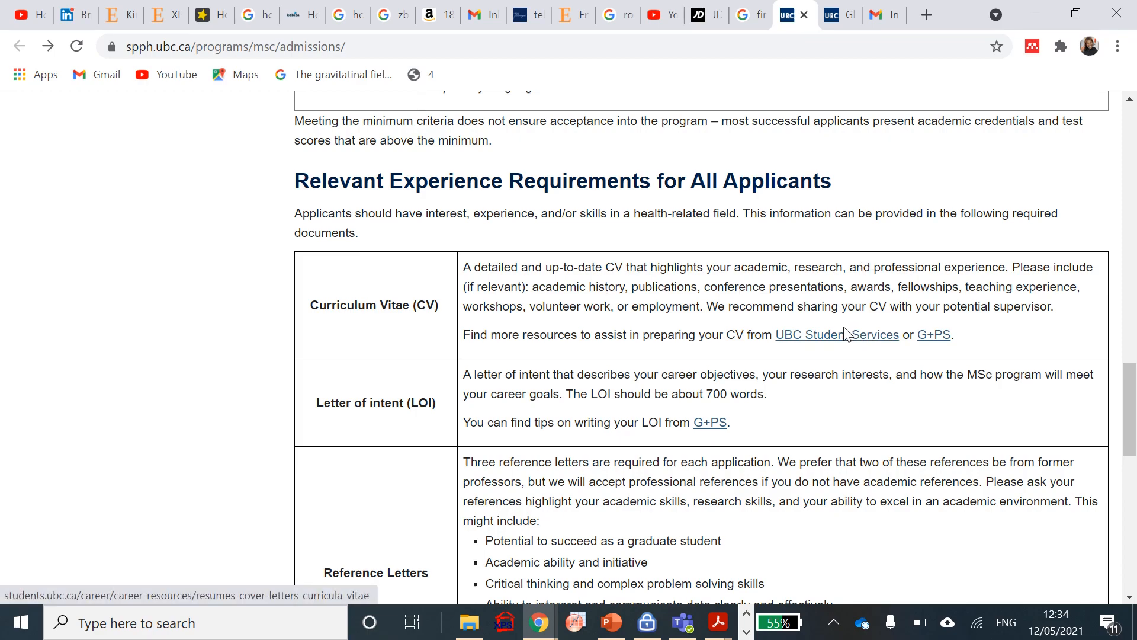
mouse_move(859, 346)
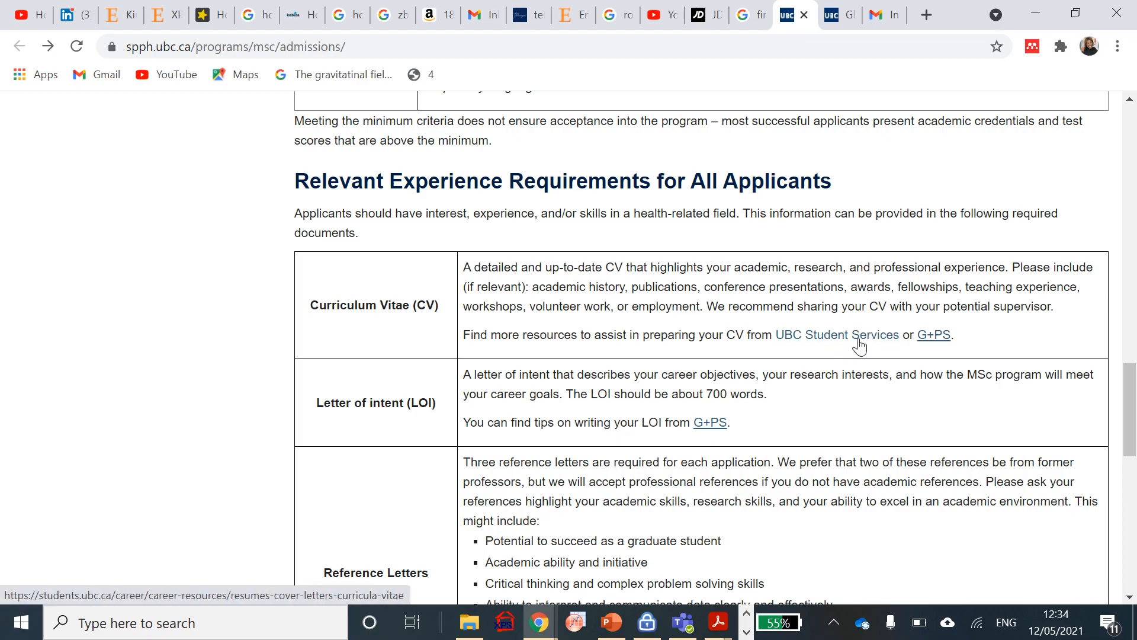
mouse_move(835, 402)
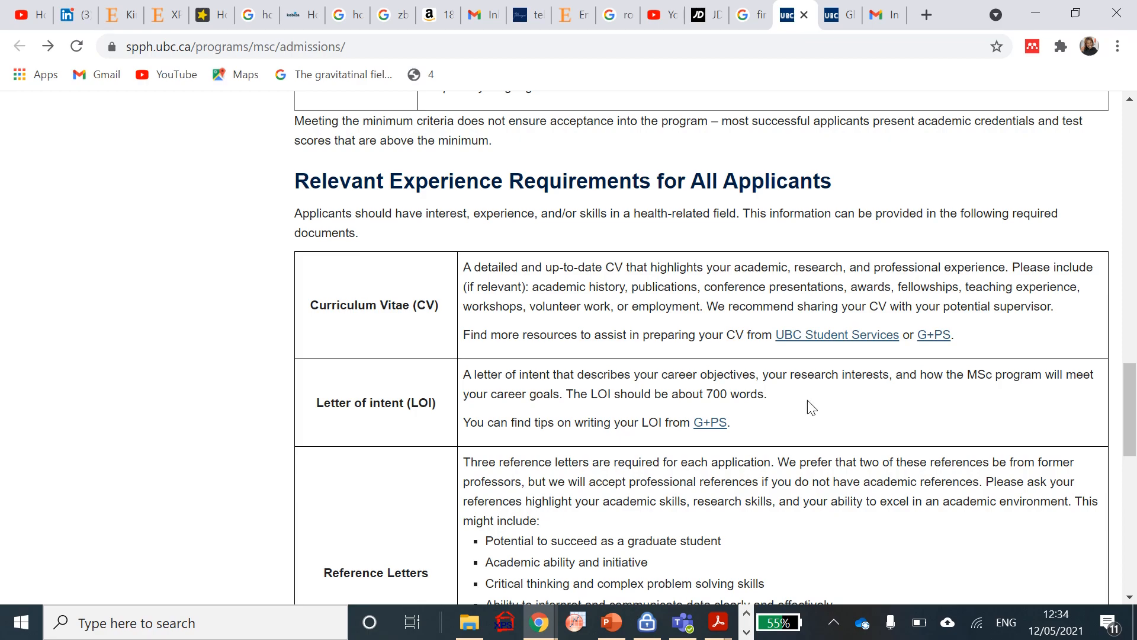
mouse_move(816, 415)
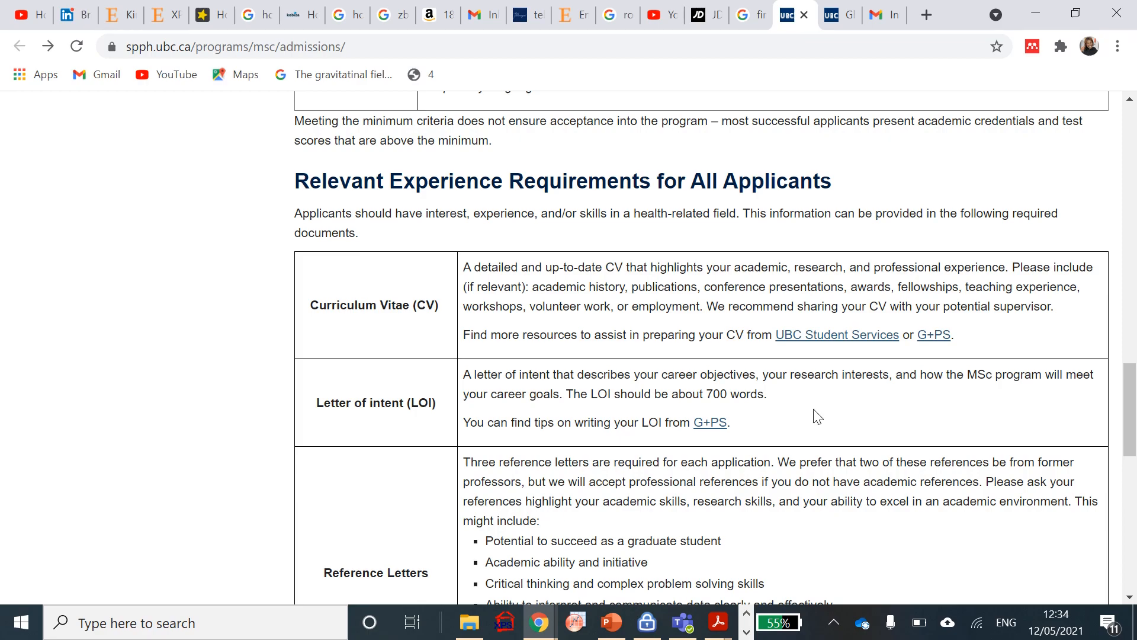
mouse_move(809, 419)
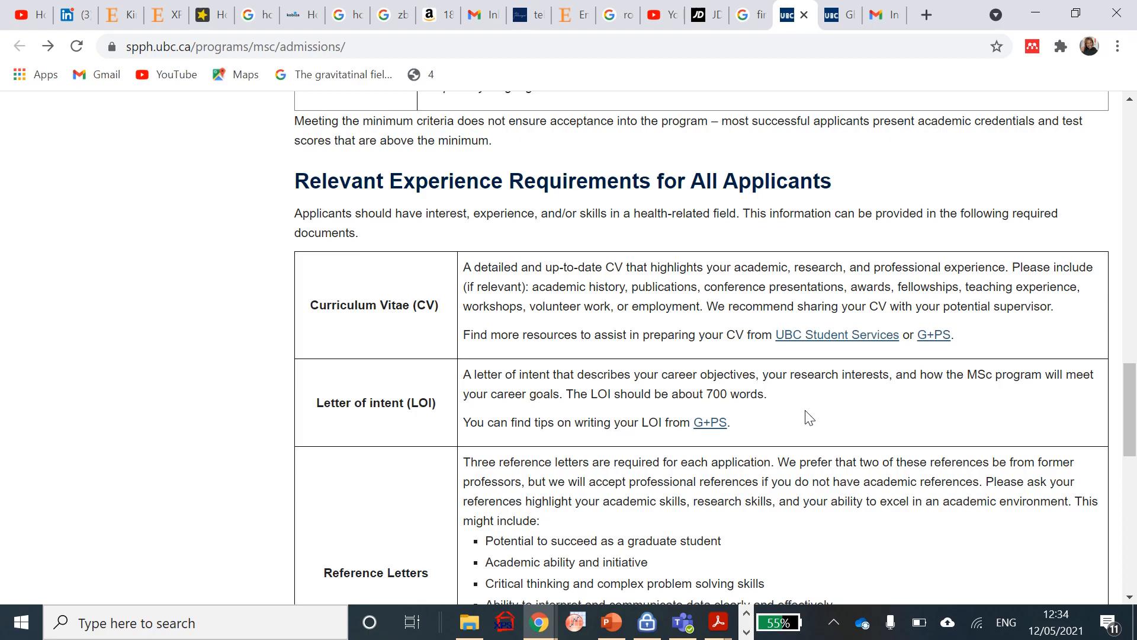
scroll("down", 3)
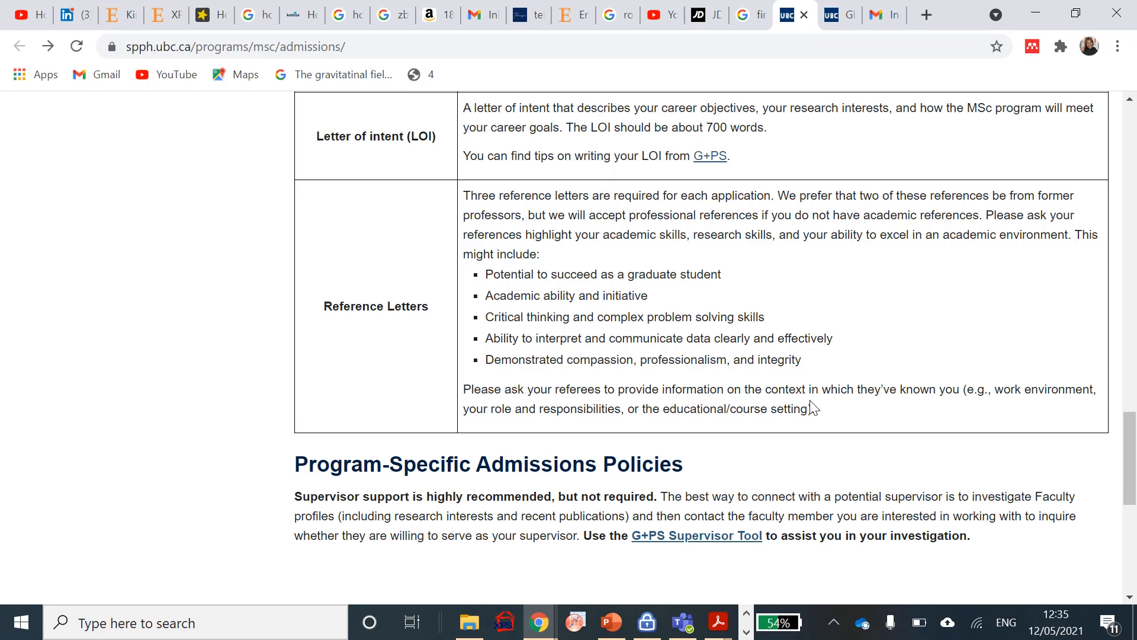
scroll("down", 3)
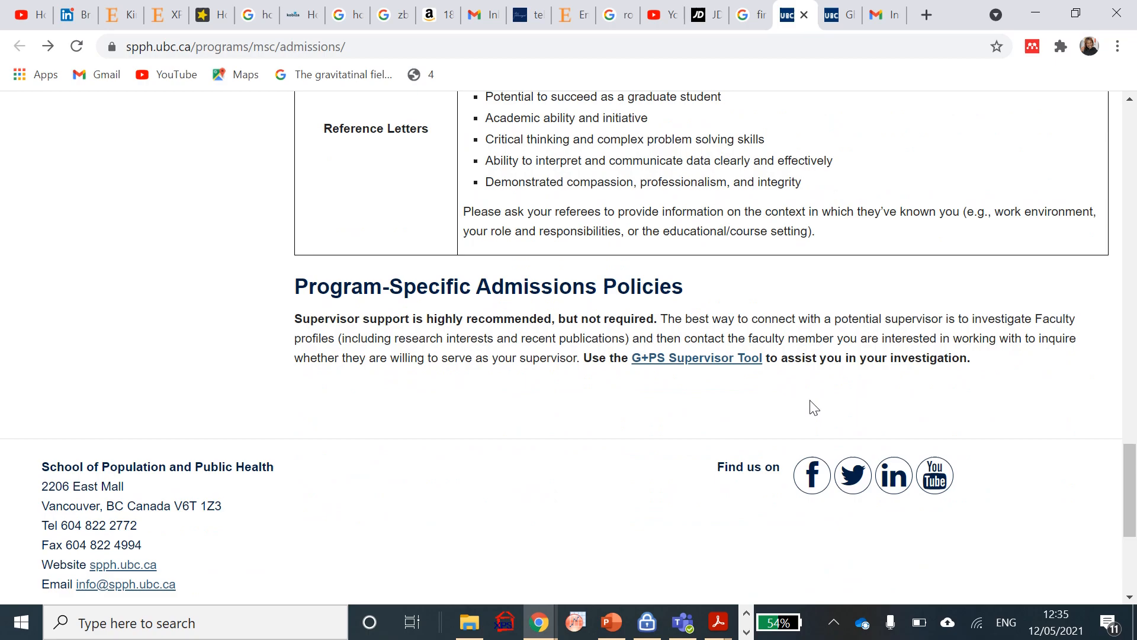
mouse_move(681, 210)
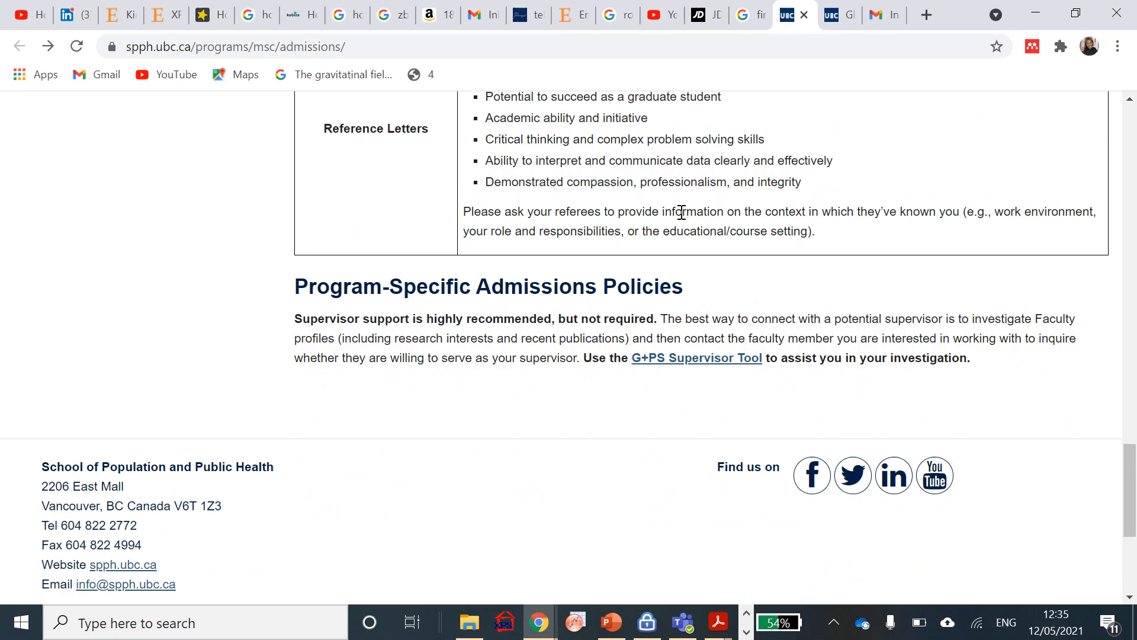
mouse_move(493, 320)
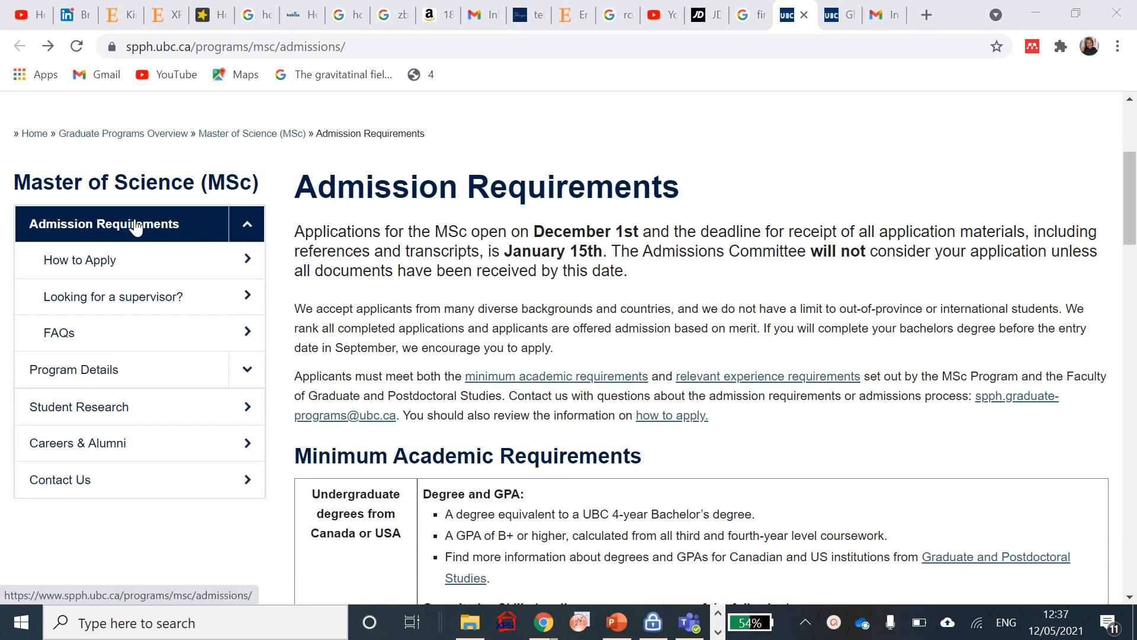
Choose How to Apply in the MSc sidebar menu
left_click(79, 259)
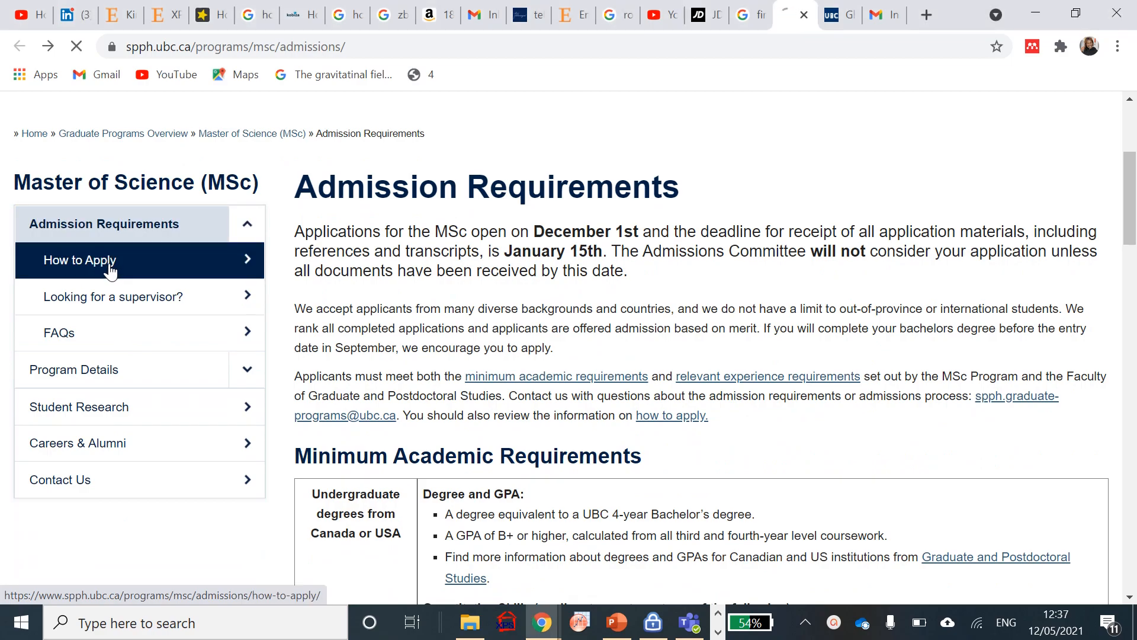
Load the How to Apply page and scroll through the six steps to Explore Your Options
left_click(80, 259)
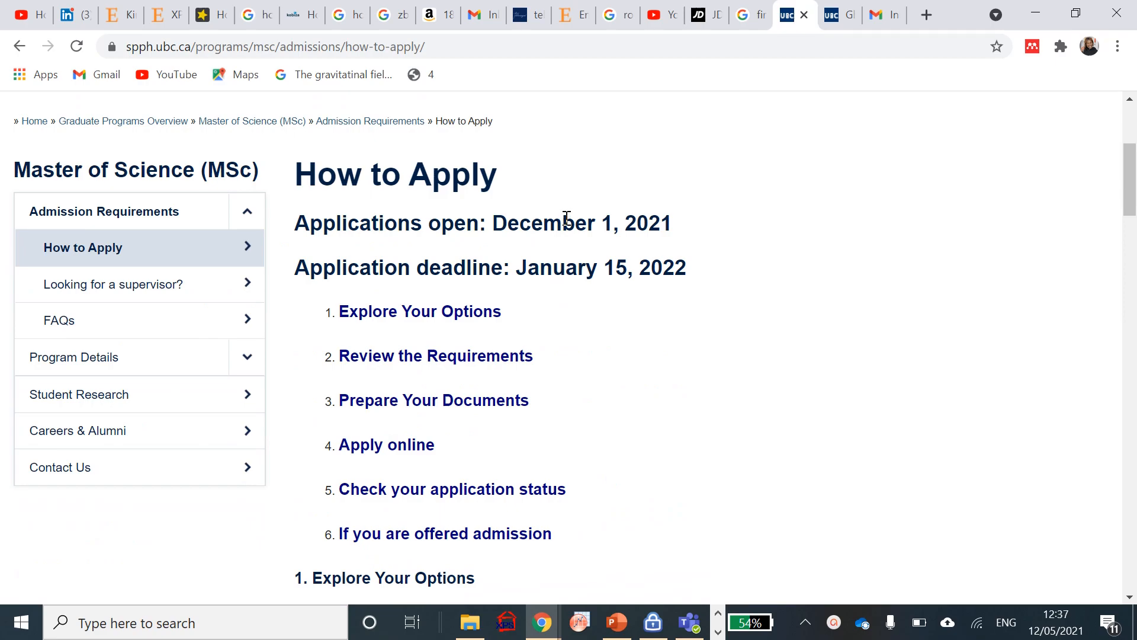
mouse_move(322, 511)
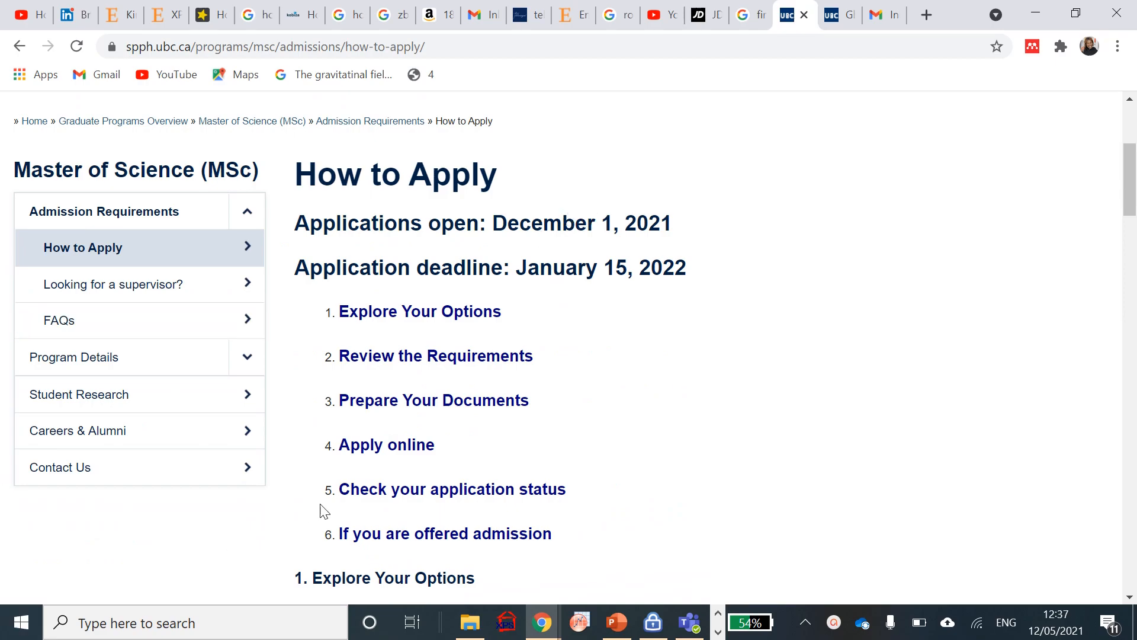
mouse_move(537, 316)
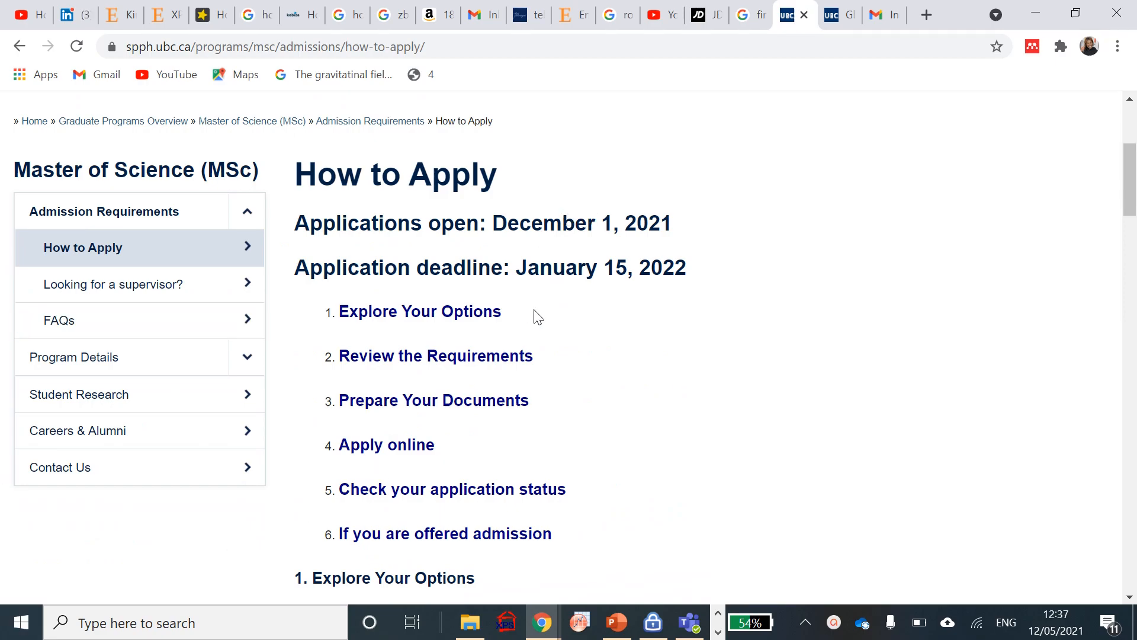
mouse_move(508, 362)
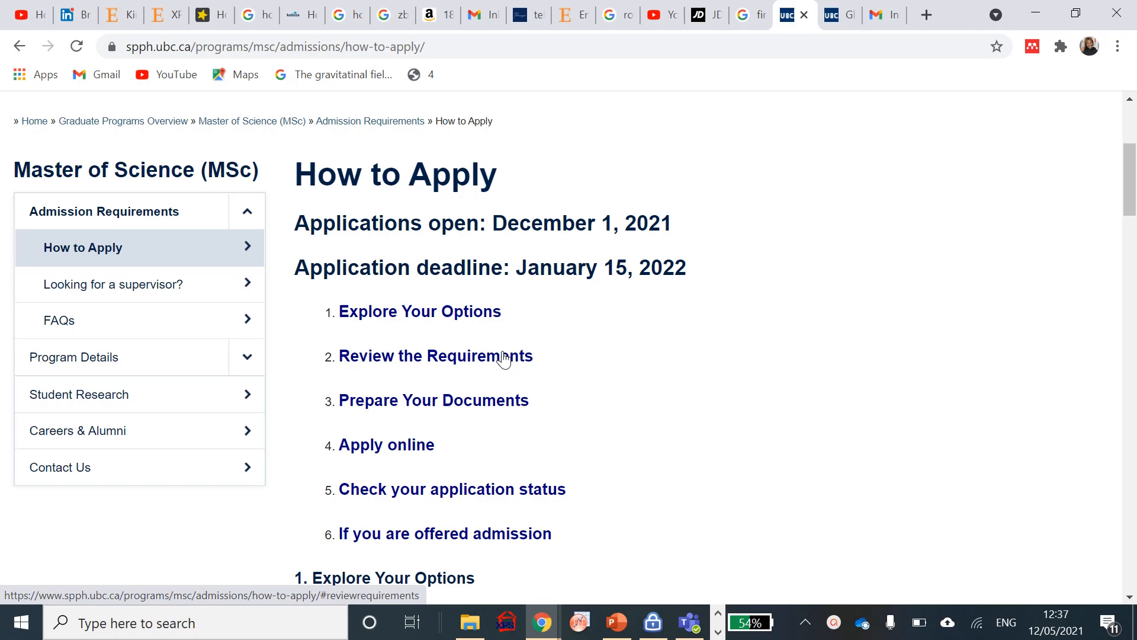
scroll("down", 3)
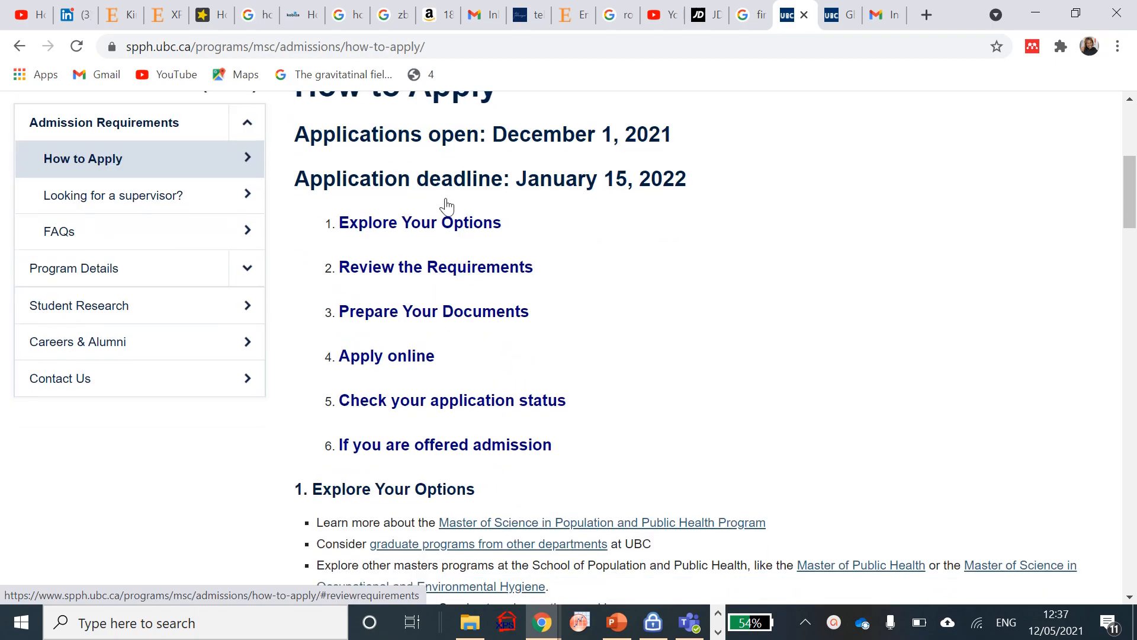
mouse_move(469, 322)
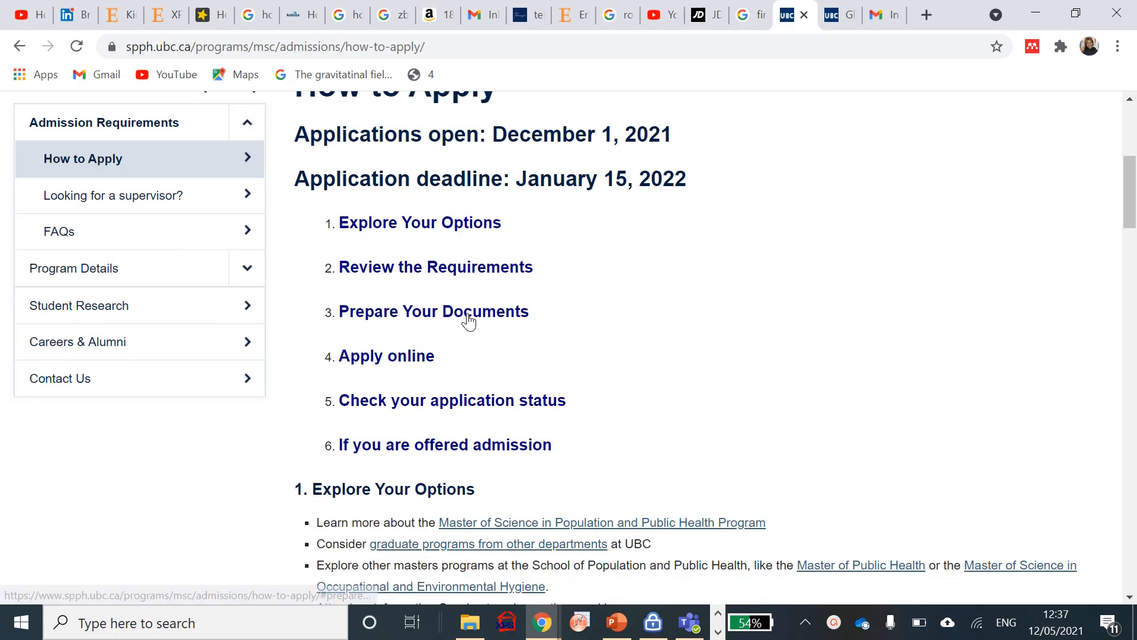
scroll("down", 3)
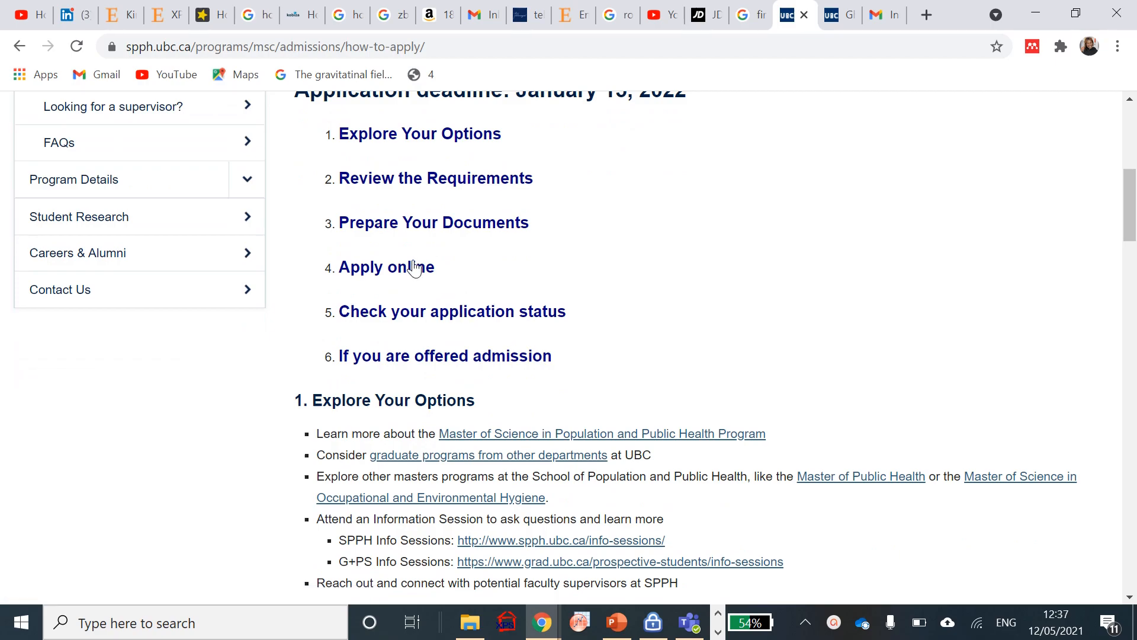
mouse_move(512, 340)
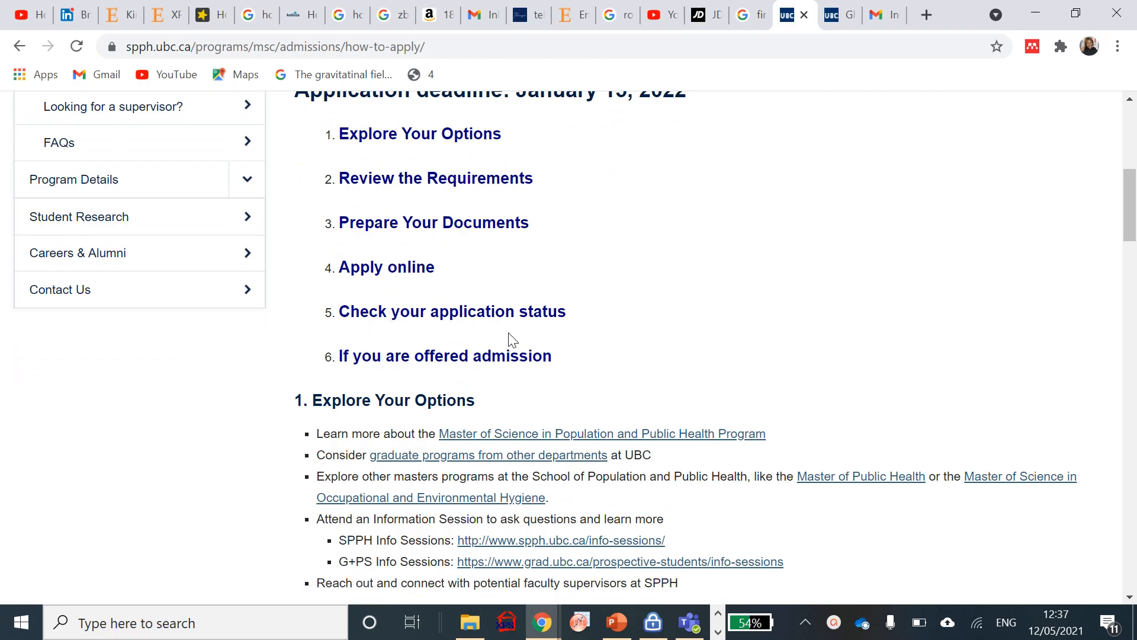
mouse_move(464, 419)
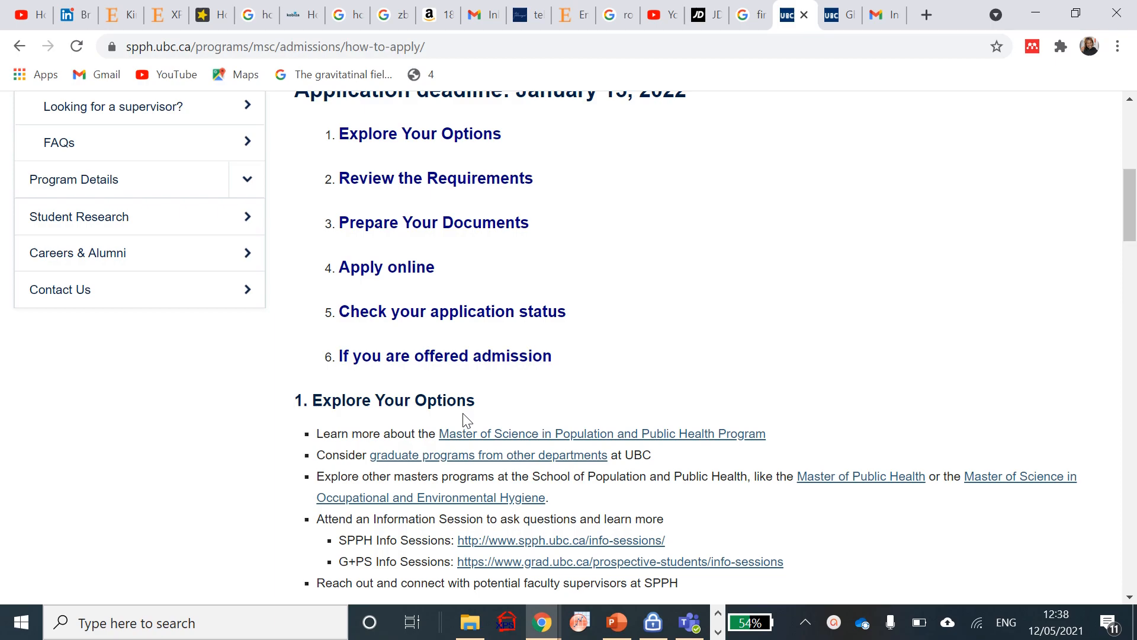
mouse_move(465, 403)
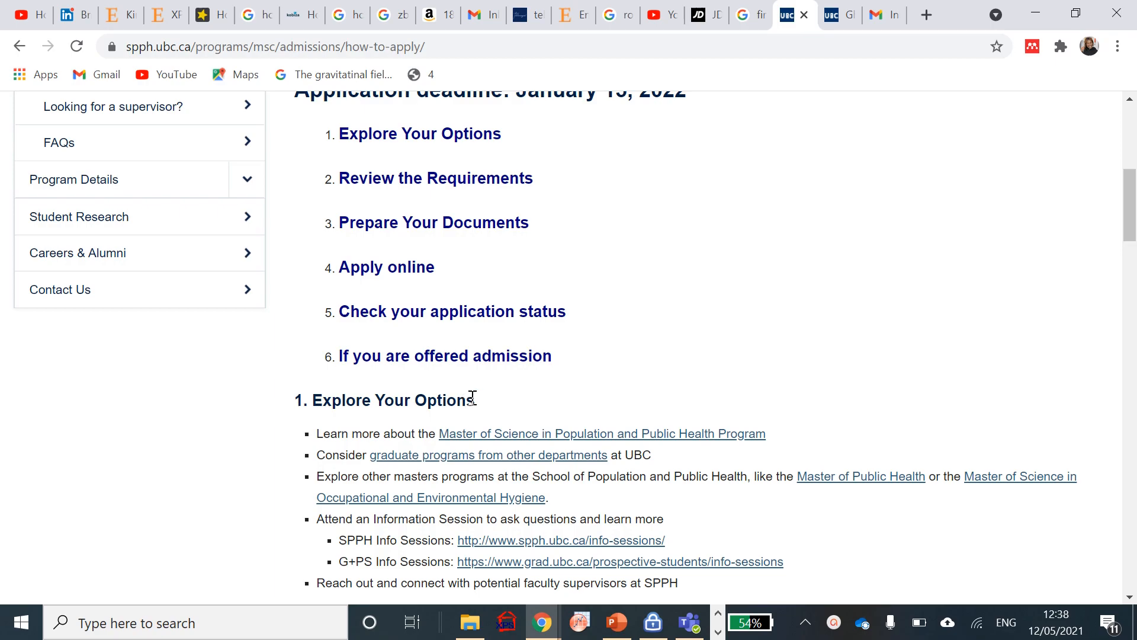
scroll("down", 3)
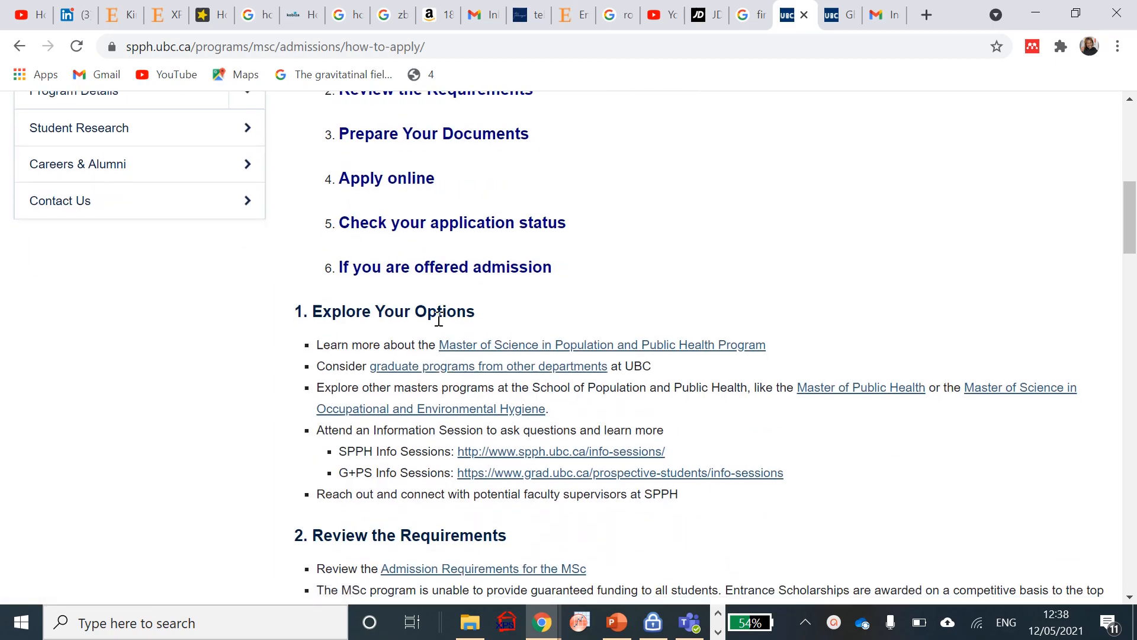
mouse_move(540, 405)
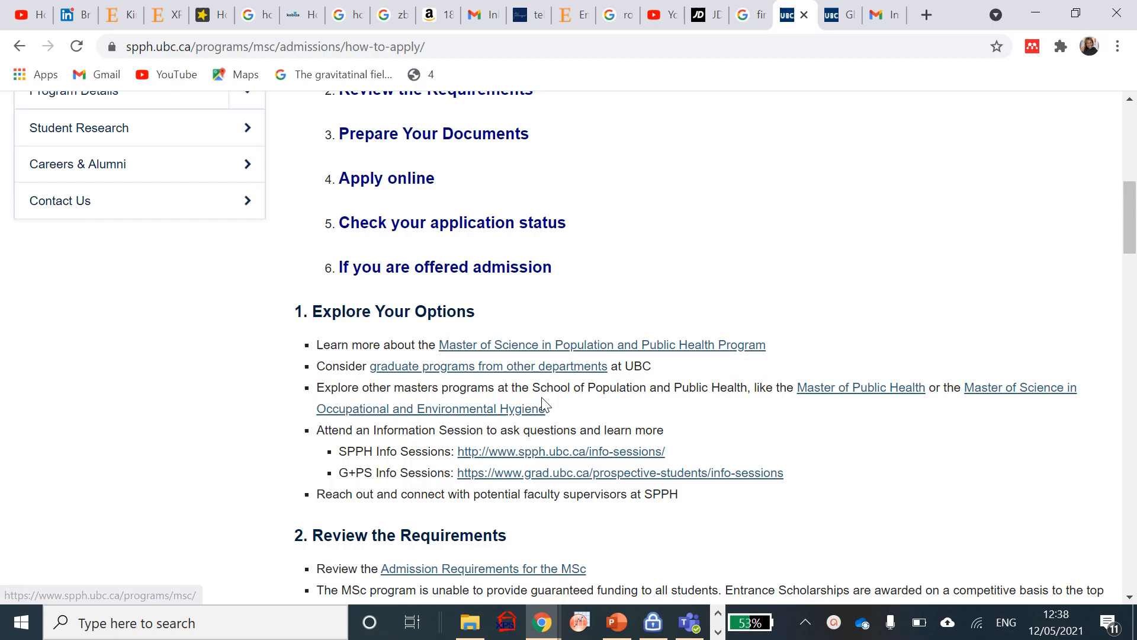
mouse_move(677, 356)
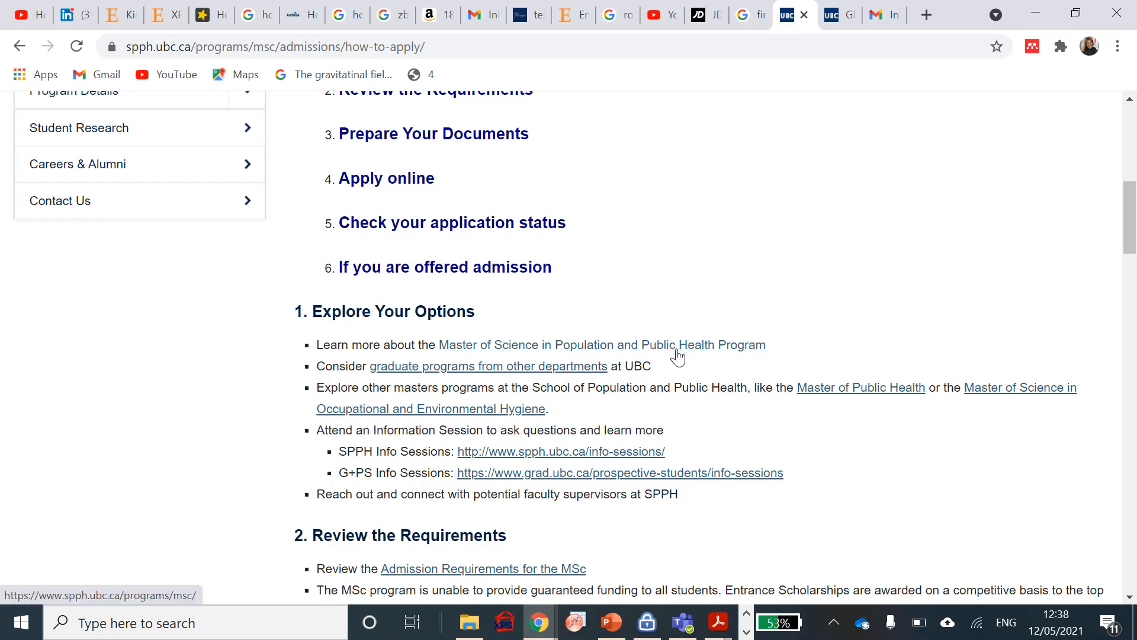
scroll("down", 3)
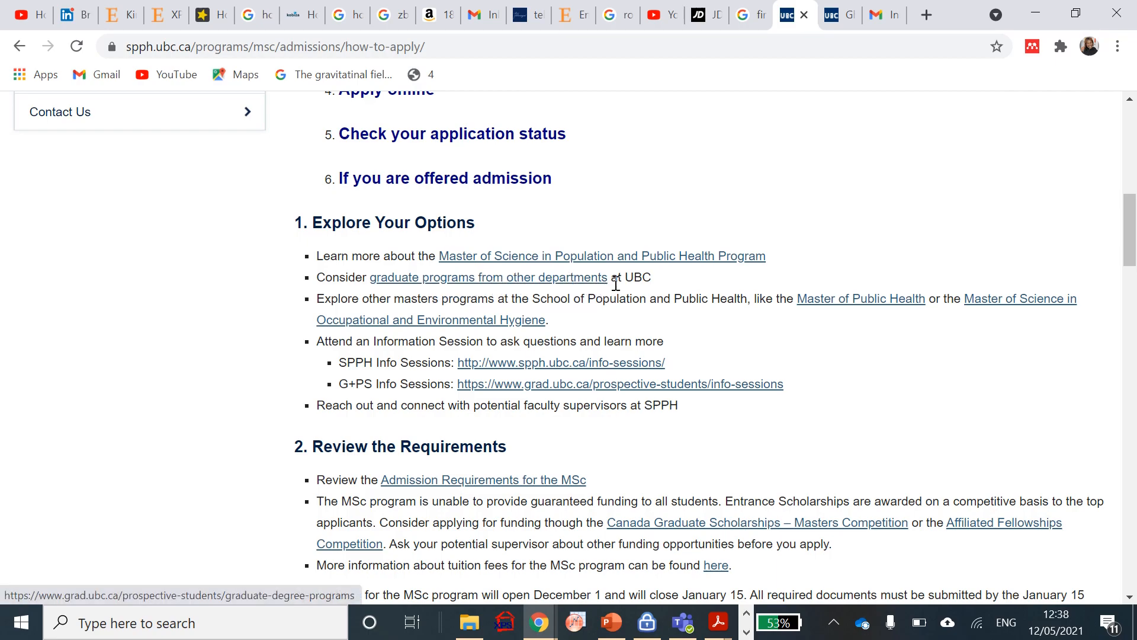
mouse_move(348, 360)
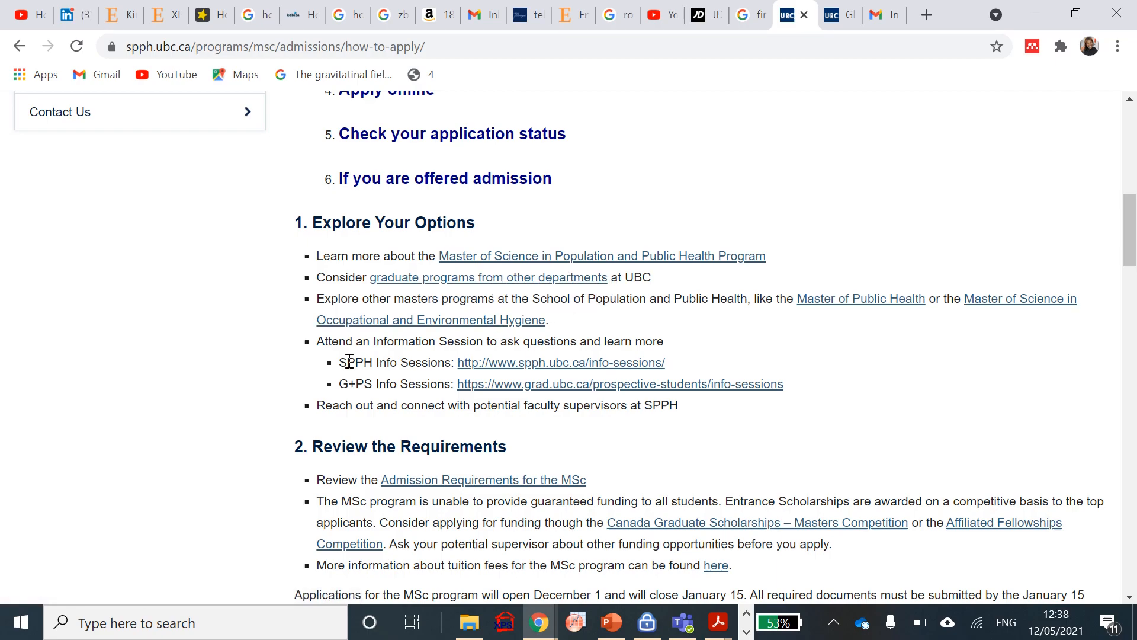
mouse_move(888, 308)
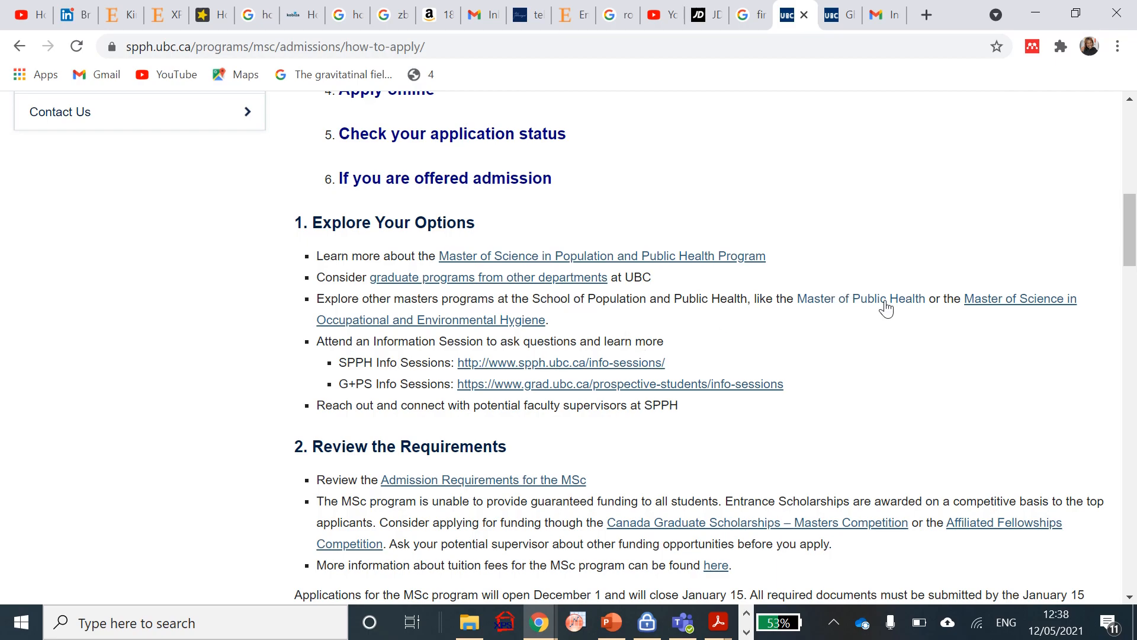
mouse_move(499, 331)
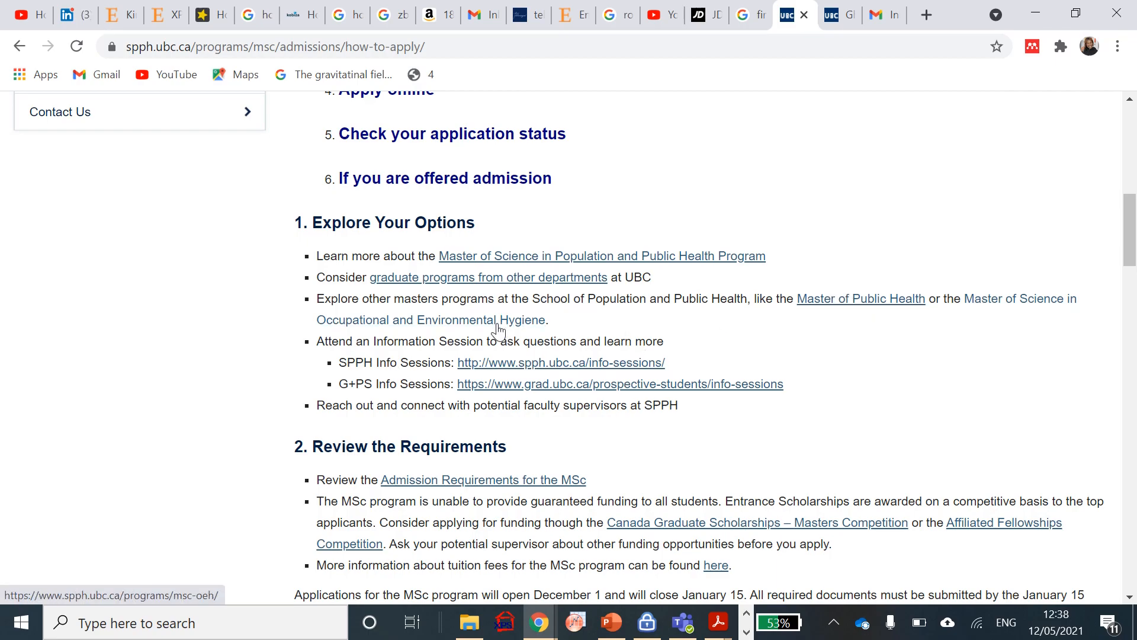
mouse_move(496, 439)
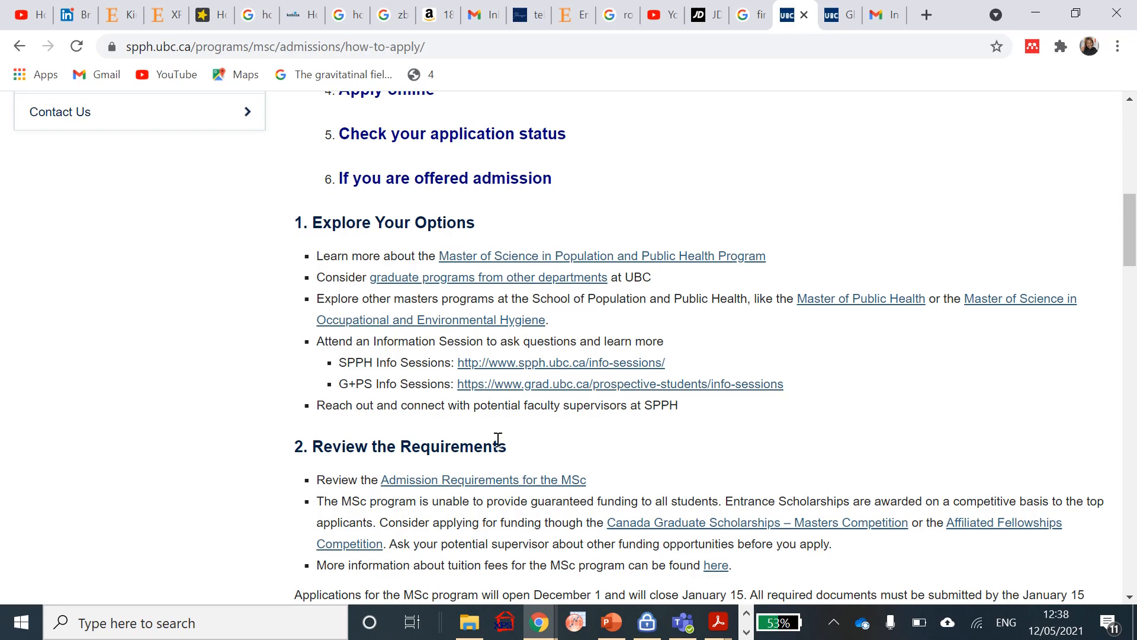
mouse_move(491, 378)
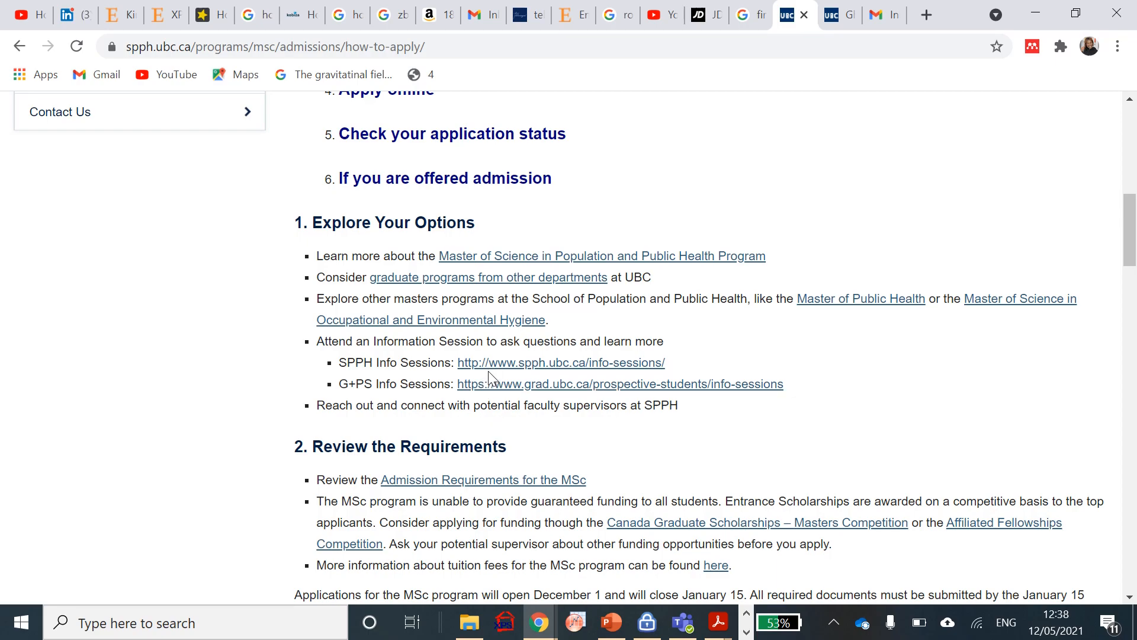
mouse_move(530, 393)
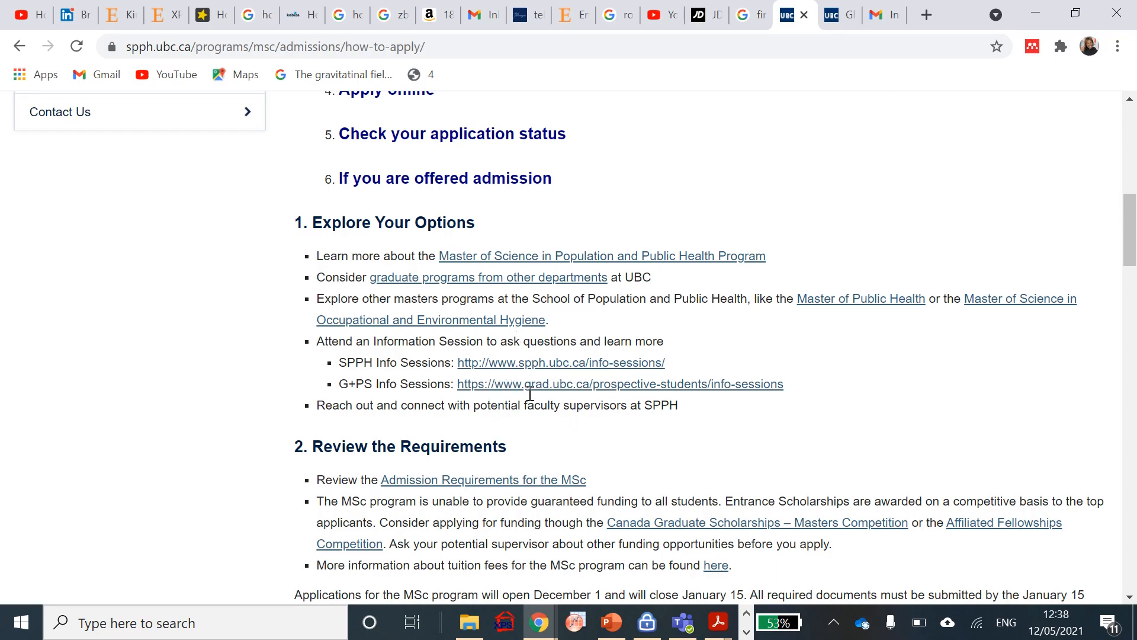
Scroll past Review the Requirements to the Prepare Your Documents table of transcripts, CV and LOI
scroll("down", 3)
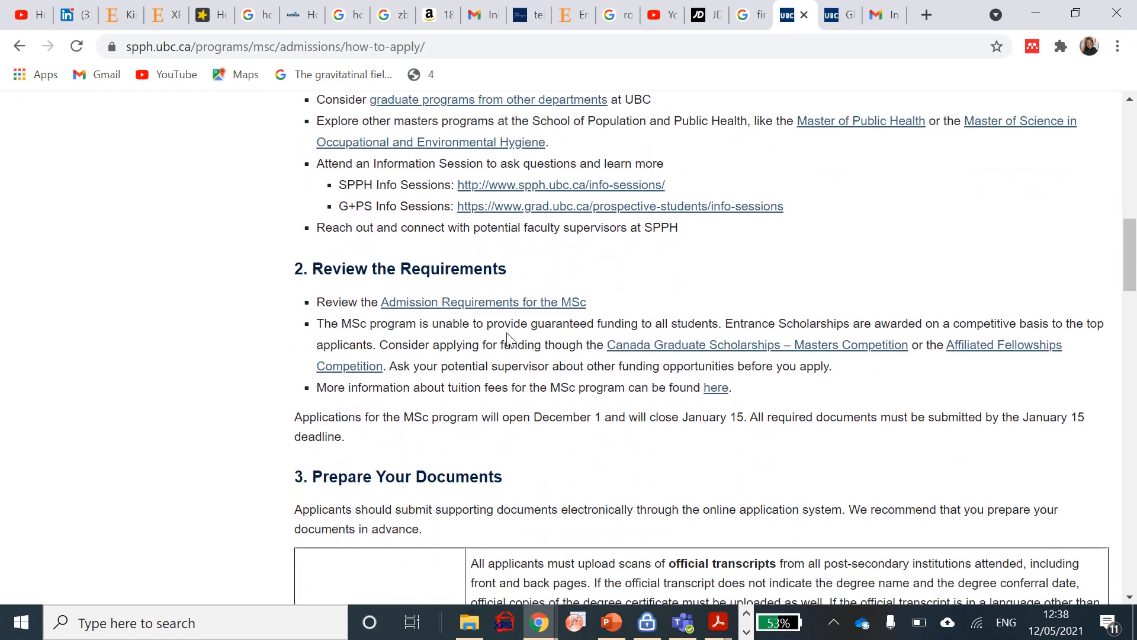
mouse_move(526, 307)
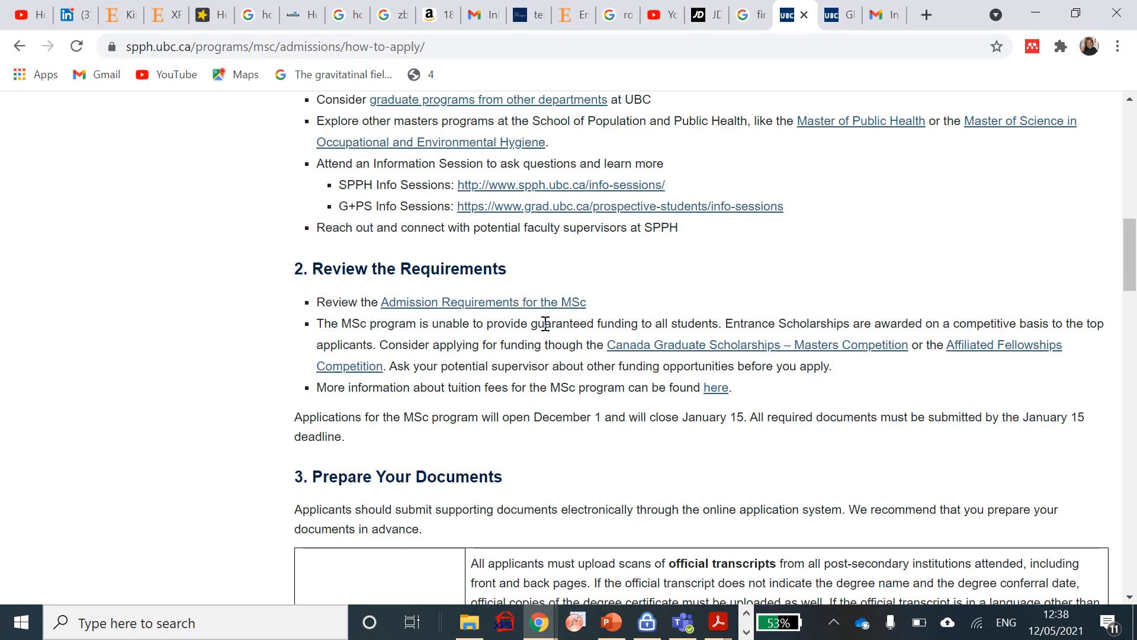
scroll("down", 3)
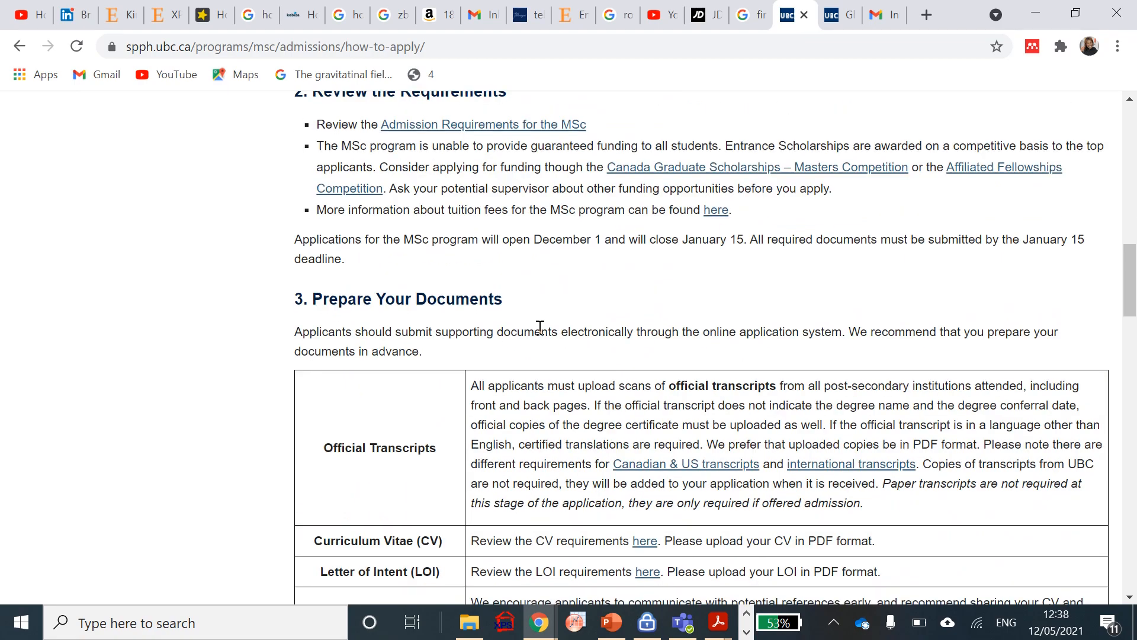
scroll("down", 3)
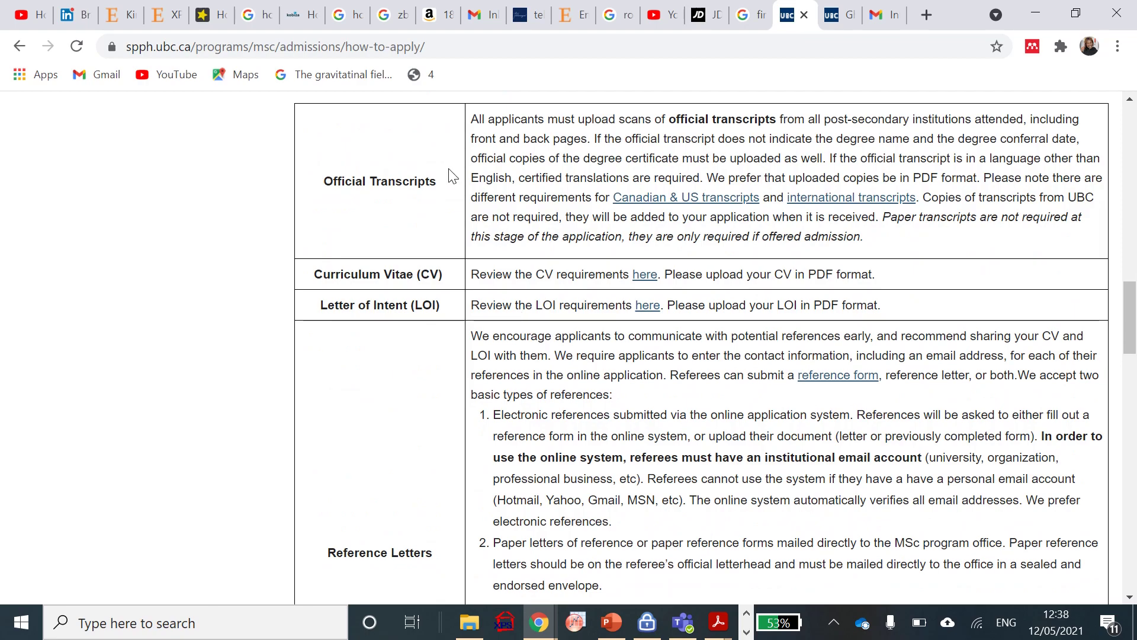
mouse_move(437, 262)
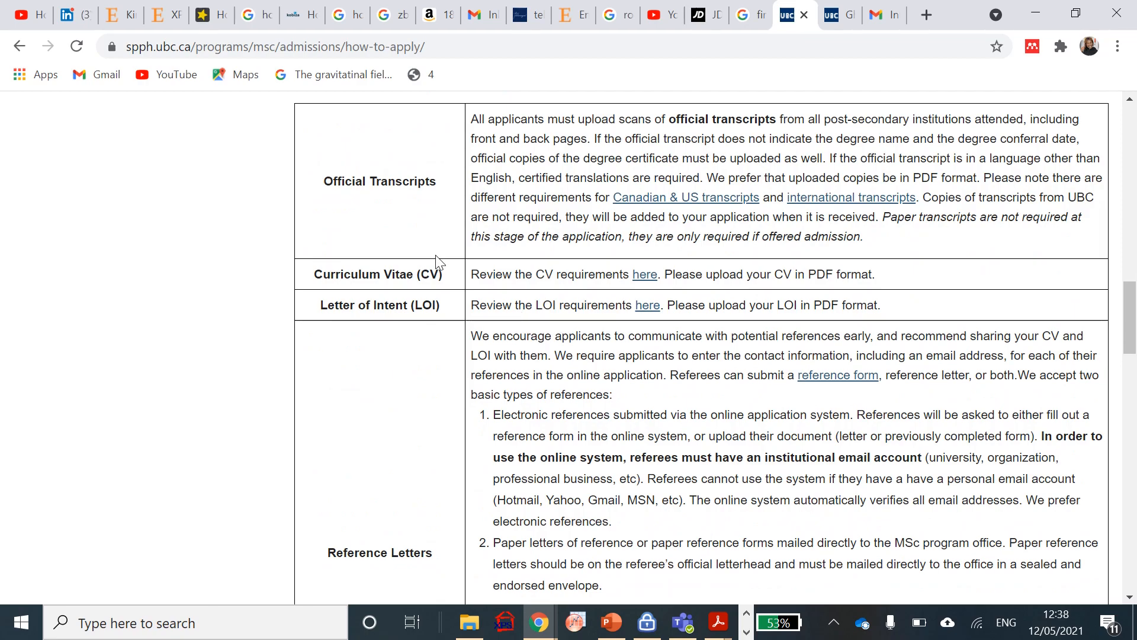
mouse_move(629, 293)
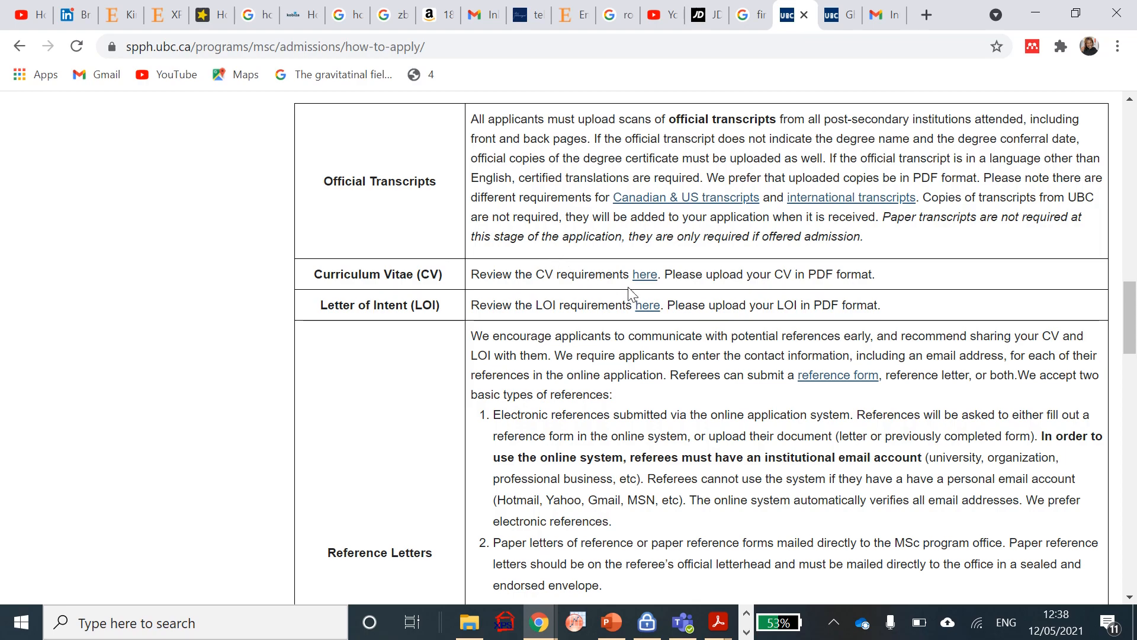
mouse_move(582, 304)
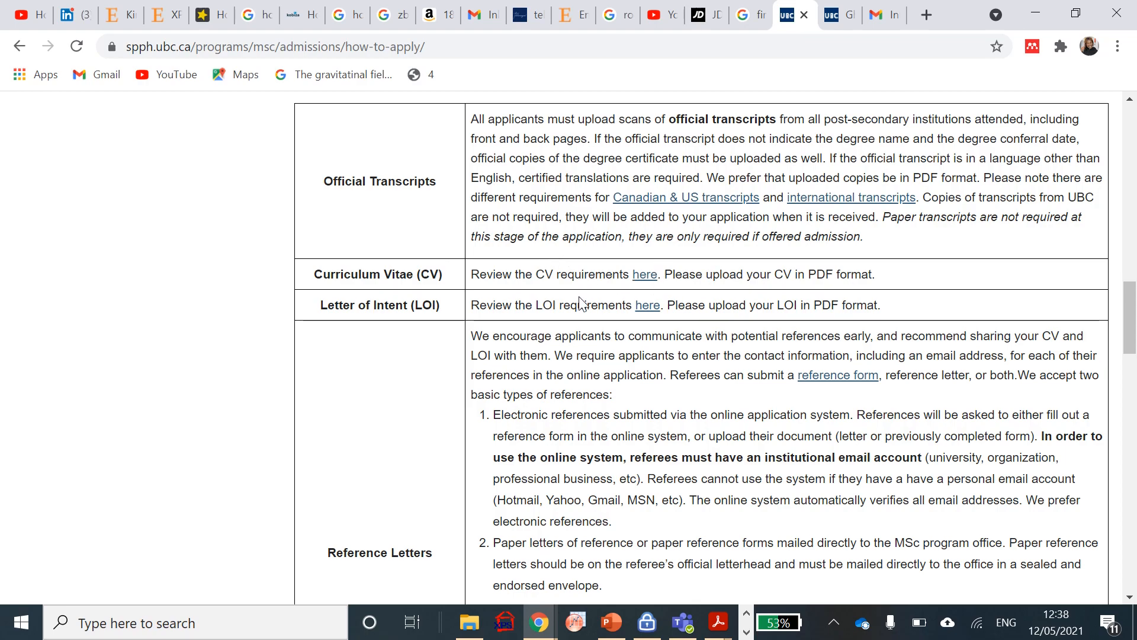
mouse_move(848, 283)
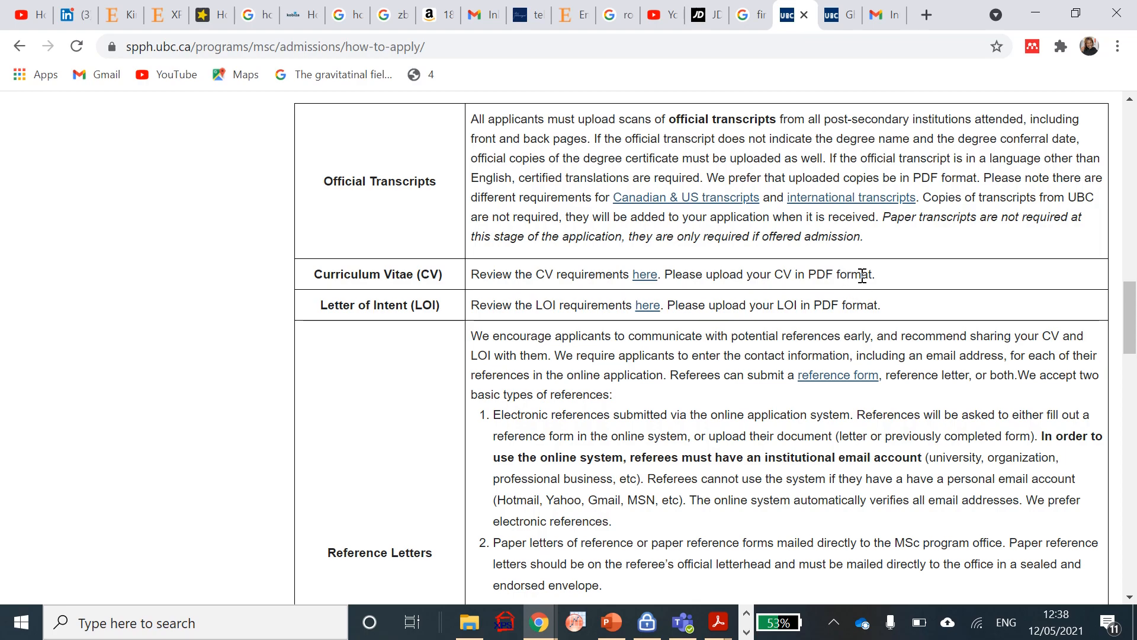
mouse_move(583, 272)
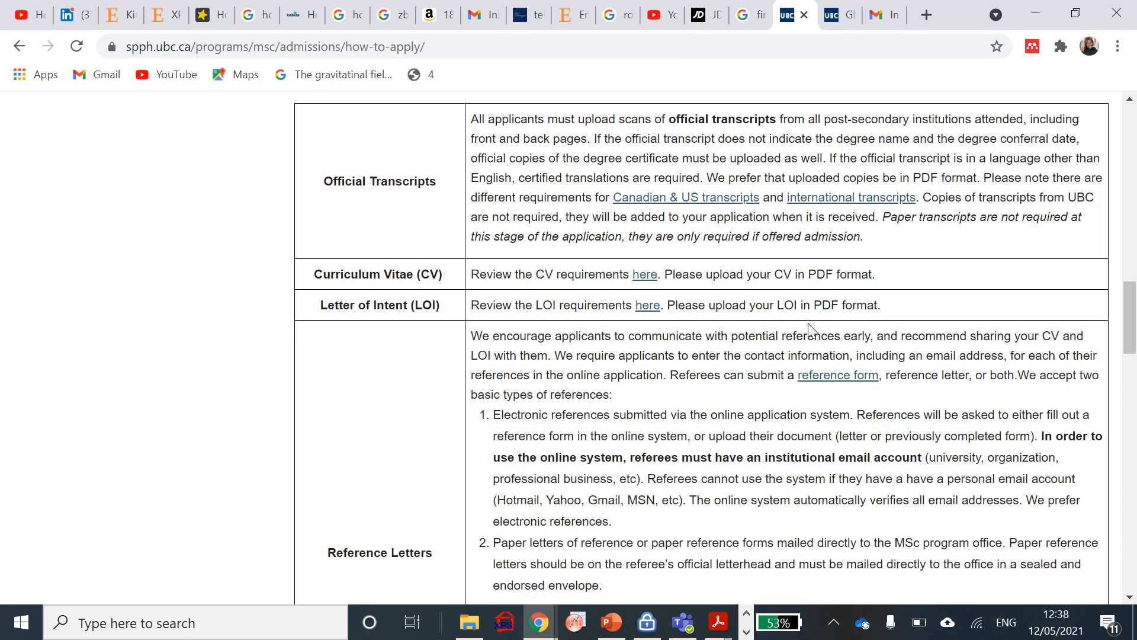
Scroll through Reference Letters to the Supervisor Support Form, GRE Scores and TOEFL/IELTS rows
scroll("down", 3)
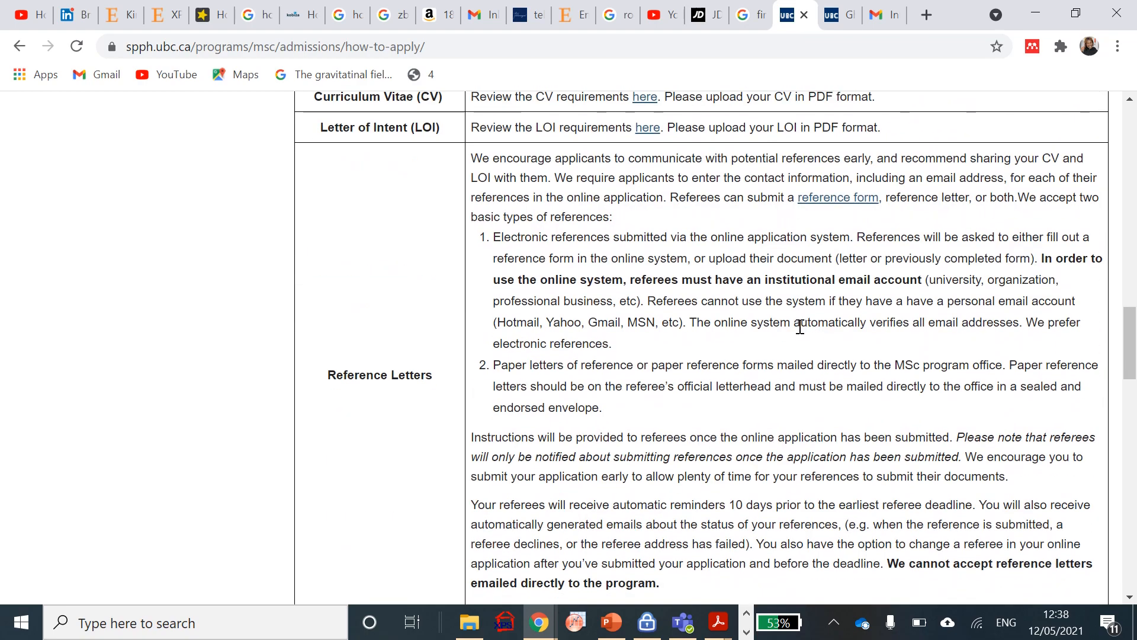
mouse_move(562, 273)
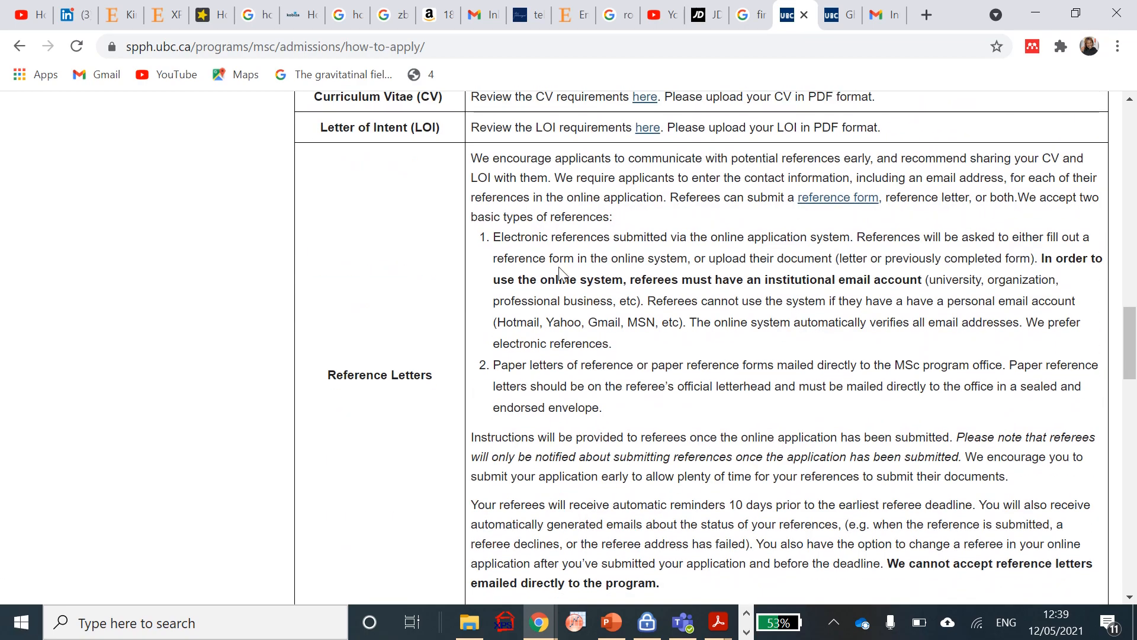
mouse_move(622, 233)
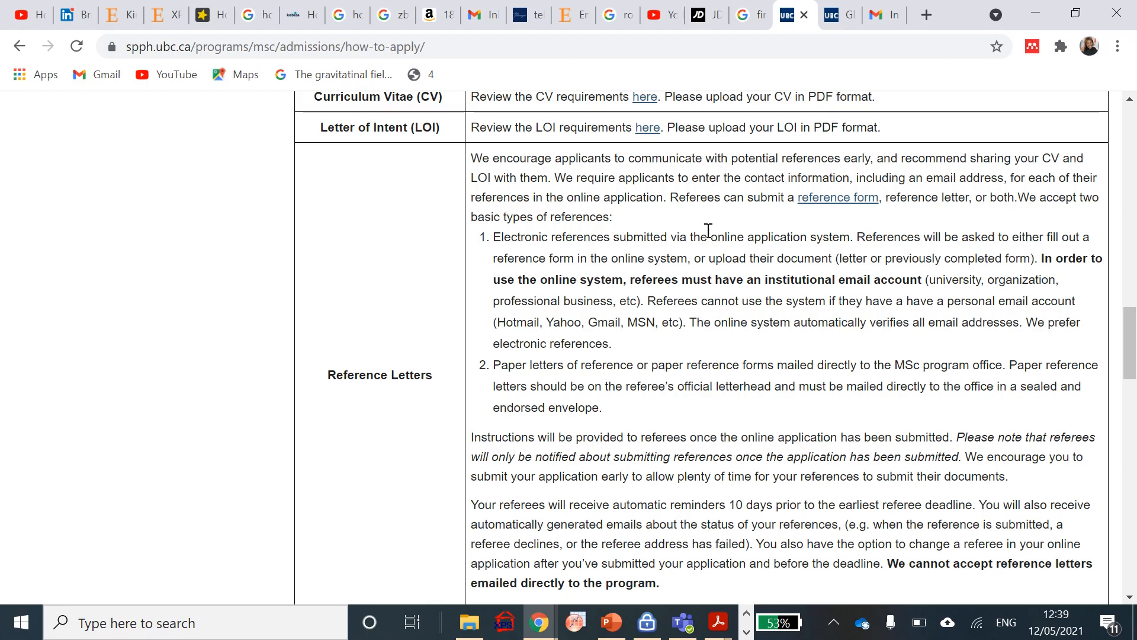
mouse_move(837, 198)
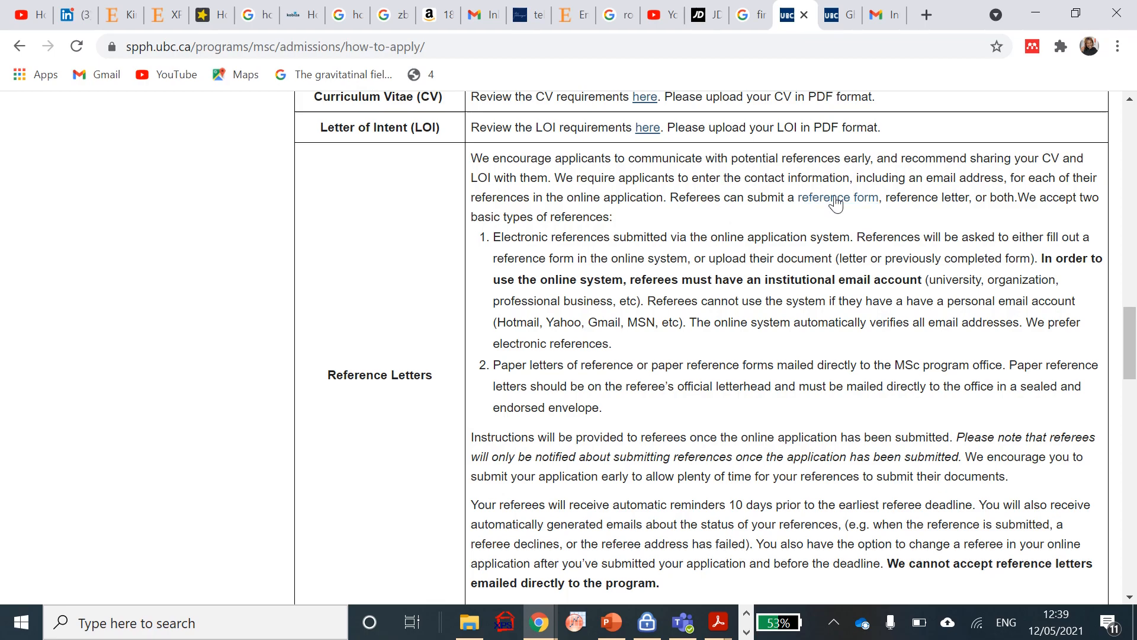
mouse_move(845, 205)
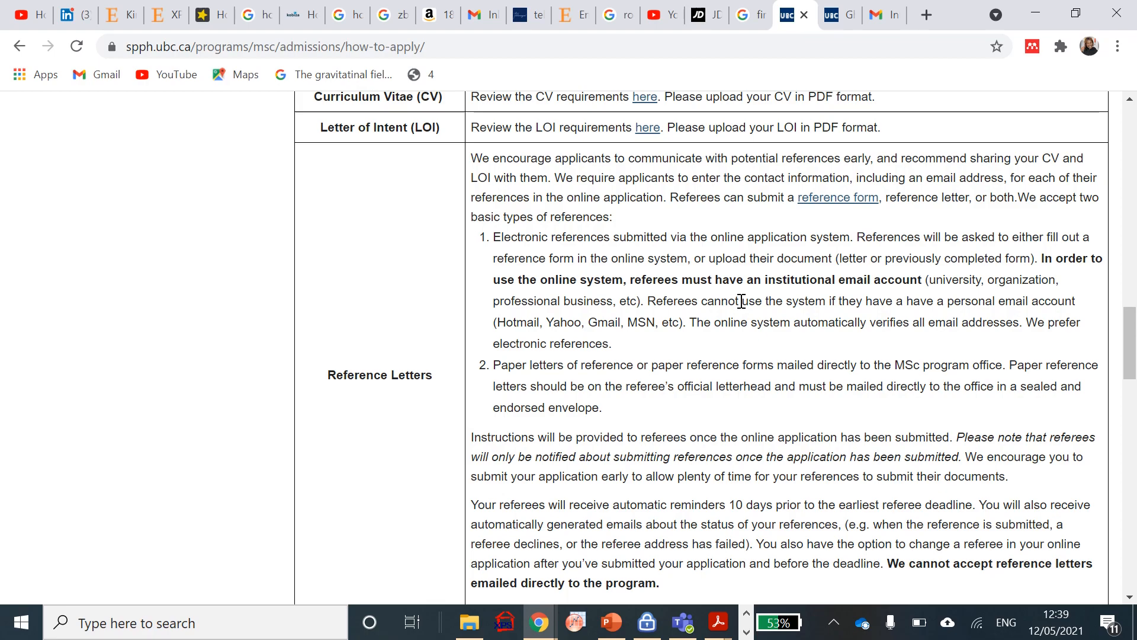
mouse_move(747, 291)
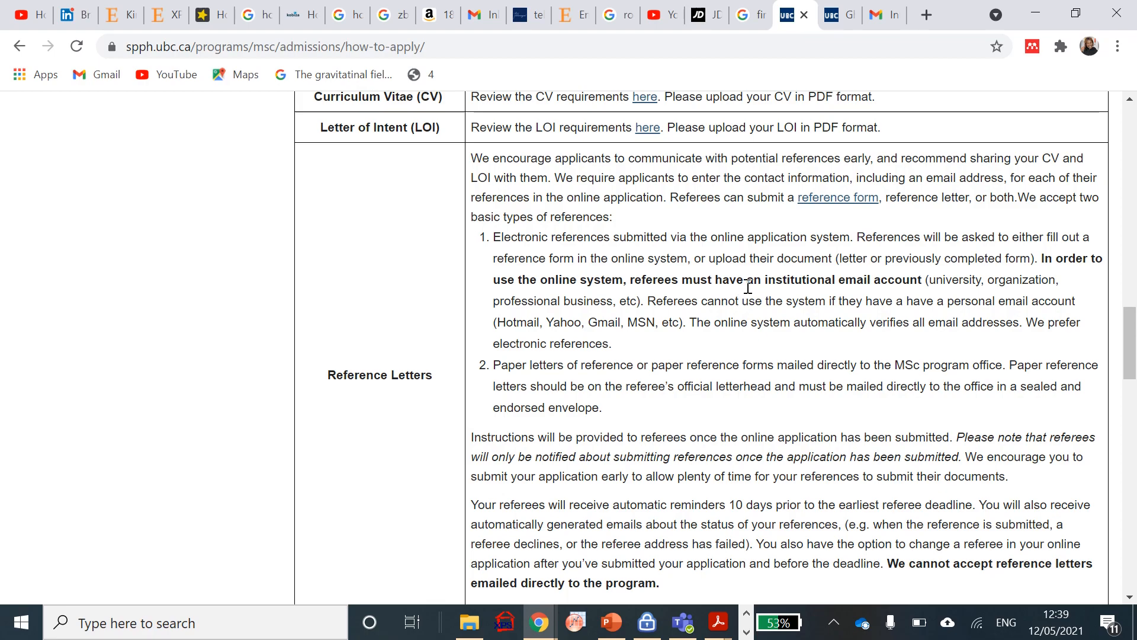
scroll("down", 3)
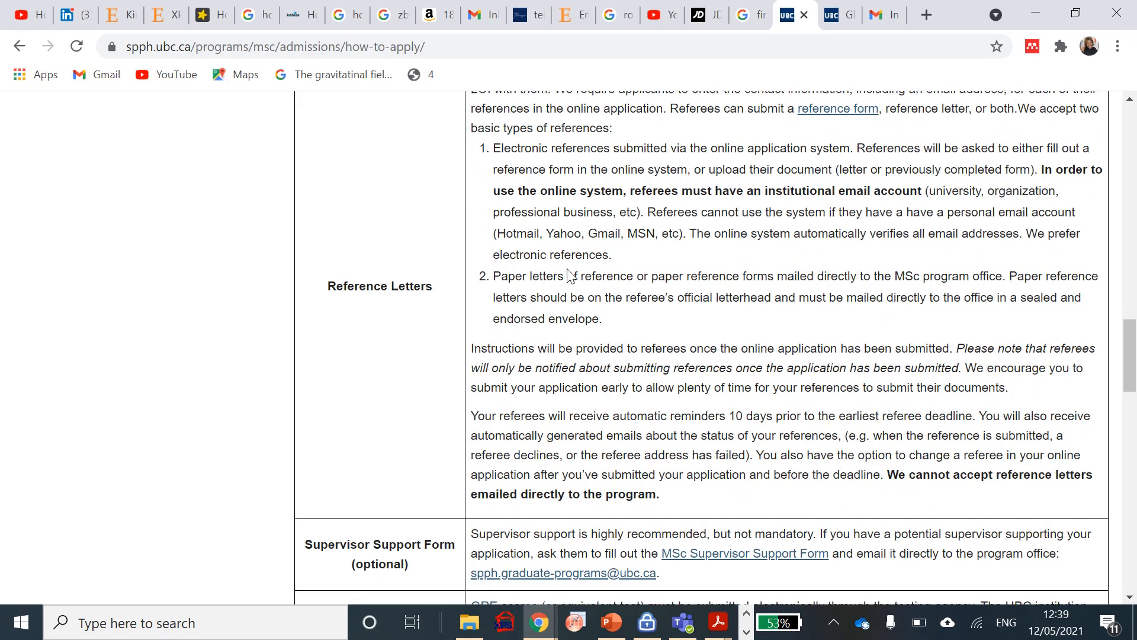
mouse_move(747, 270)
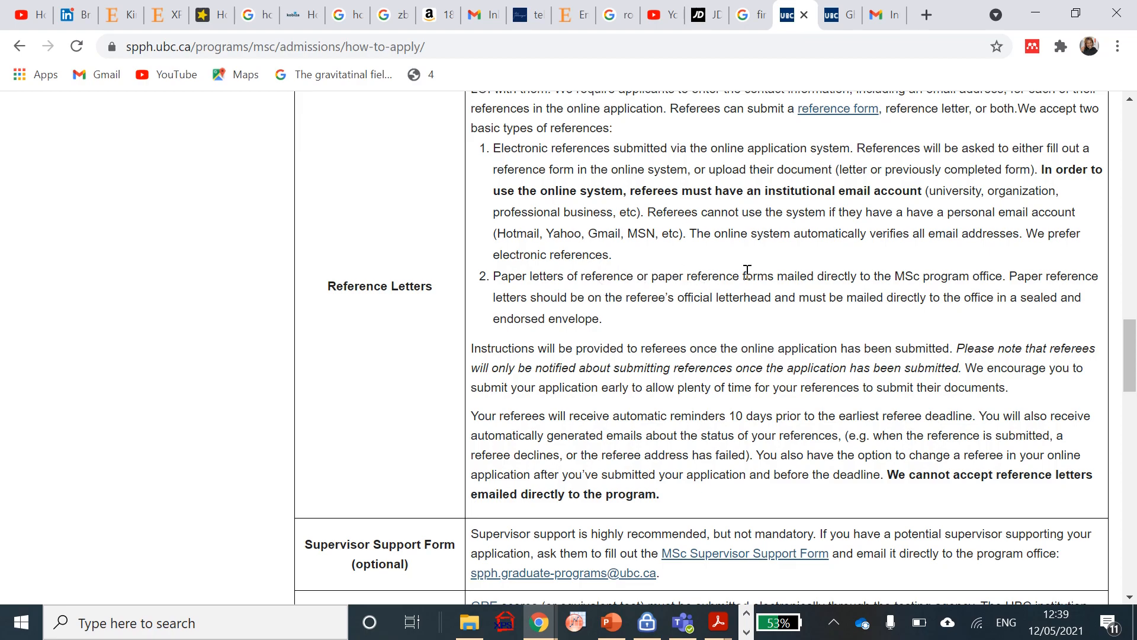
mouse_move(1007, 232)
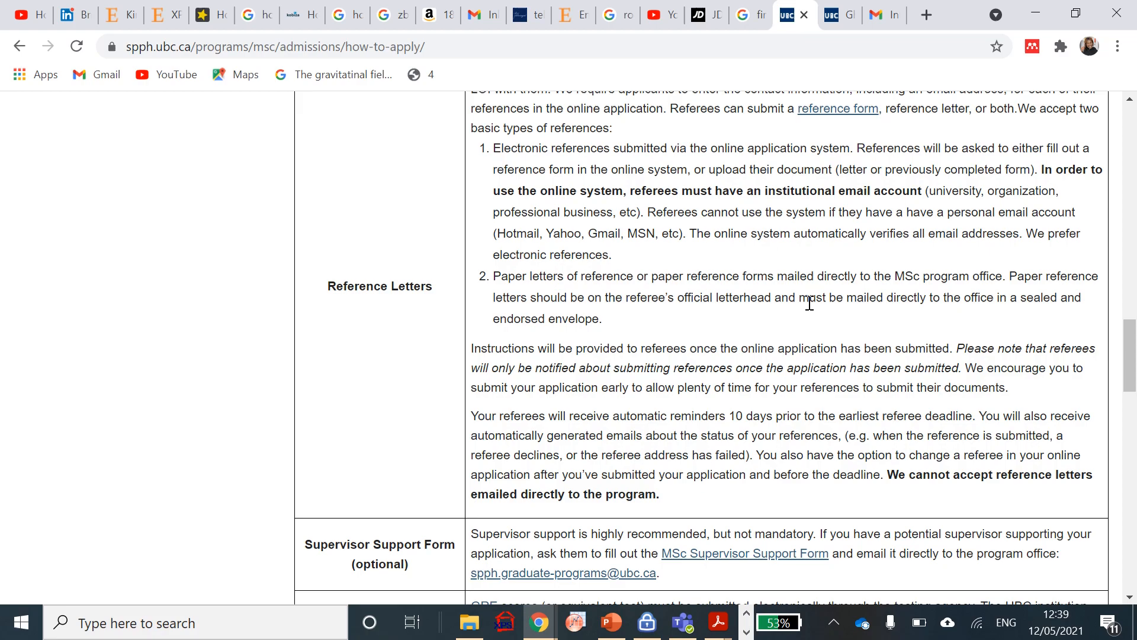
mouse_move(834, 299)
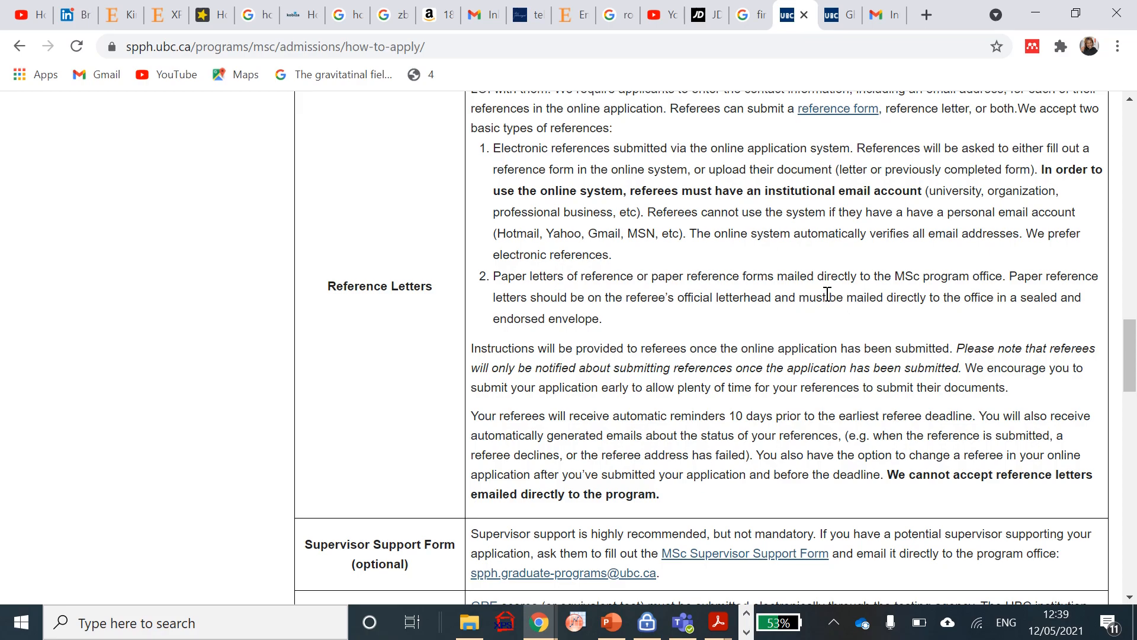
scroll("down", 3)
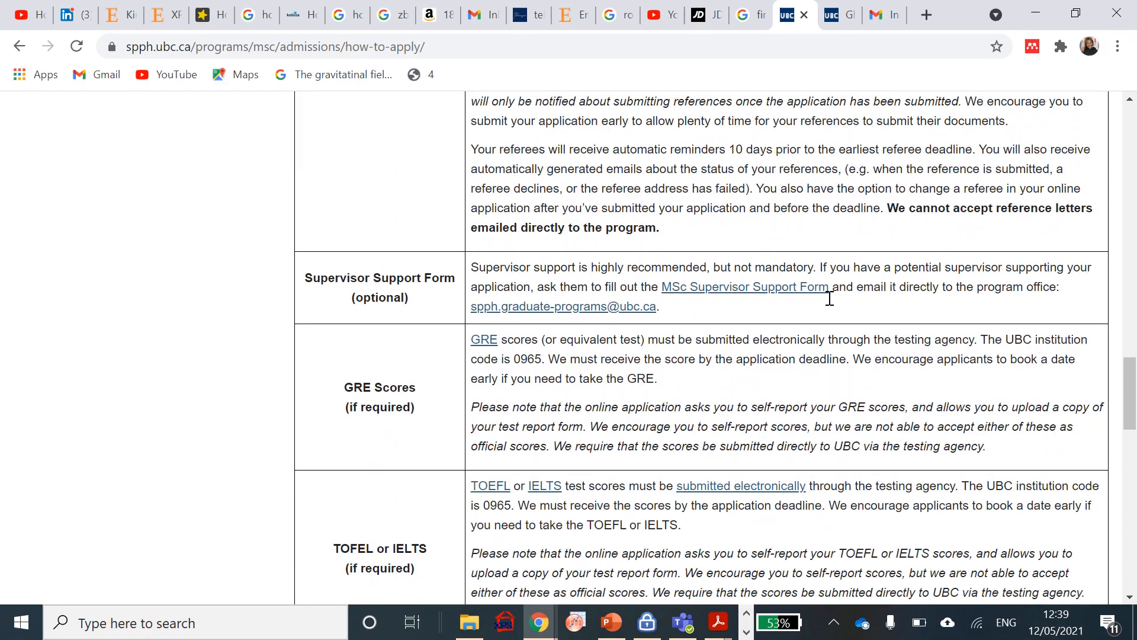
mouse_move(601, 319)
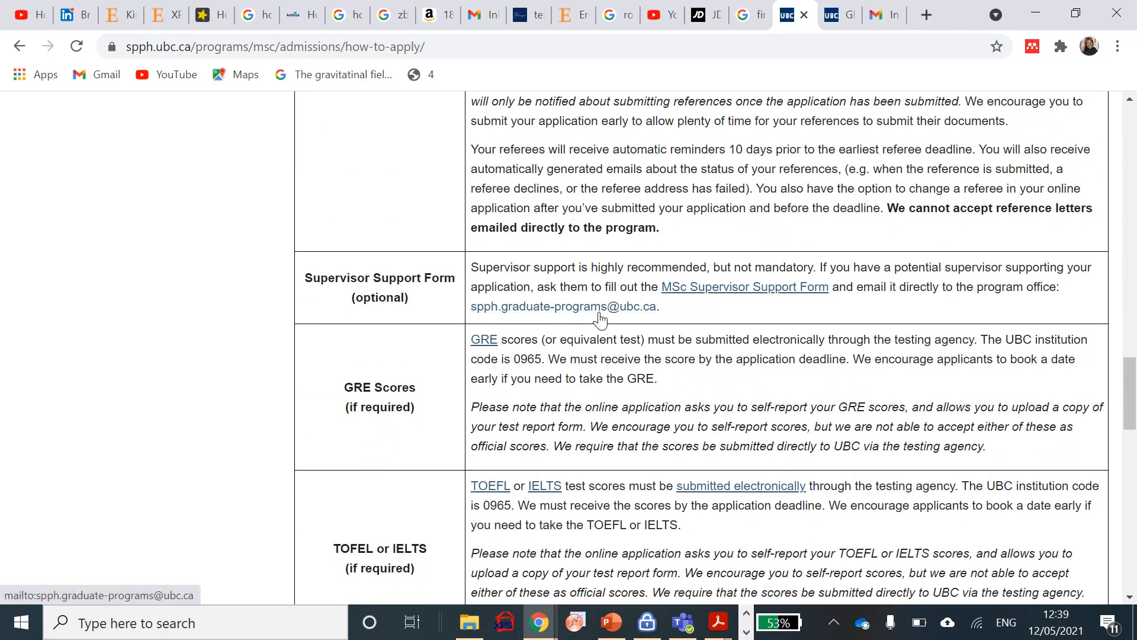
mouse_move(372, 326)
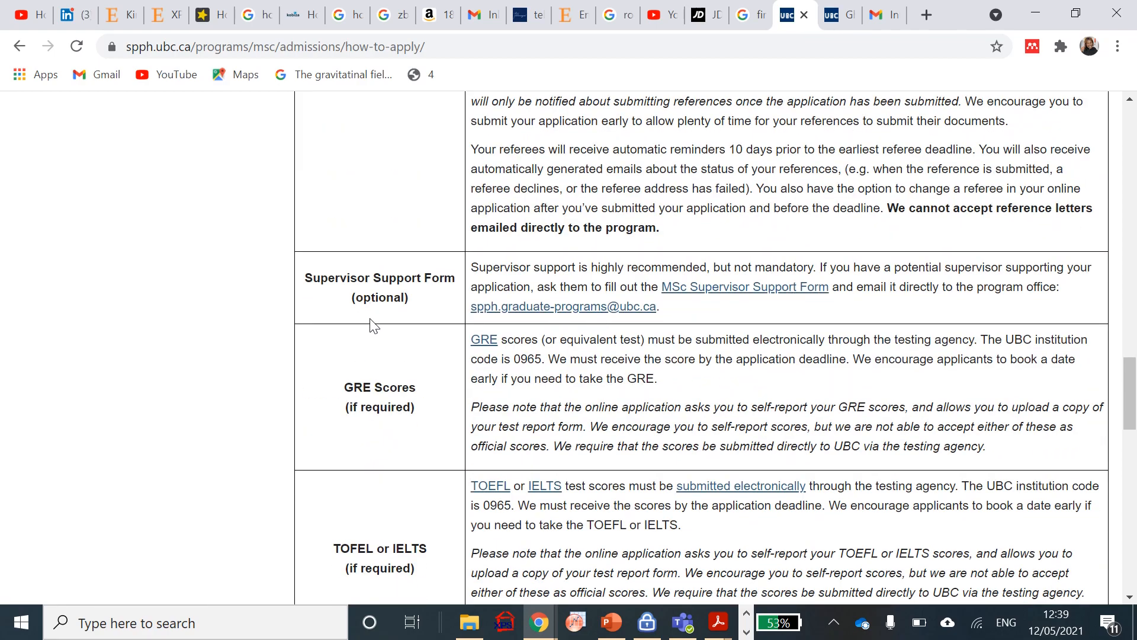
mouse_move(386, 317)
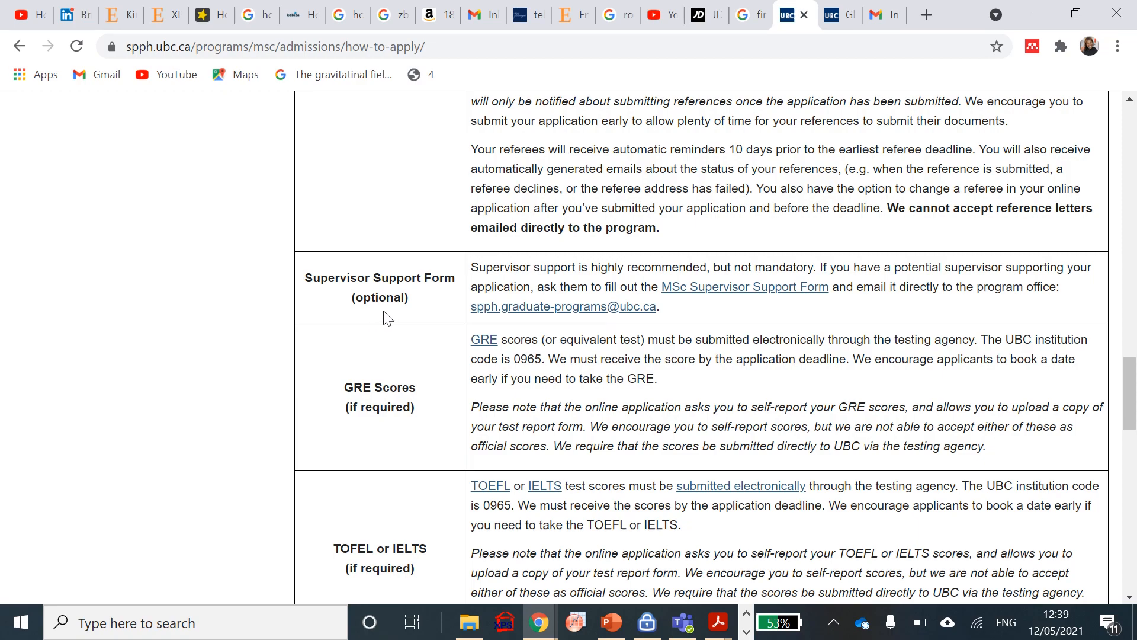
mouse_move(744, 286)
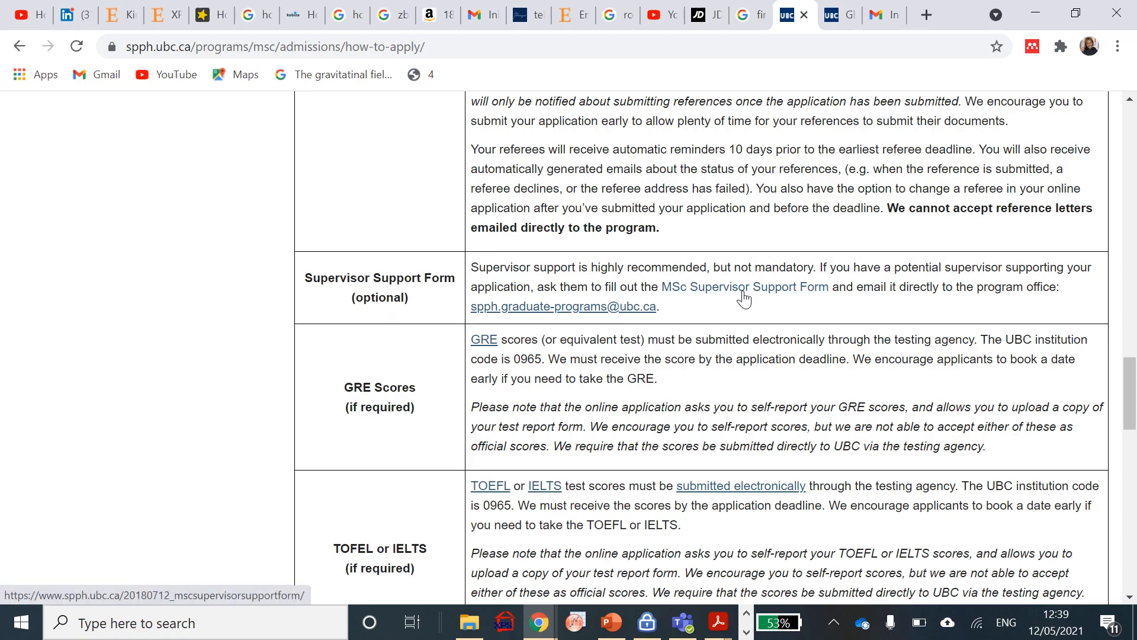
mouse_move(757, 299)
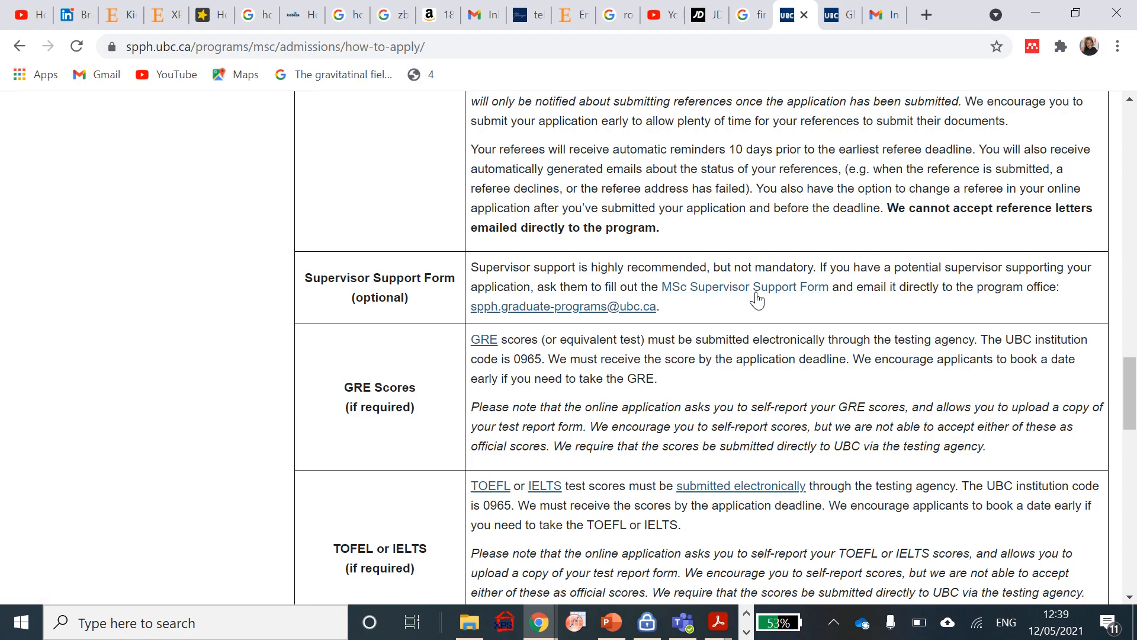
mouse_move(745, 285)
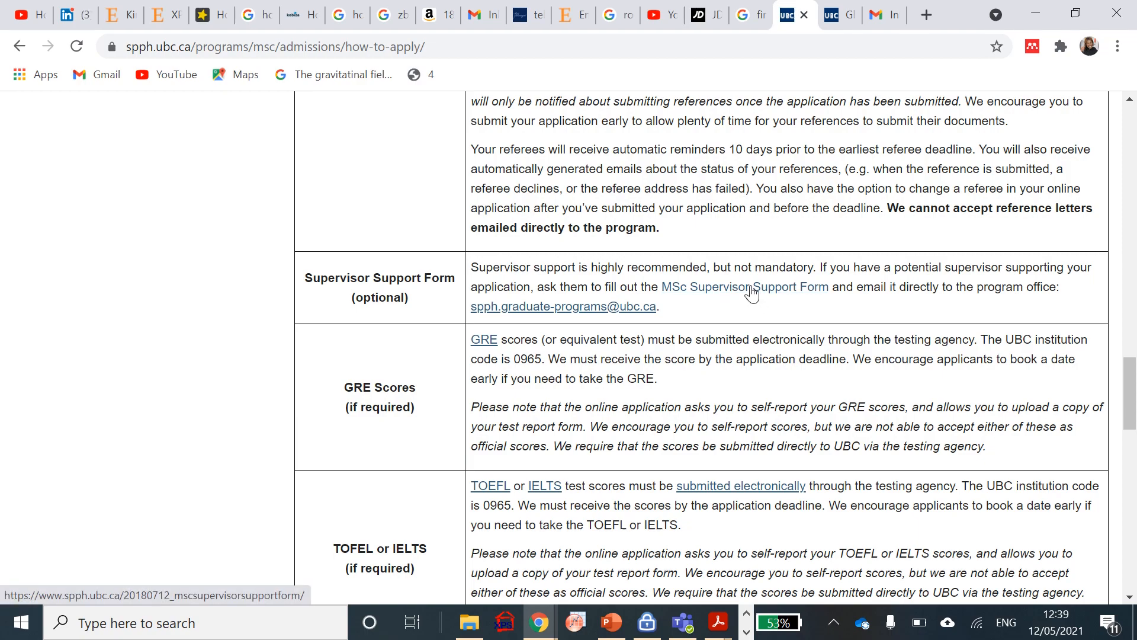
mouse_move(686, 402)
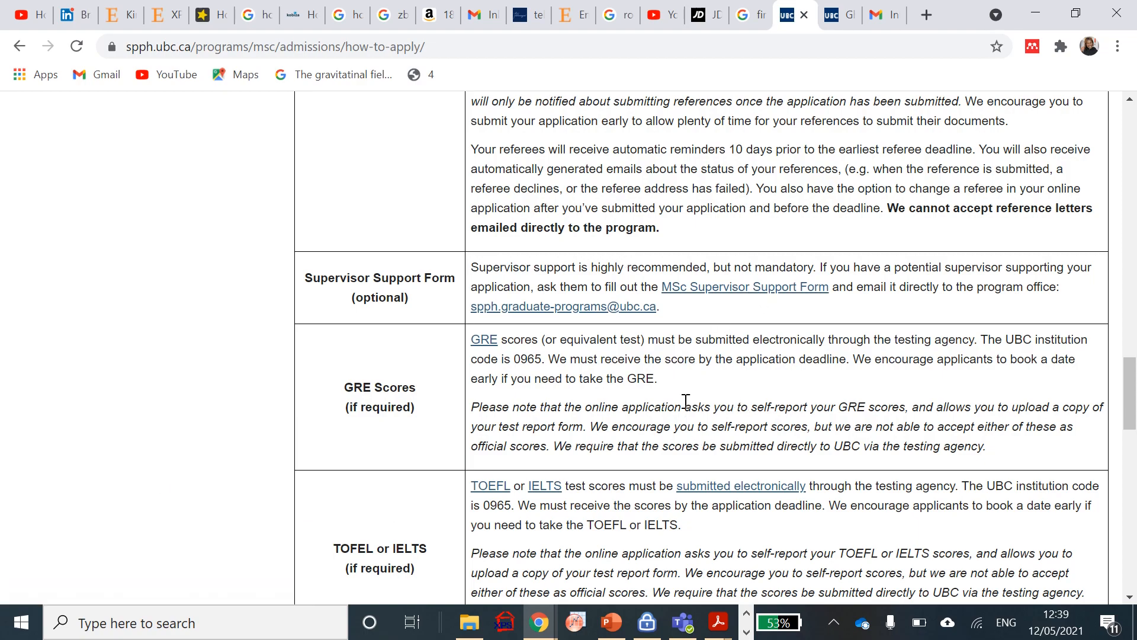
mouse_move(836, 334)
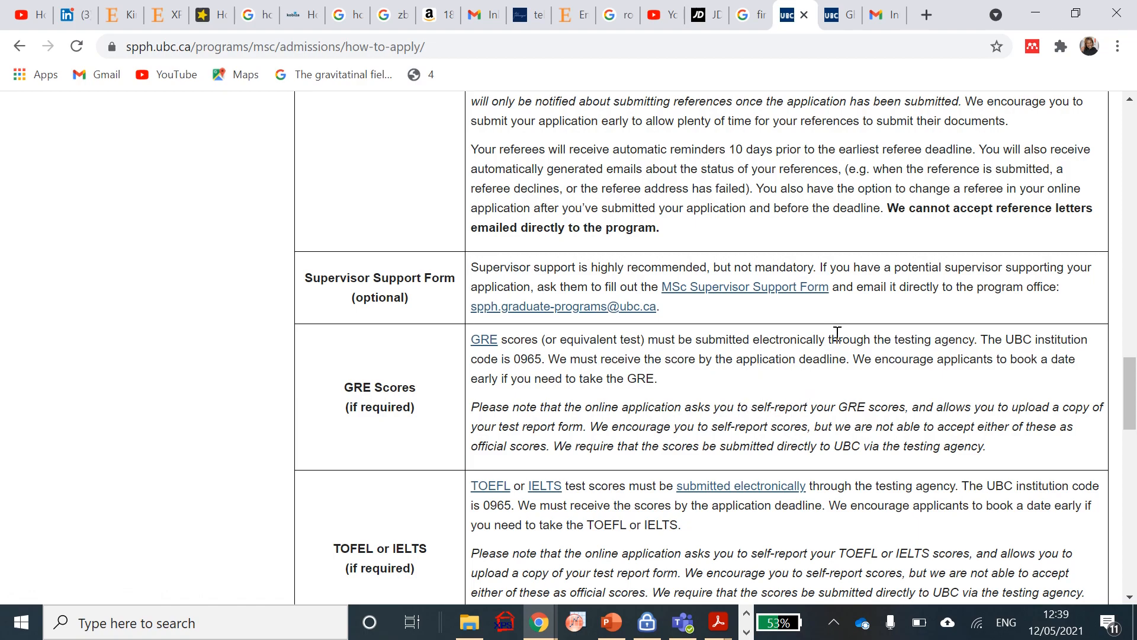
mouse_move(3, 232)
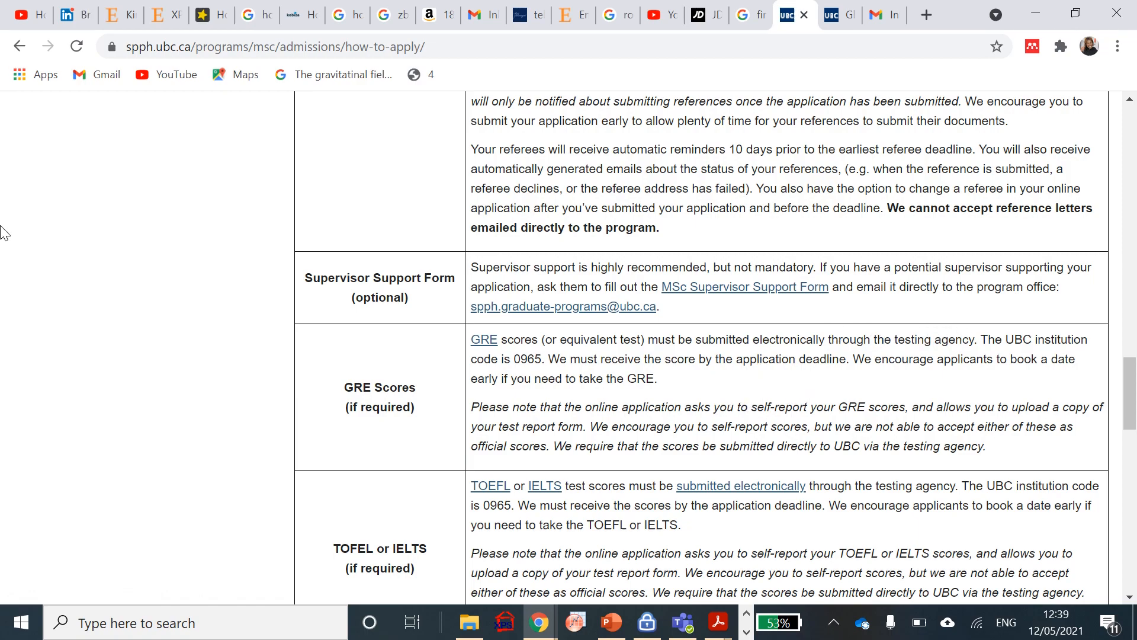
mouse_move(848, 385)
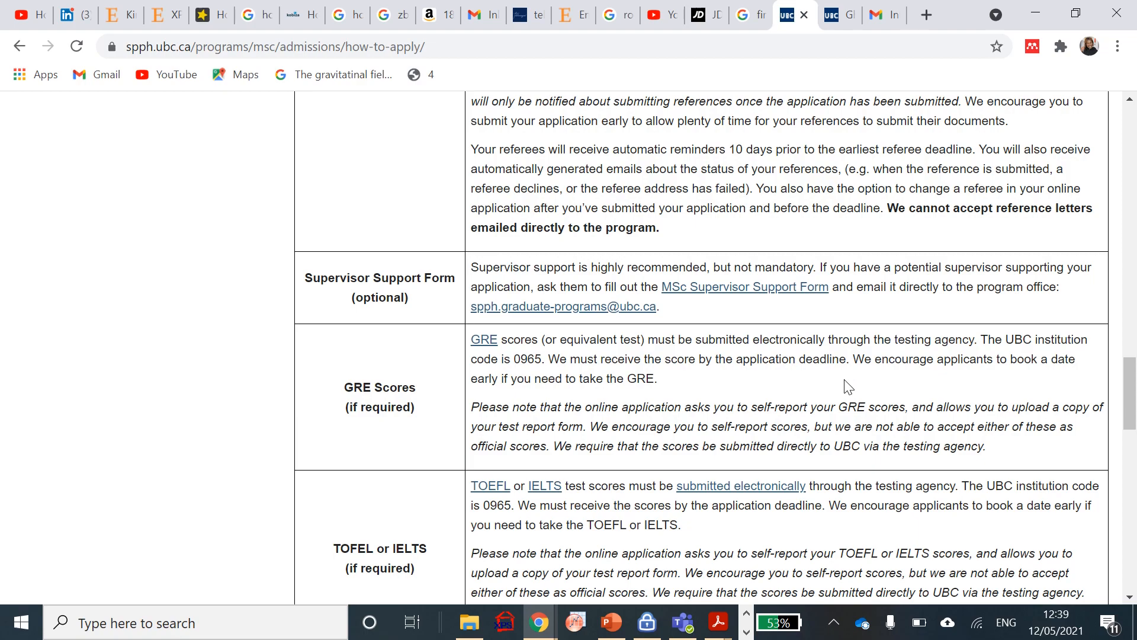
mouse_move(852, 380)
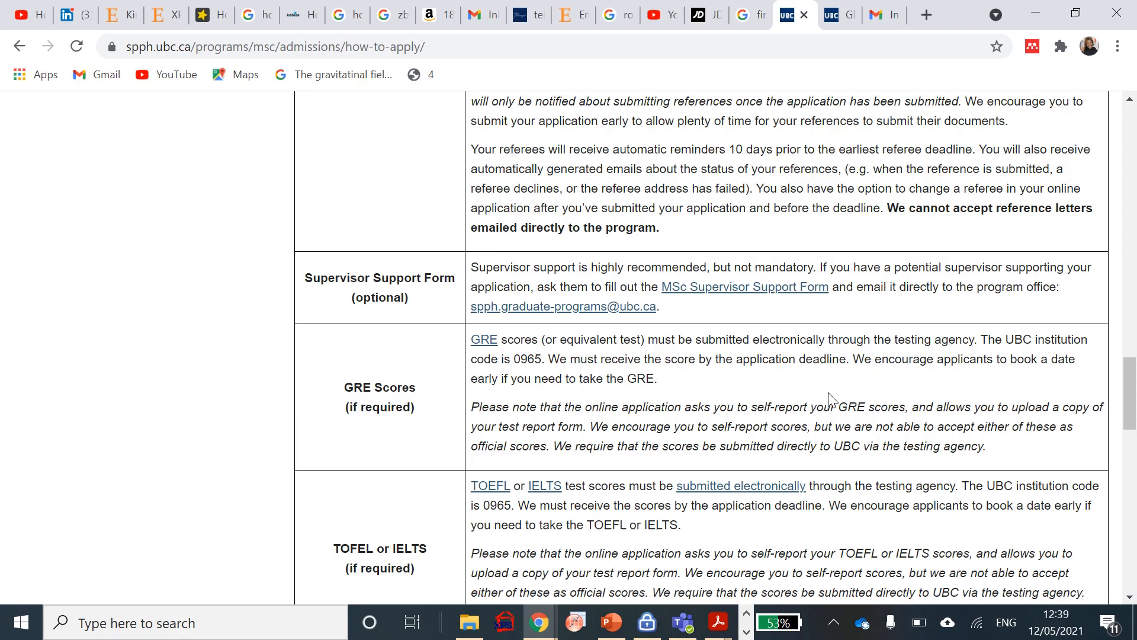
scroll("down", 3)
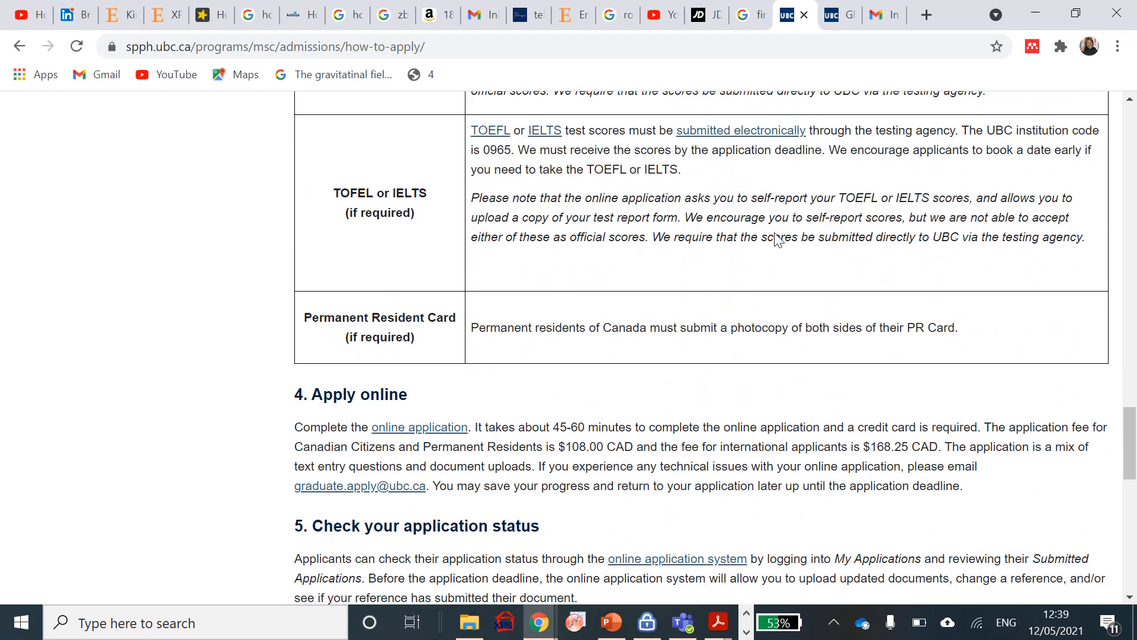
scroll("up", 3)
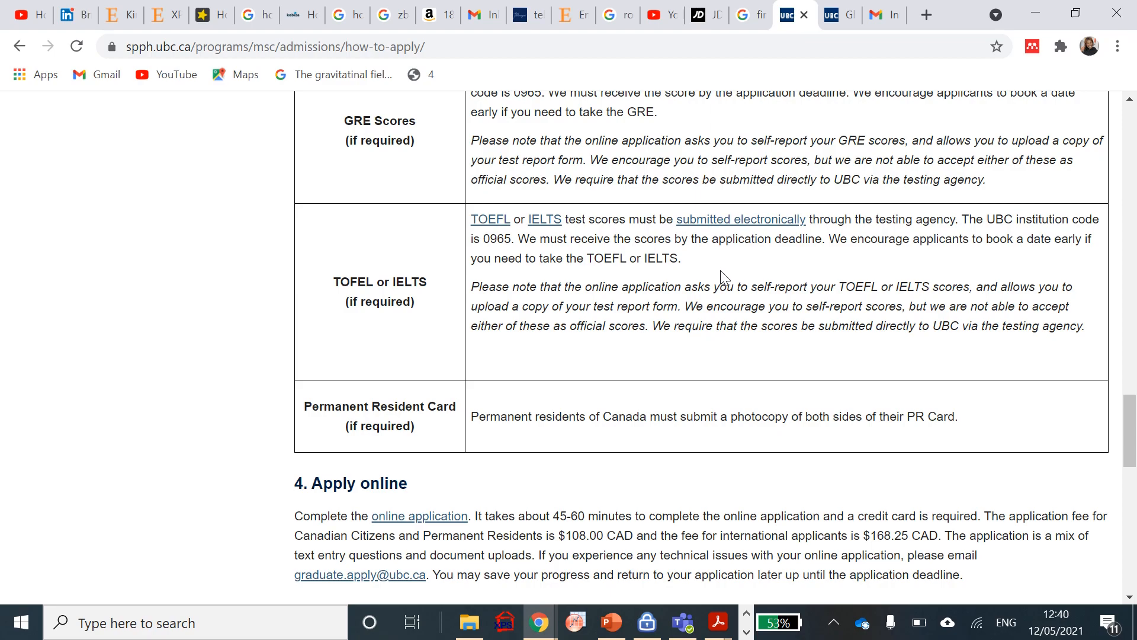
mouse_move(648, 429)
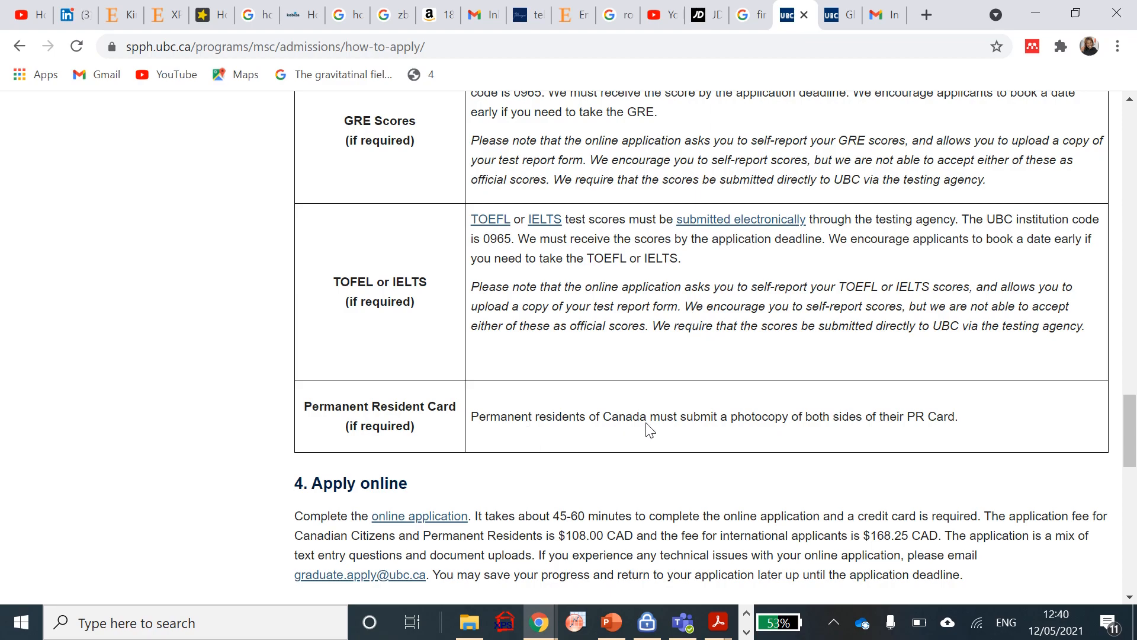
mouse_move(871, 407)
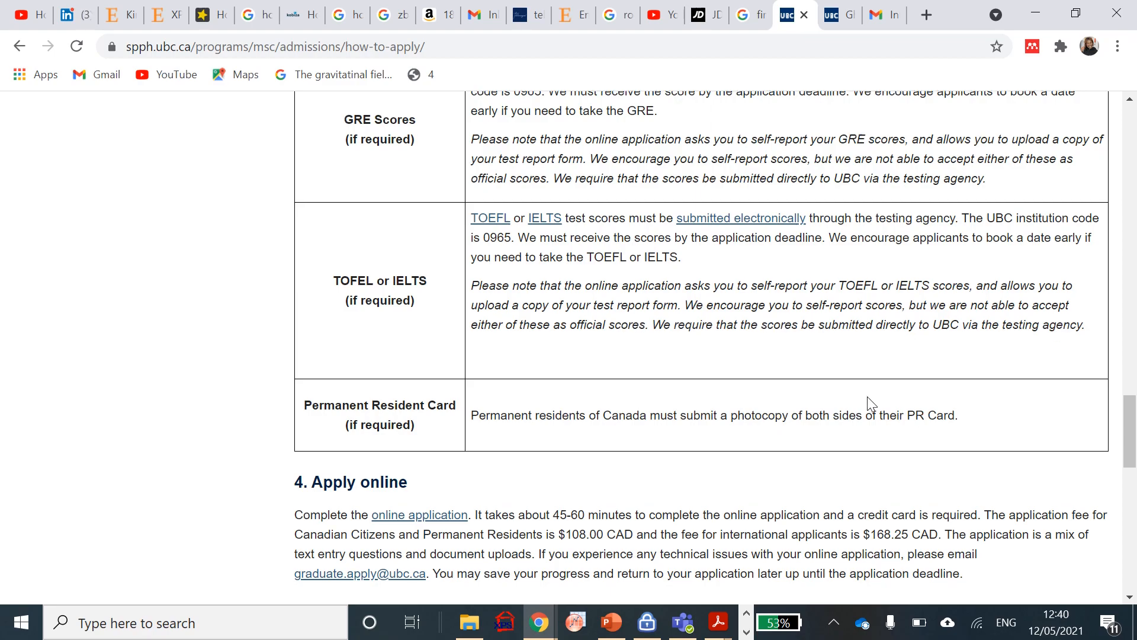
scroll("down", 3)
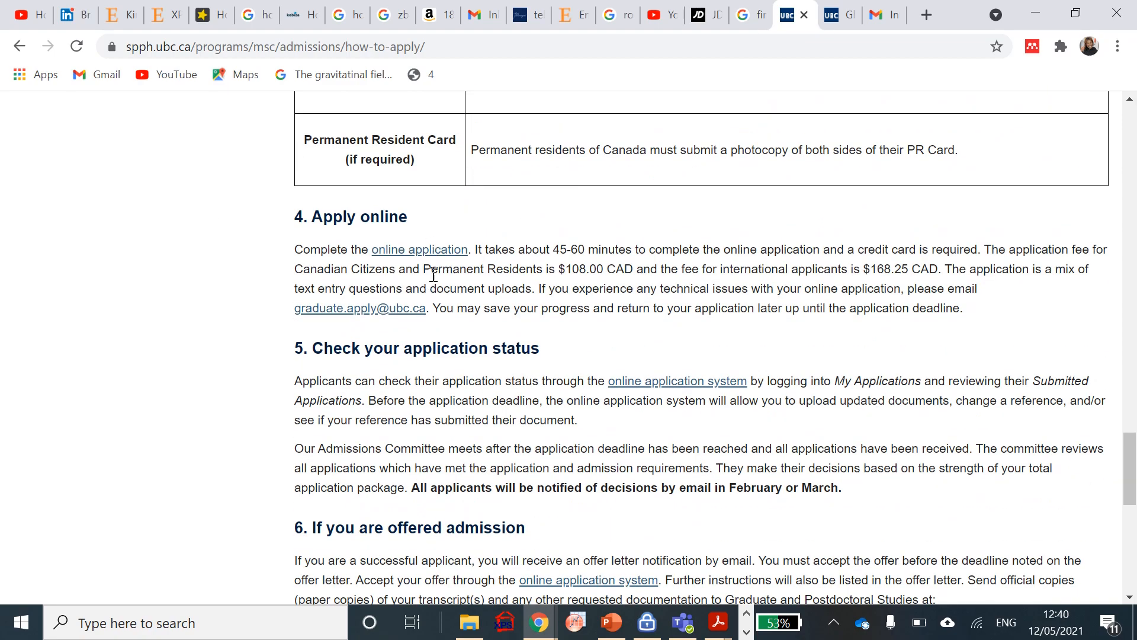
mouse_move(420, 250)
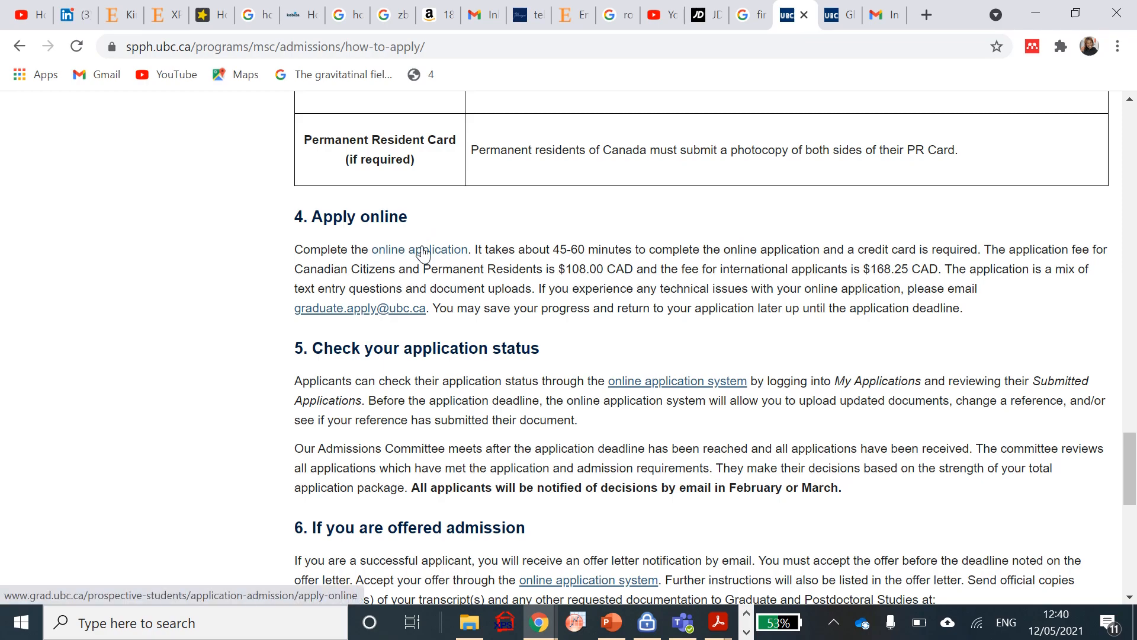
mouse_move(591, 253)
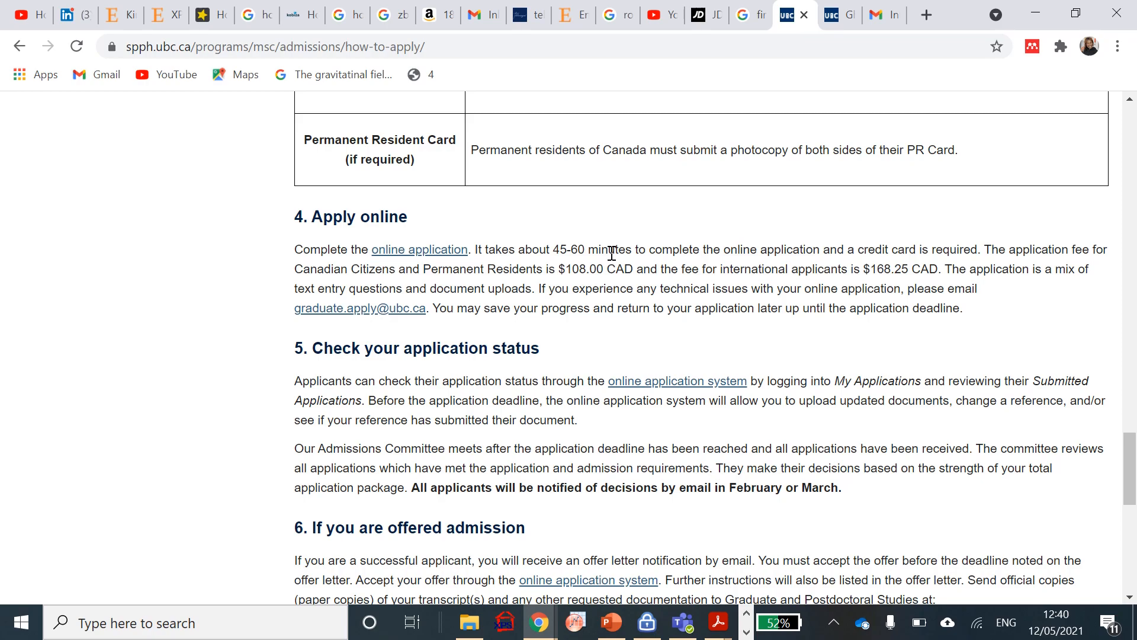
mouse_move(889, 277)
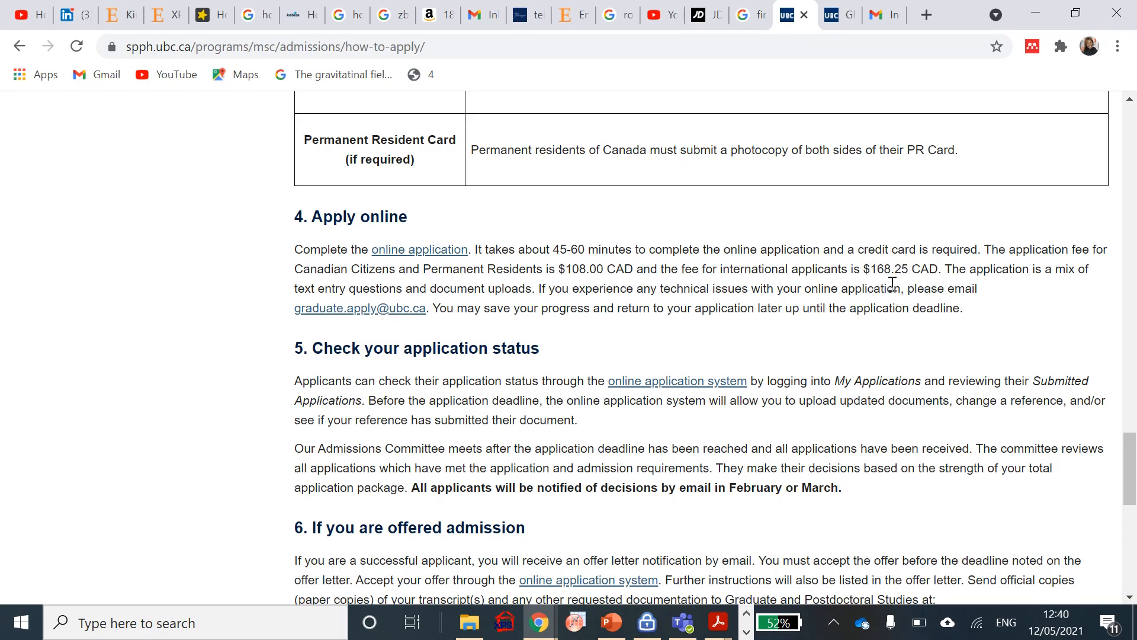
mouse_move(877, 297)
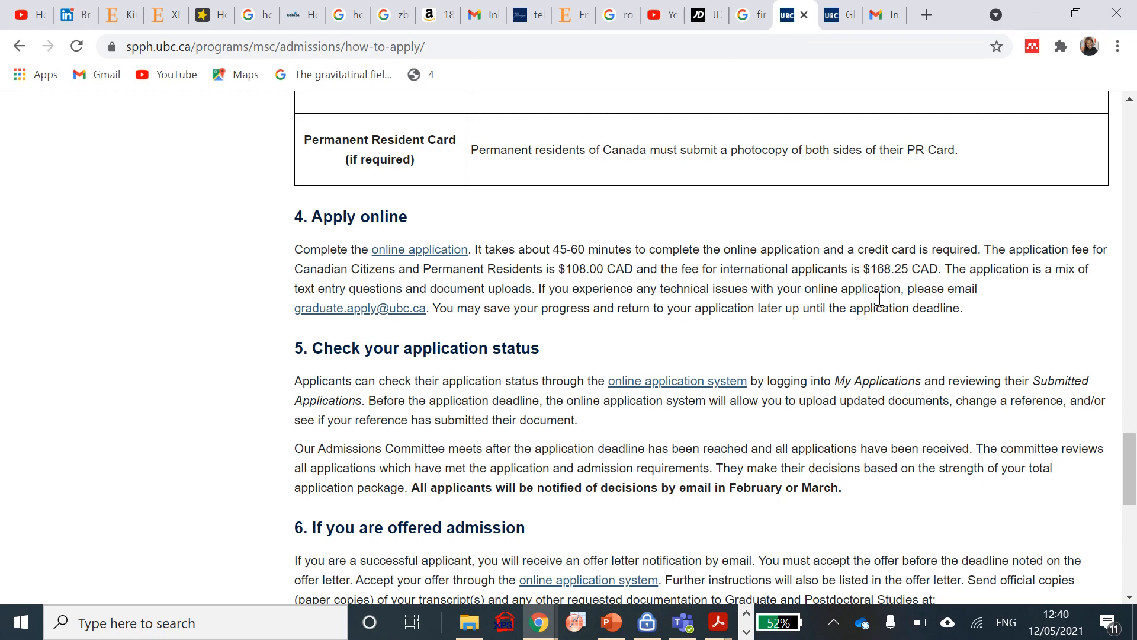
mouse_move(885, 273)
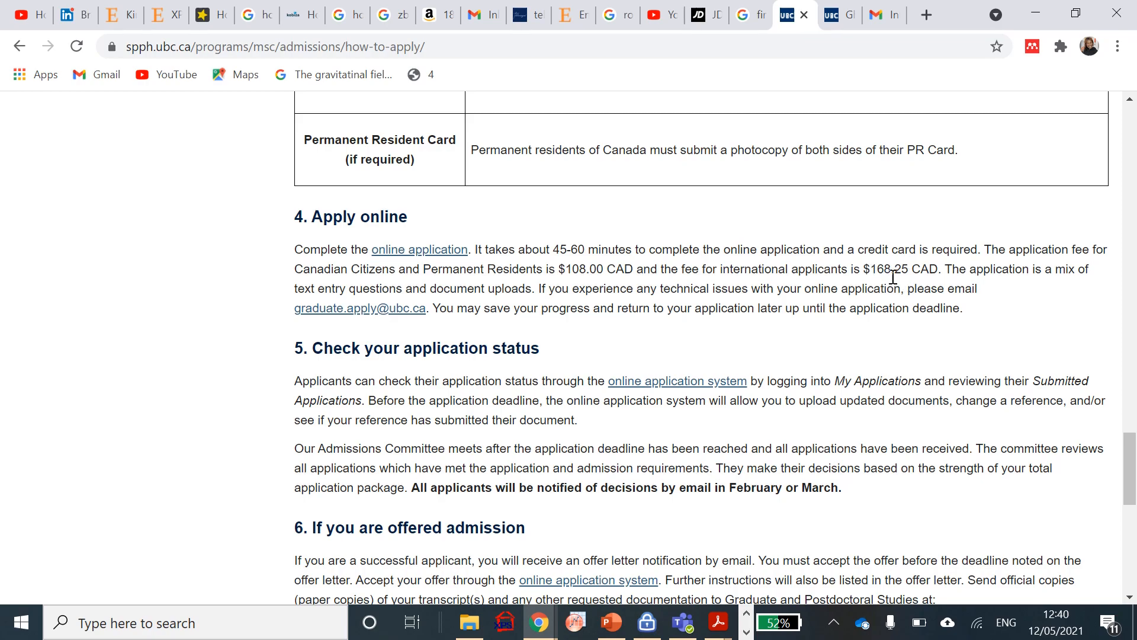
scroll("down", 3)
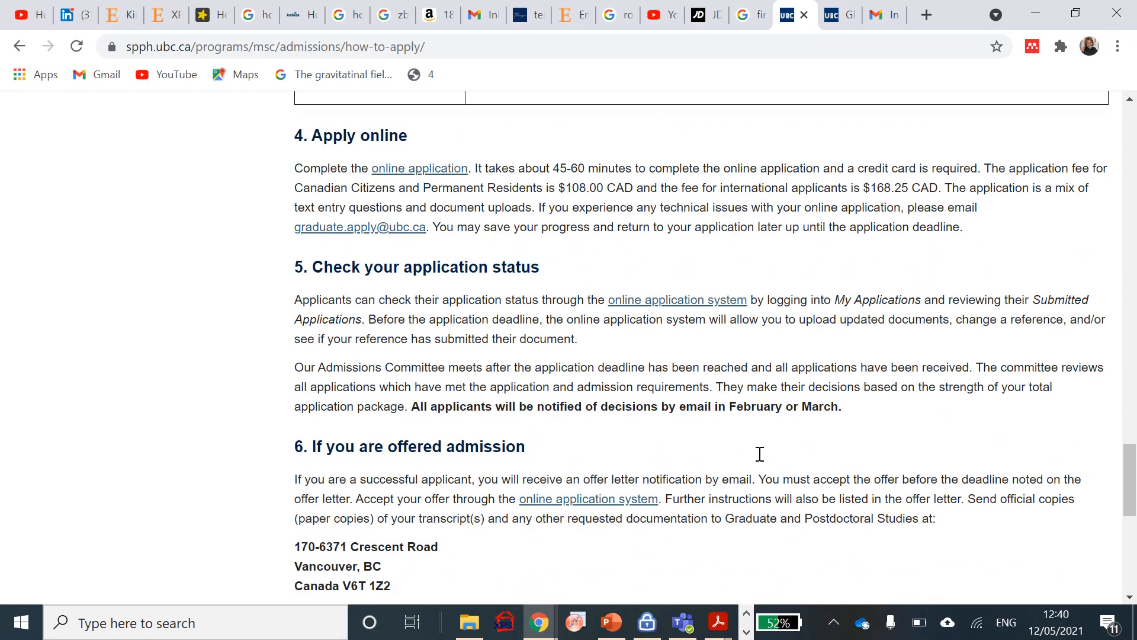
scroll("up", 3)
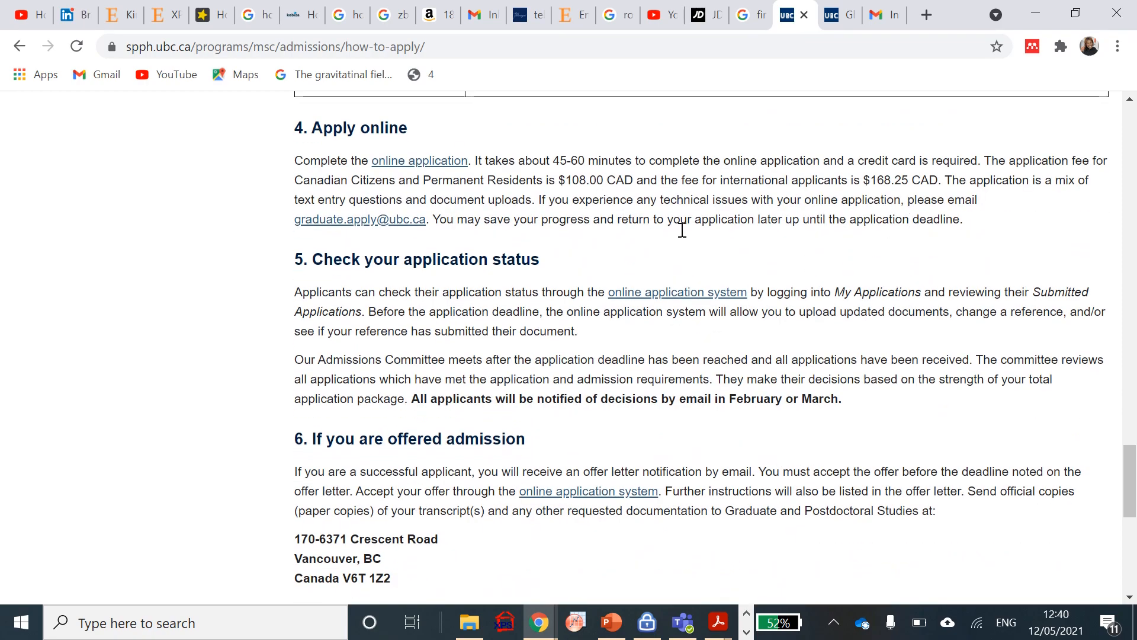
mouse_move(693, 346)
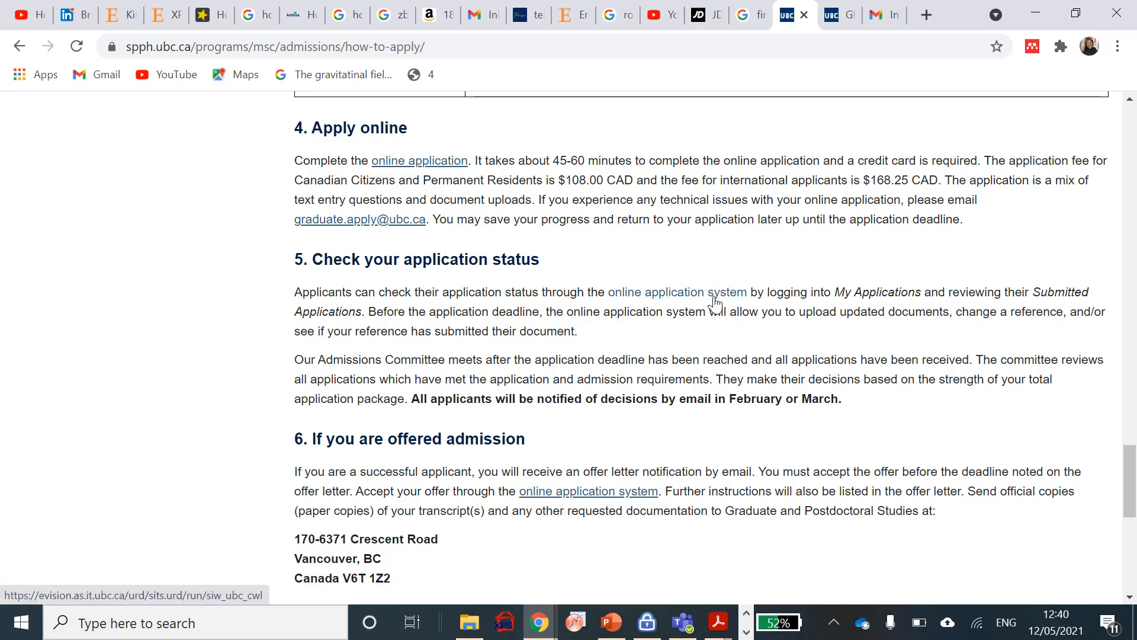
mouse_move(738, 355)
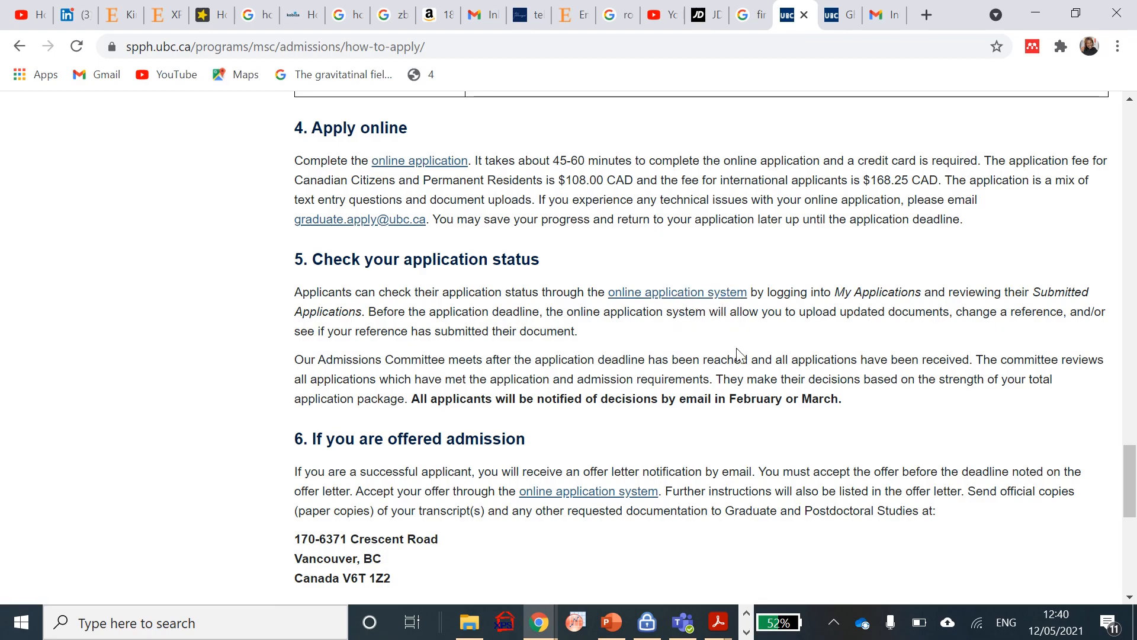
mouse_move(575, 415)
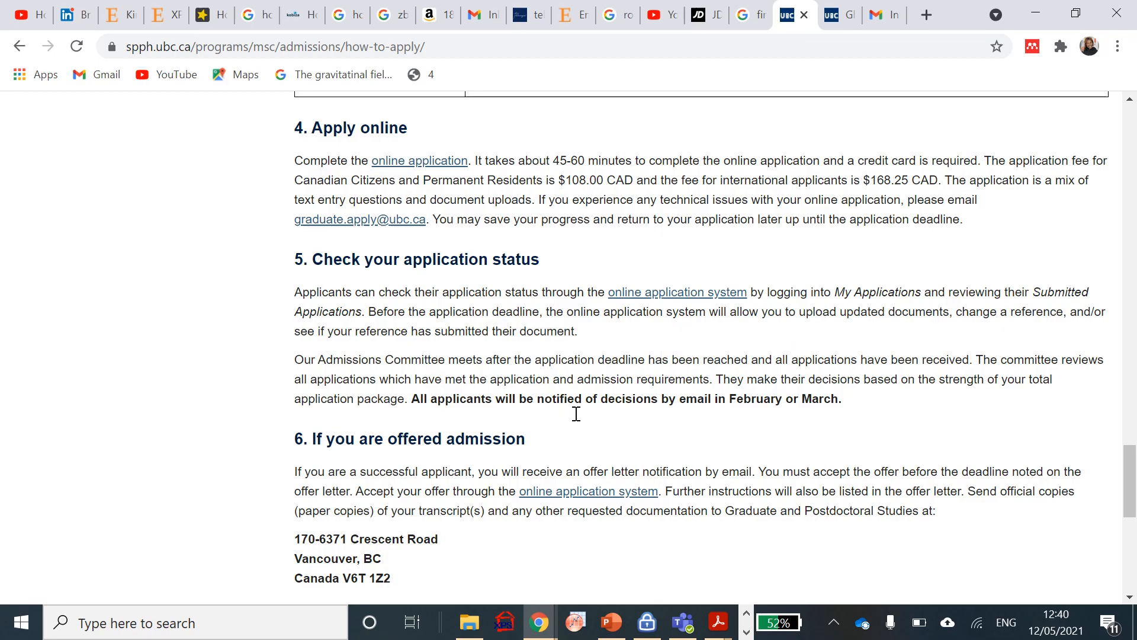
mouse_move(812, 405)
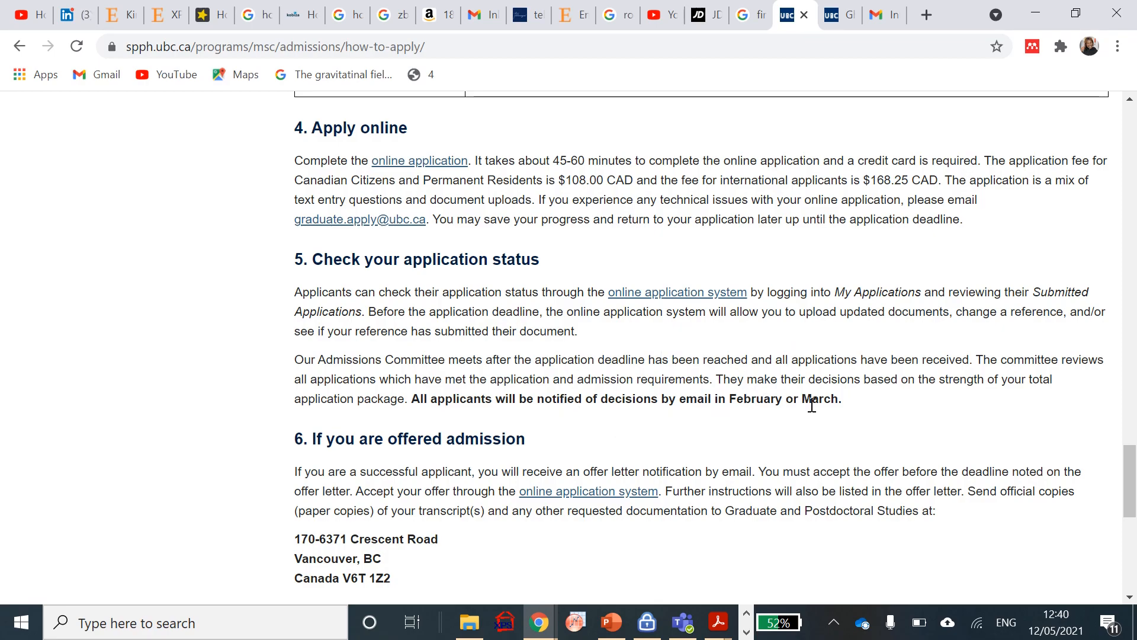
mouse_move(829, 393)
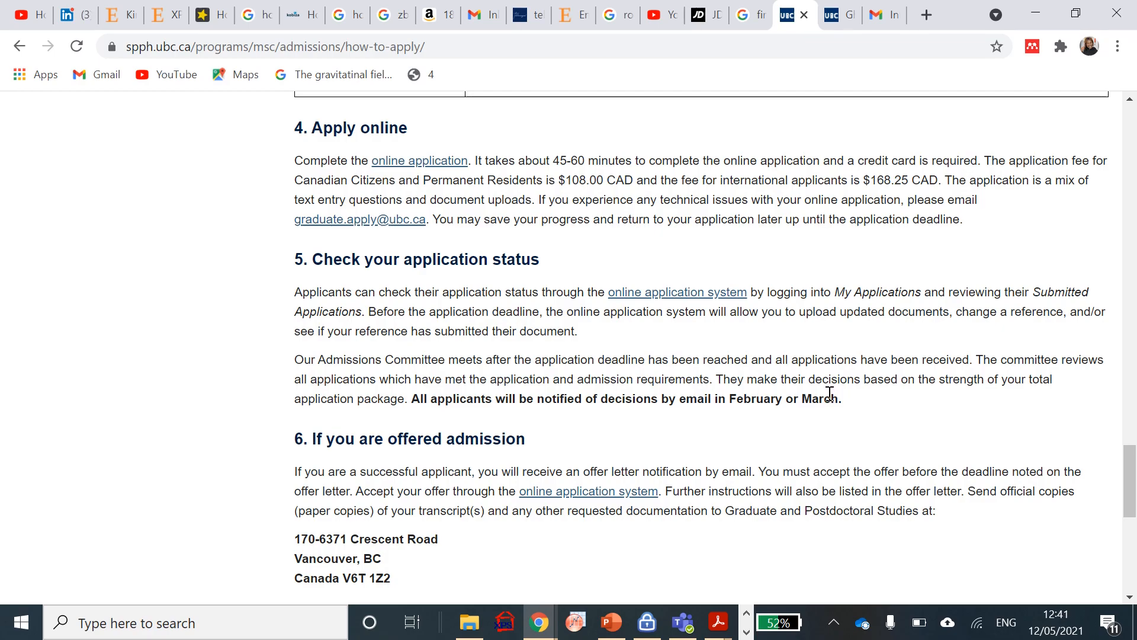
scroll("down", 3)
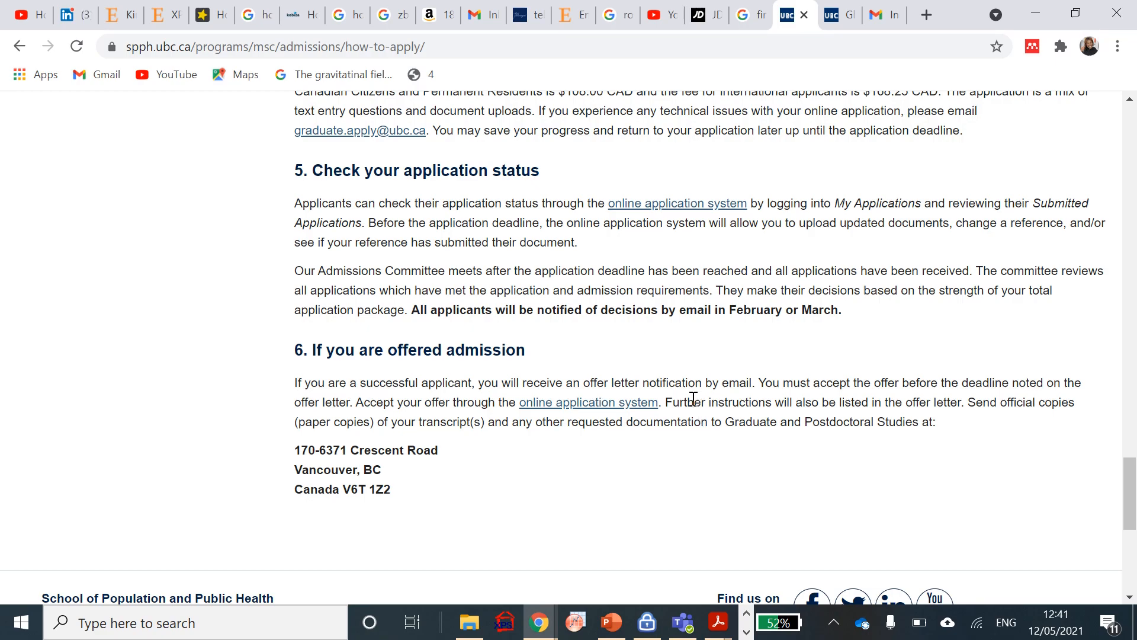
mouse_move(682, 420)
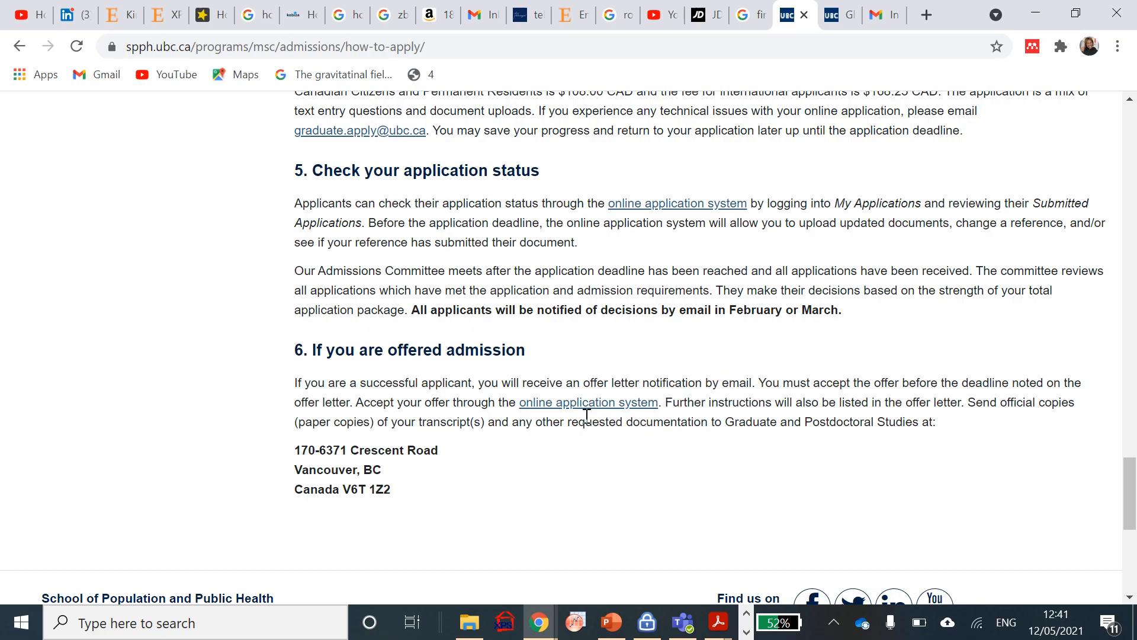
scroll("down", 3)
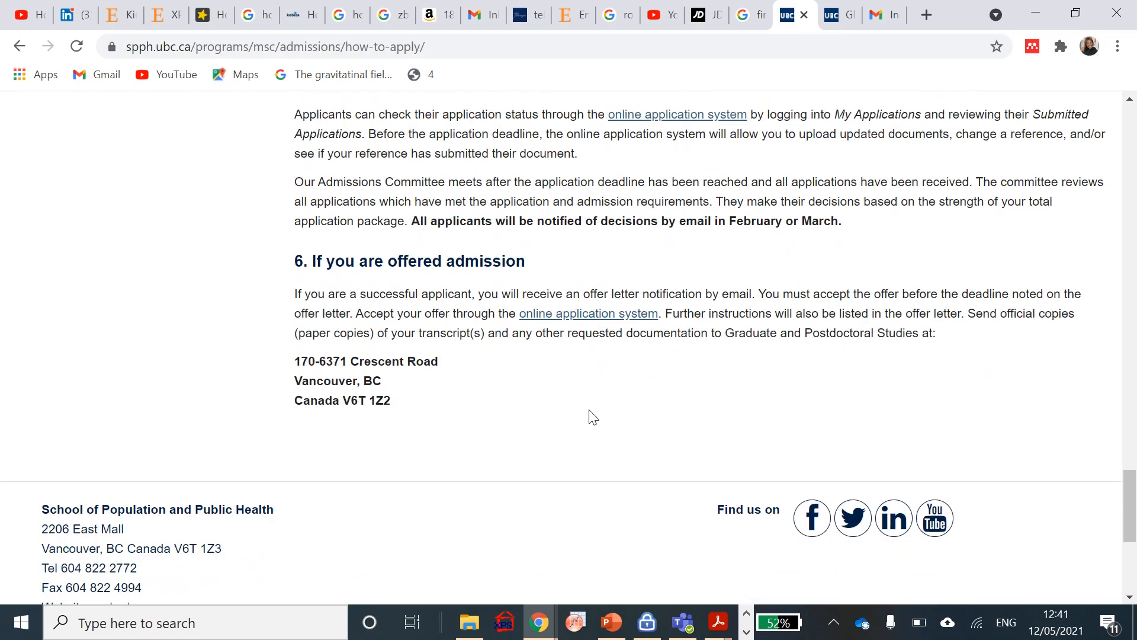
scroll("up", 3)
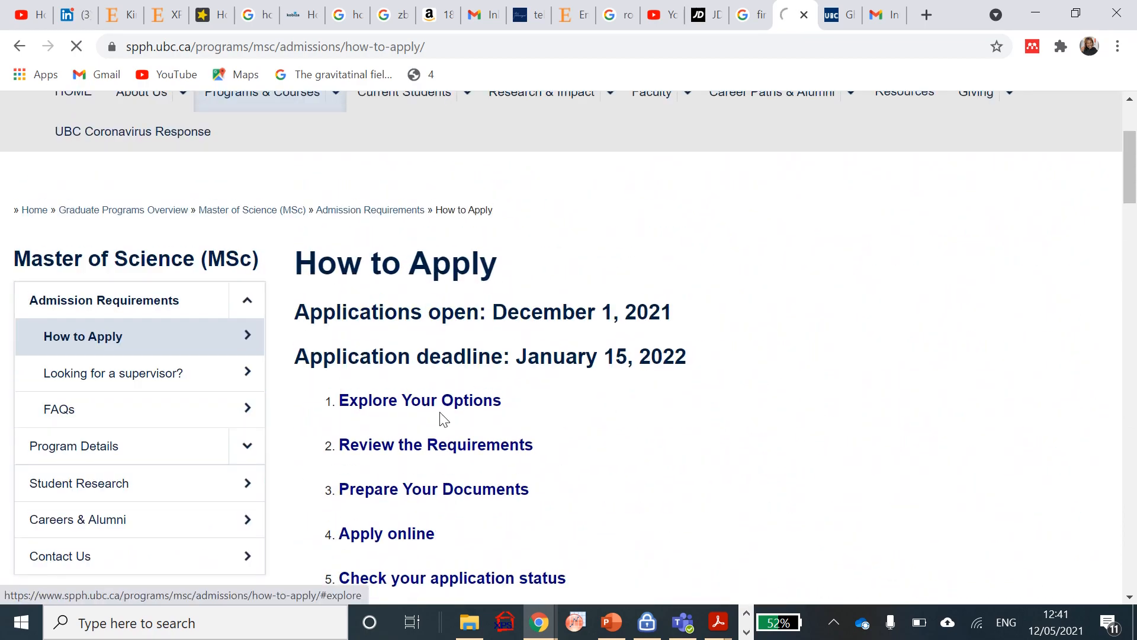
left_click(113, 373)
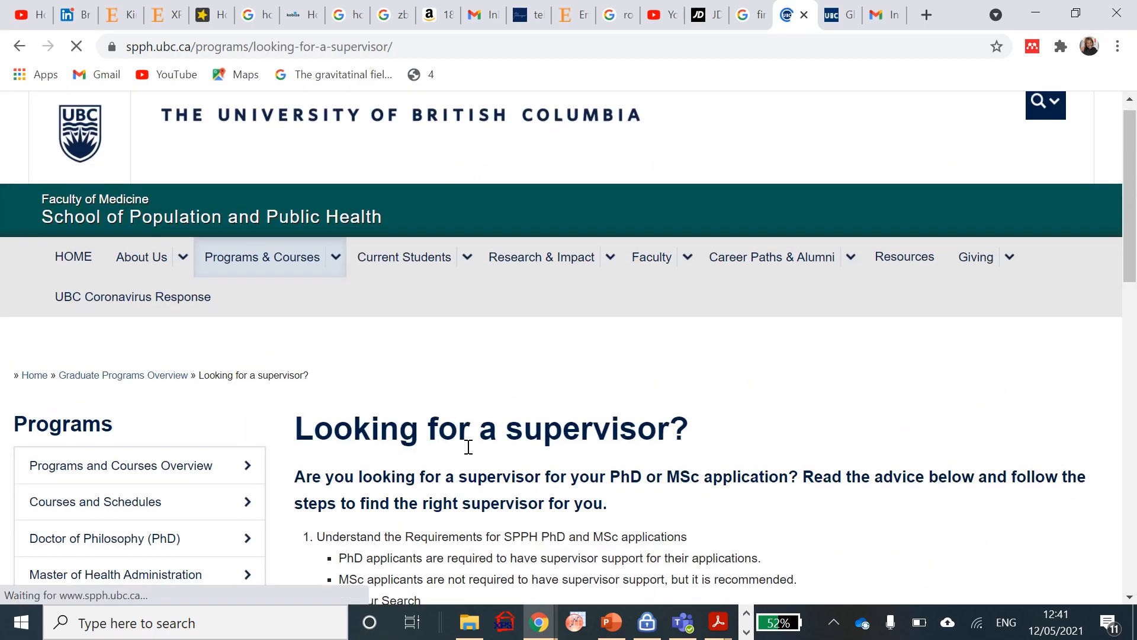
scroll("down", 3)
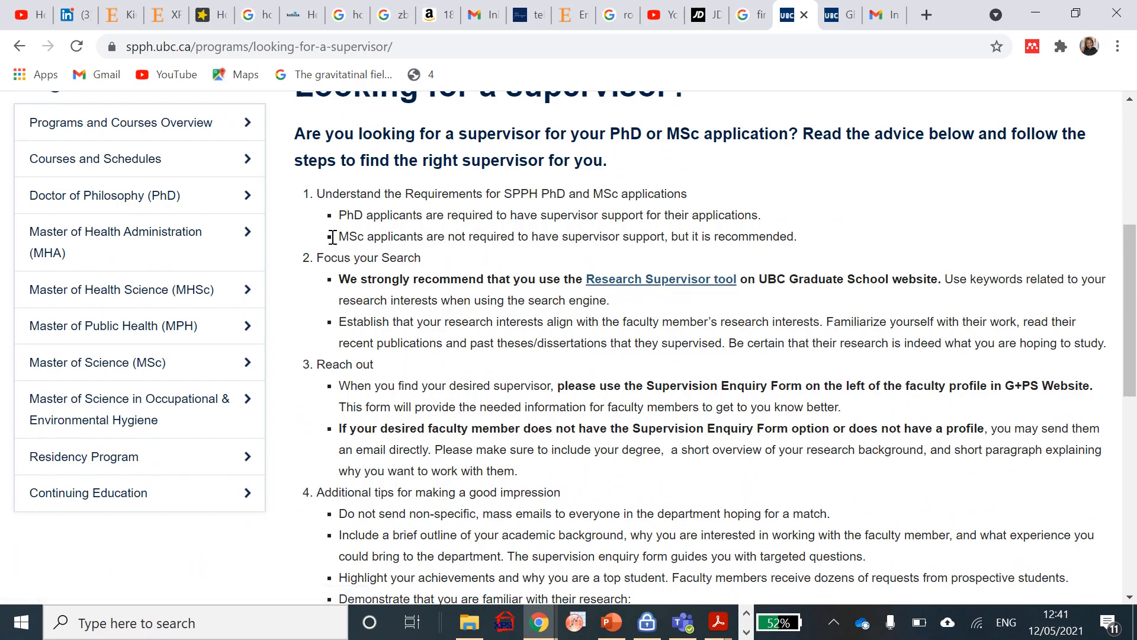
mouse_move(626, 284)
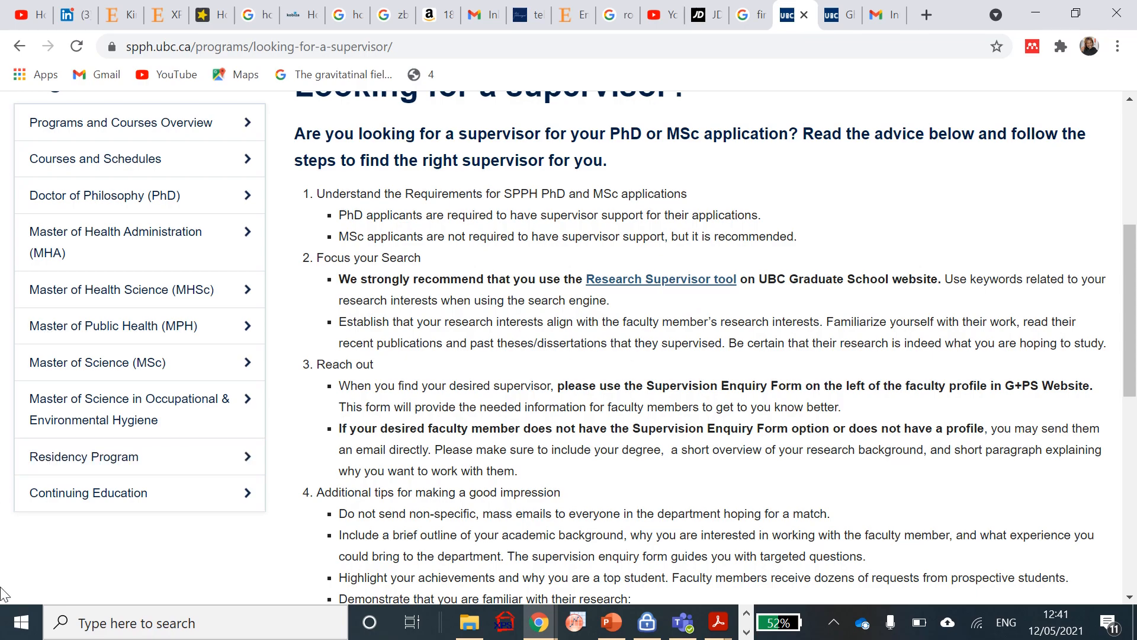
mouse_move(632, 315)
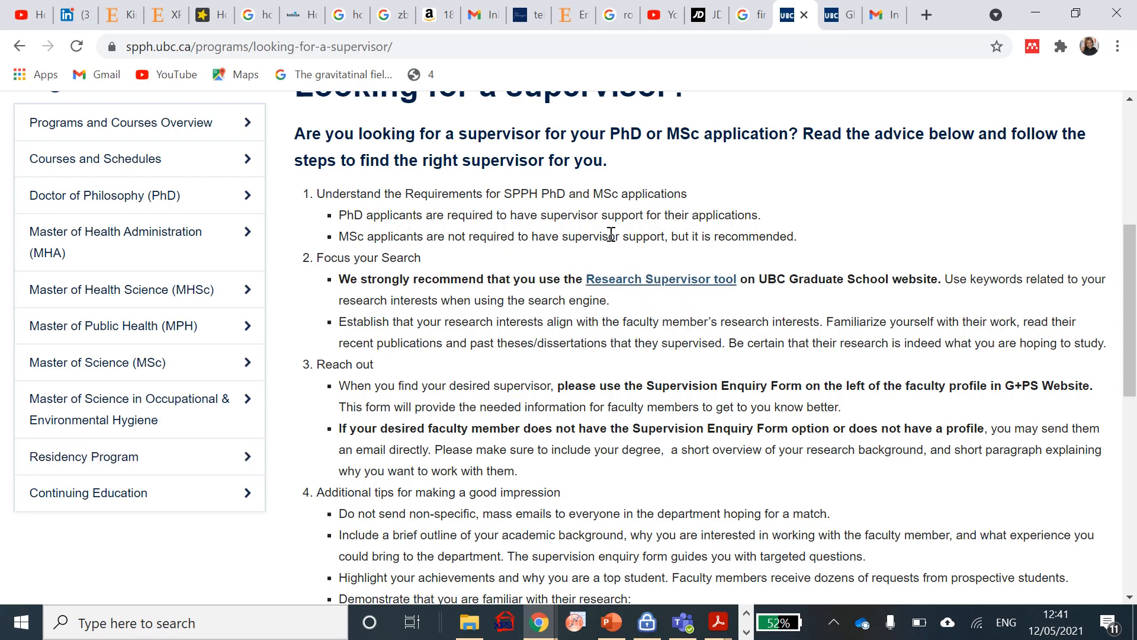
mouse_move(660, 278)
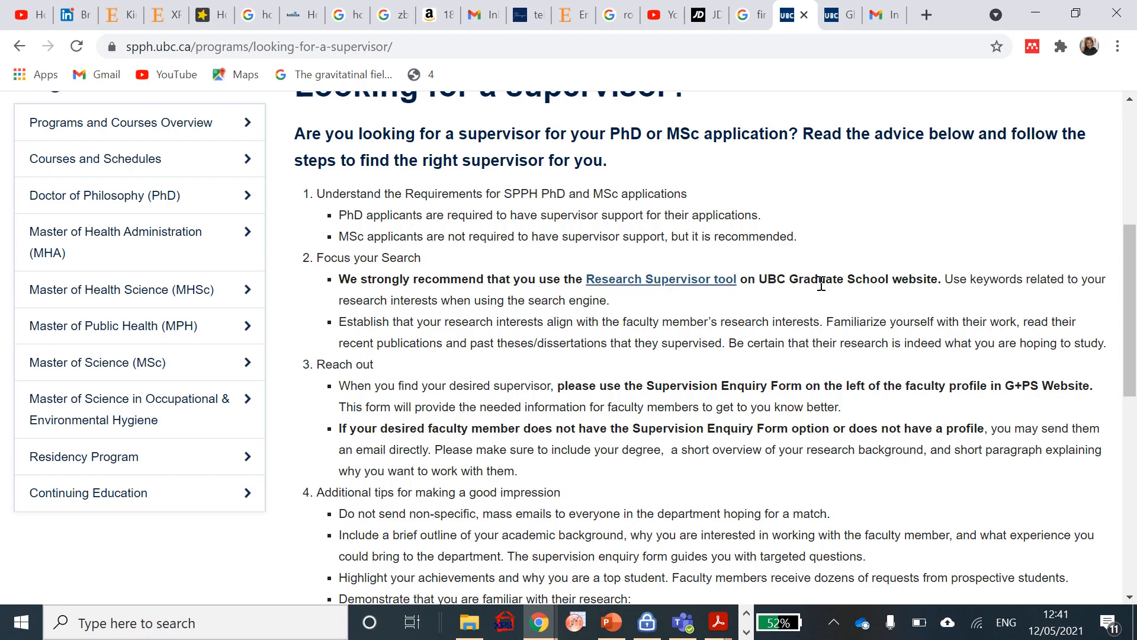
mouse_move(690, 291)
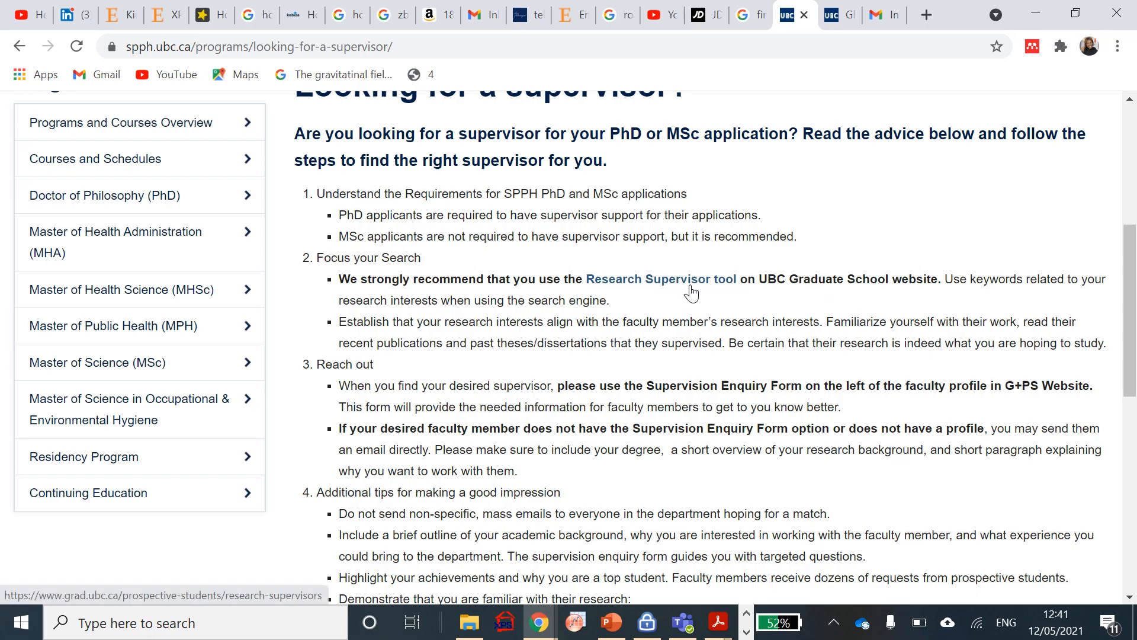
mouse_move(931, 363)
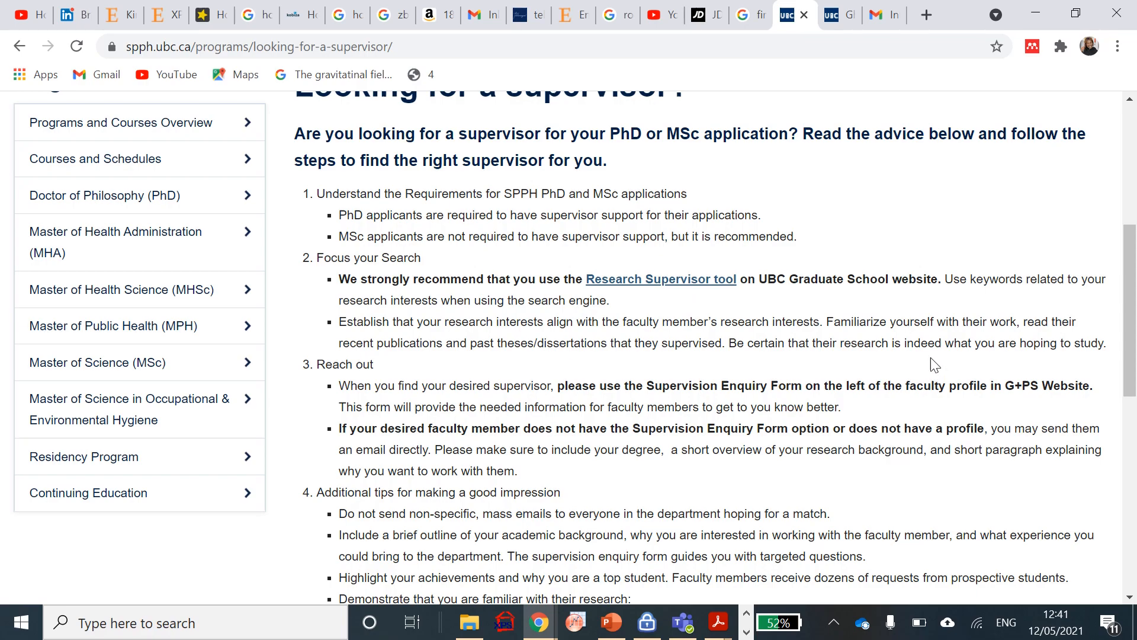
Scroll down to reveal the full Additional tips for making a good impression list
scroll("down", 3)
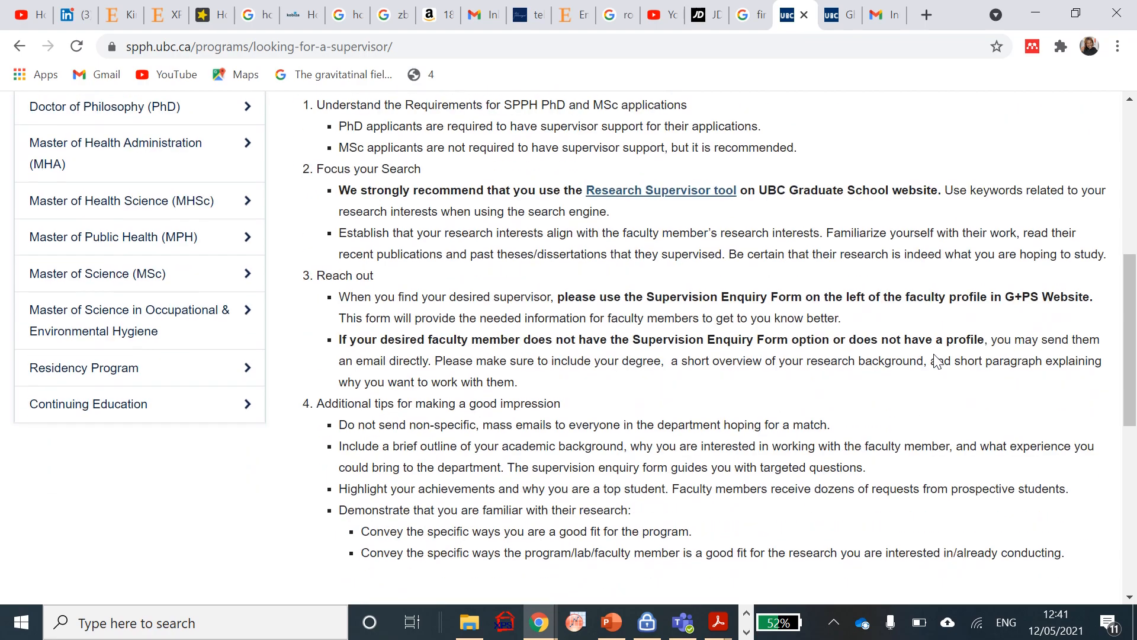
mouse_move(598, 313)
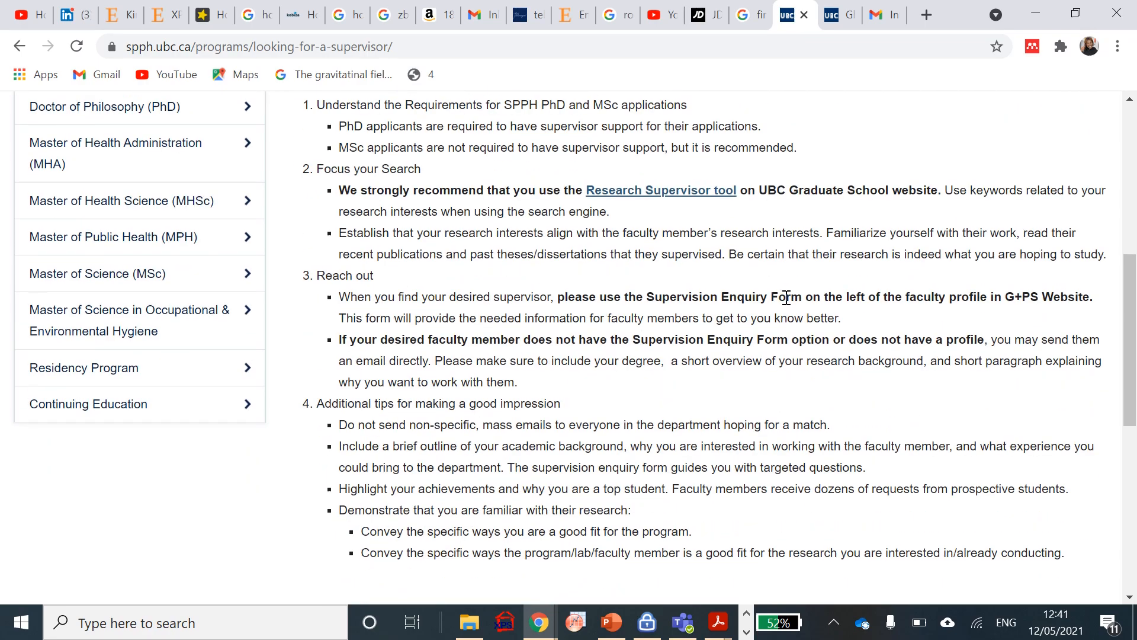
mouse_move(807, 304)
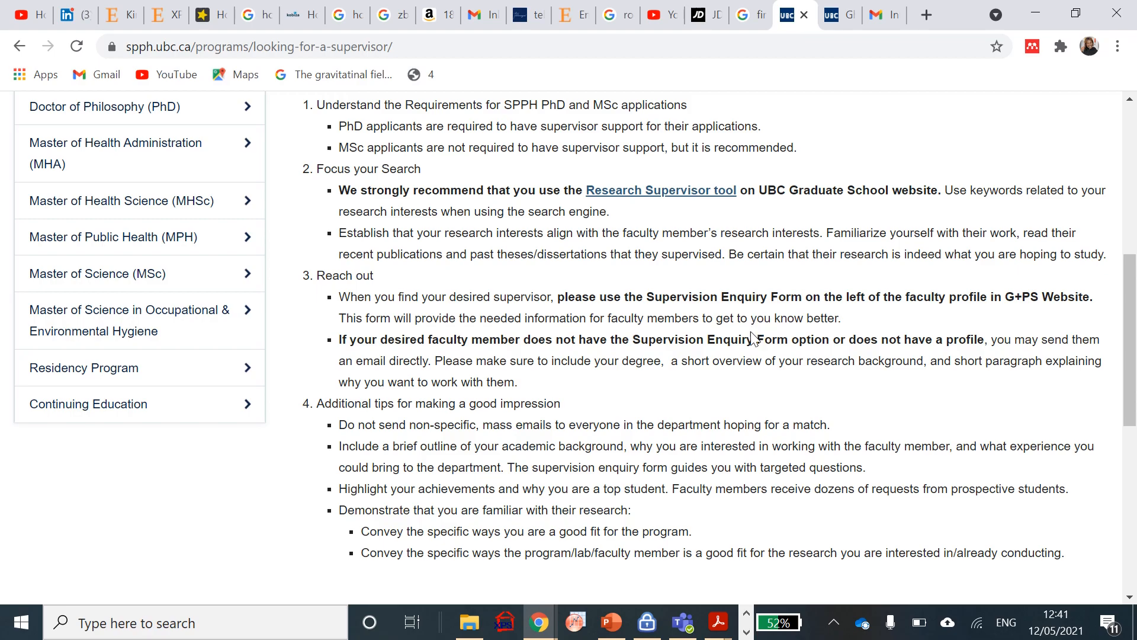
mouse_move(1066, 336)
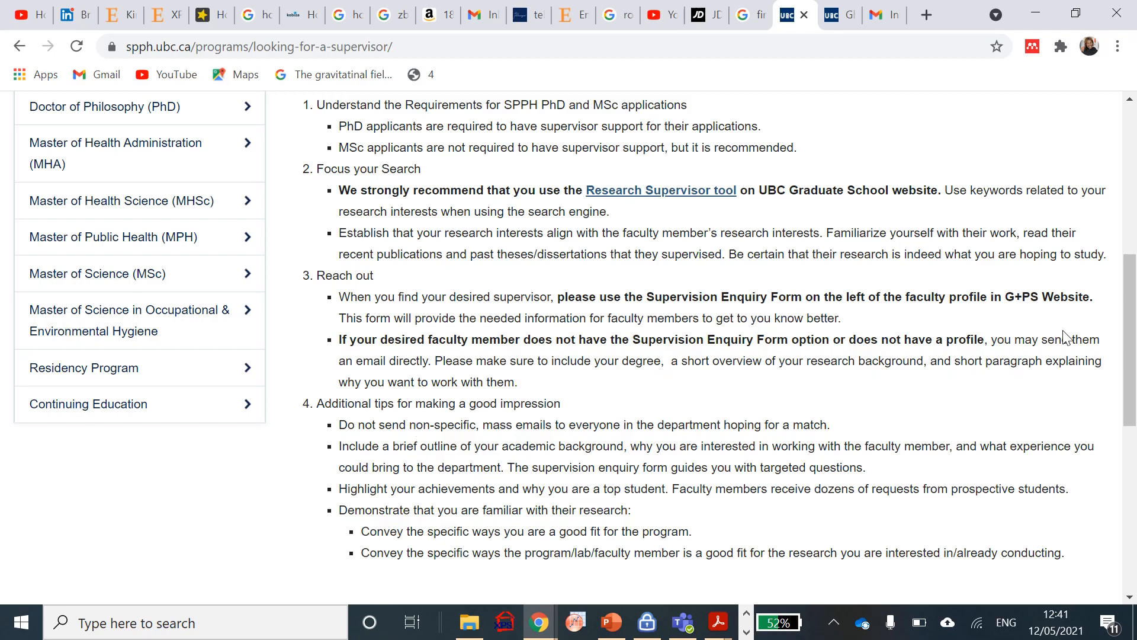
mouse_move(426, 363)
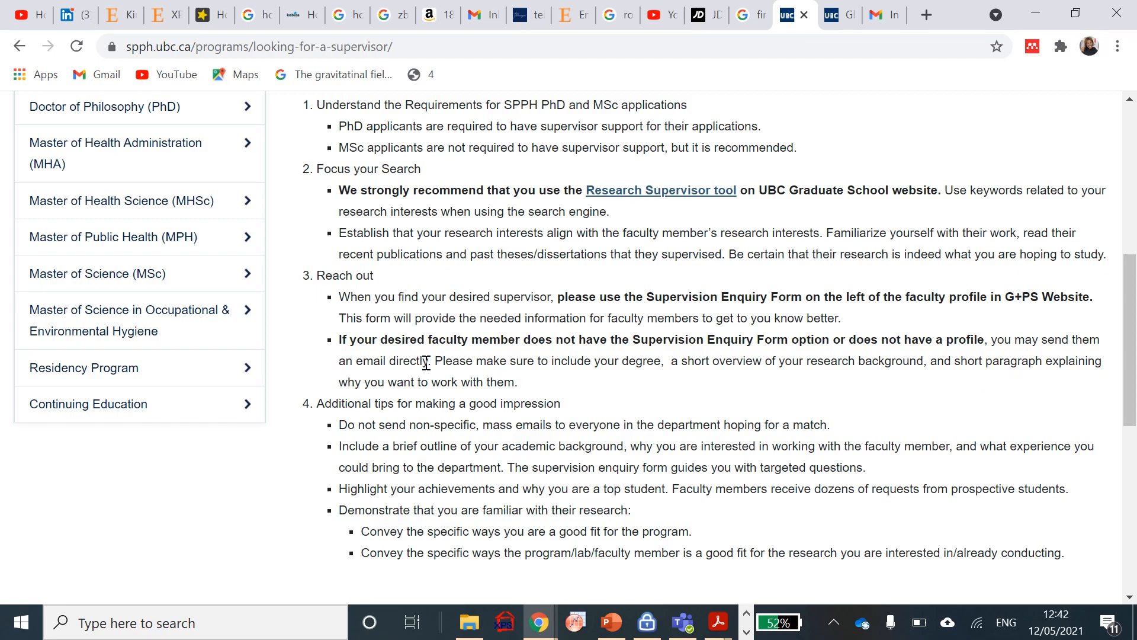
mouse_move(591, 363)
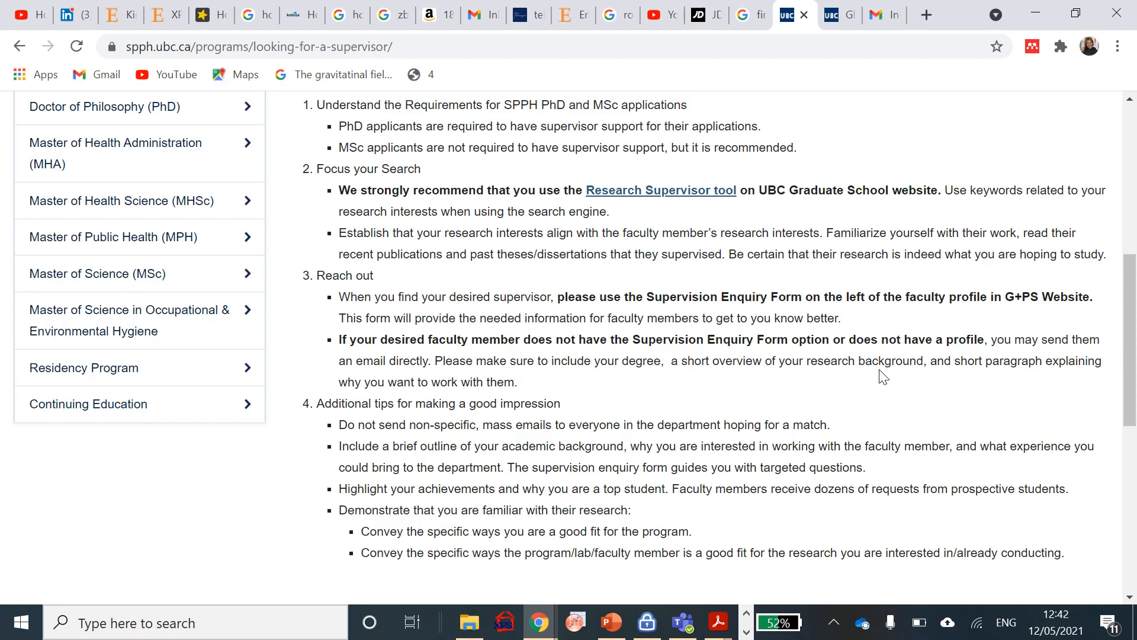
mouse_move(1100, 377)
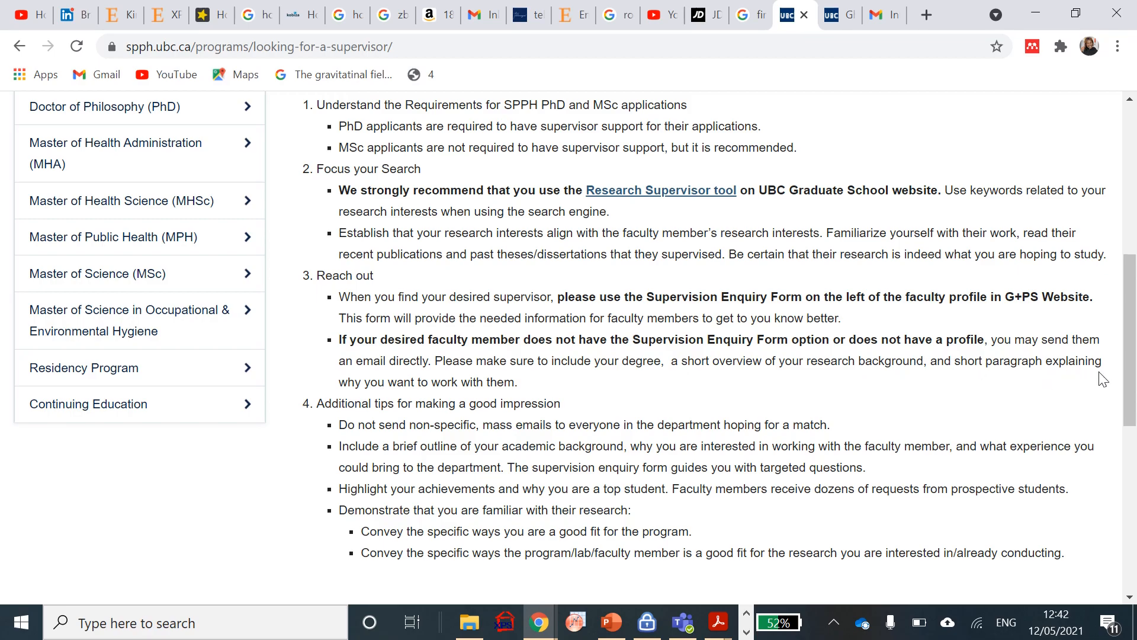
mouse_move(471, 384)
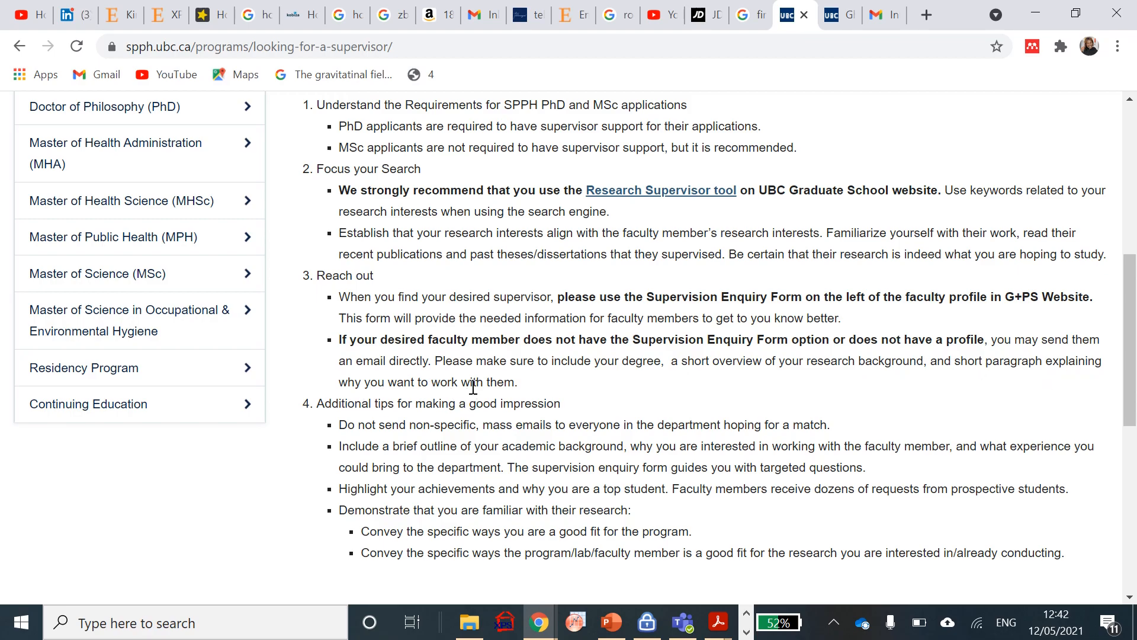
Scroll to the page footer, then back up to the Looking for a supervisor? heading and site navigation
scroll("down", 3)
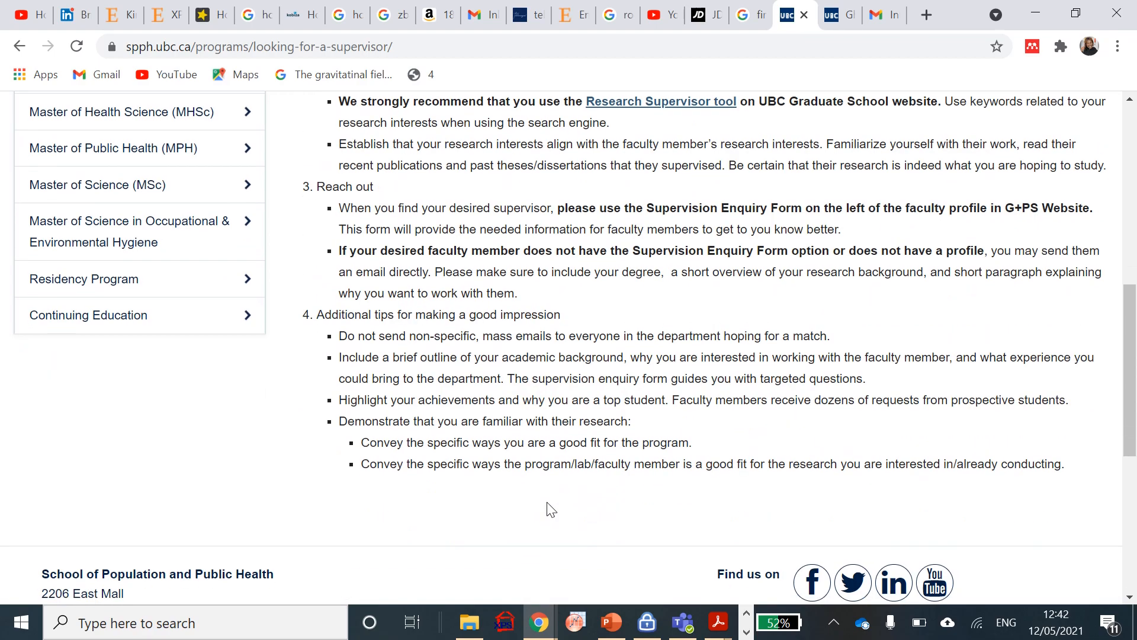
mouse_move(721, 282)
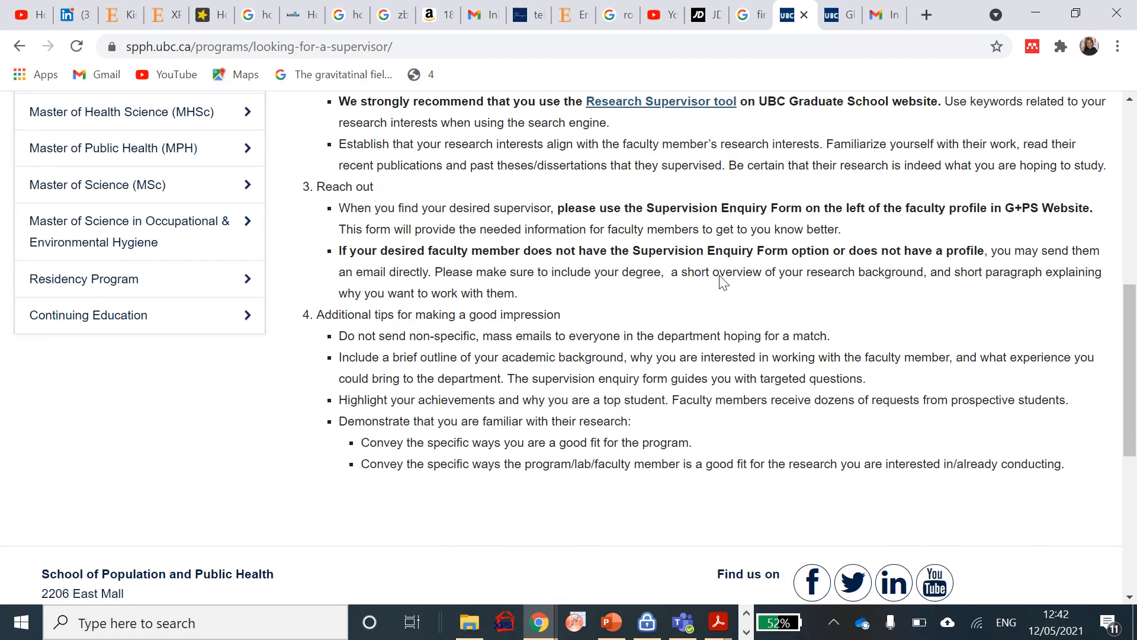
mouse_move(526, 343)
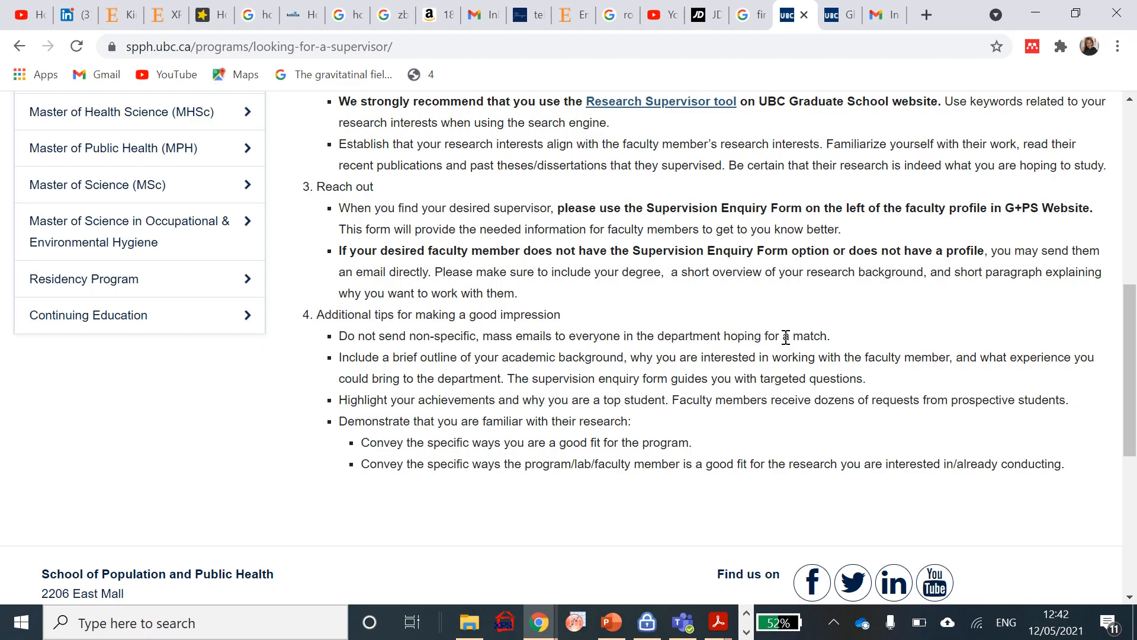
mouse_move(593, 378)
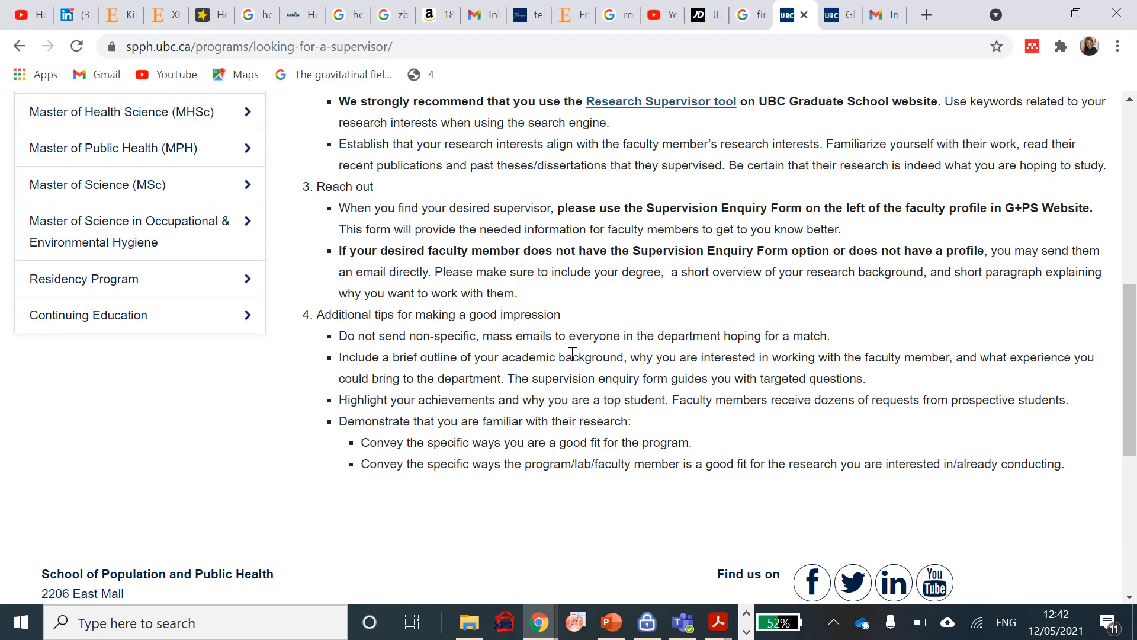
mouse_move(804, 371)
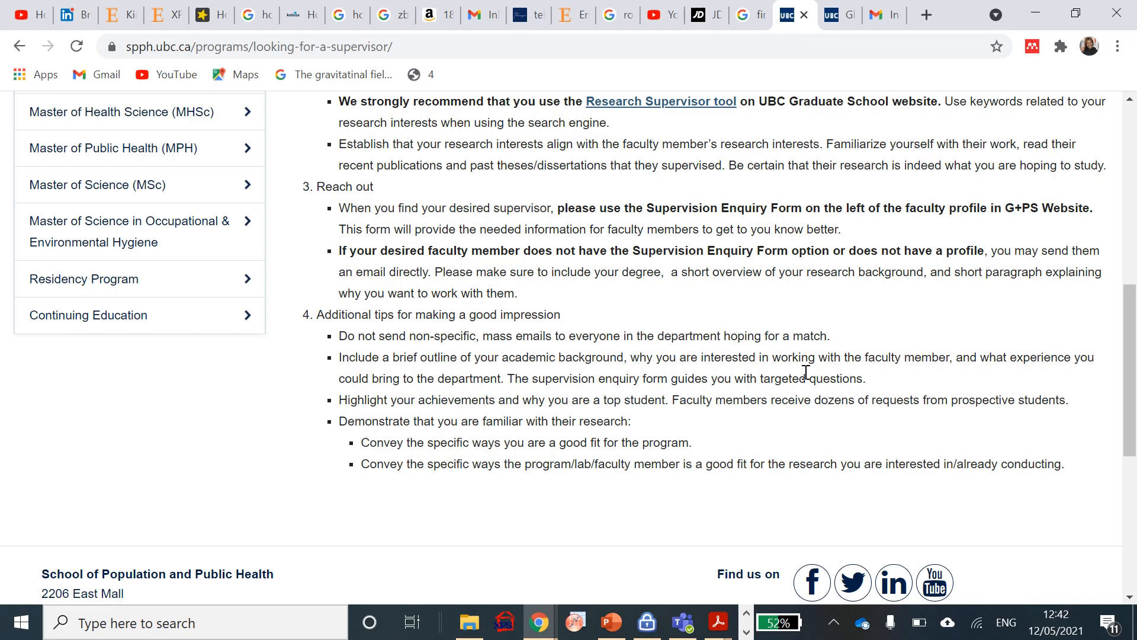
mouse_move(1028, 364)
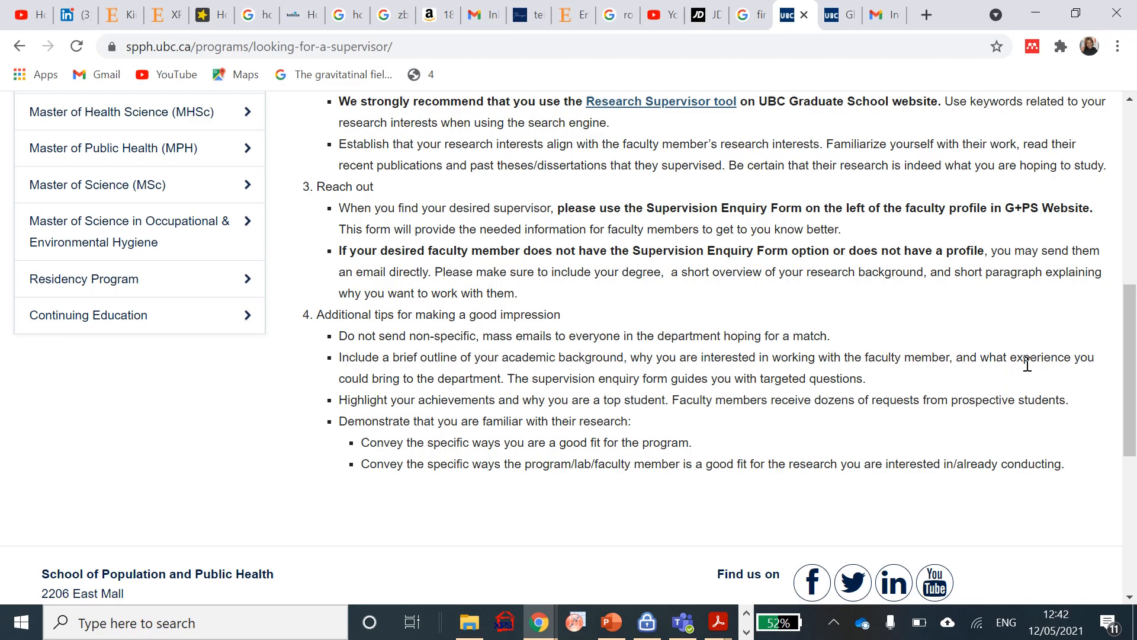
mouse_move(541, 389)
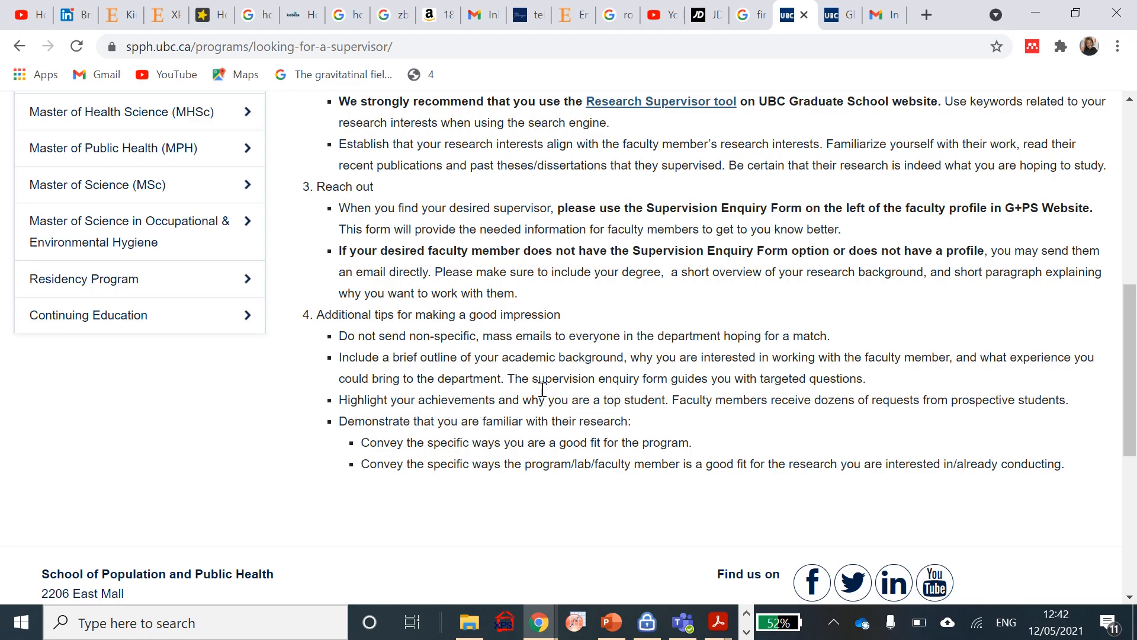
mouse_move(655, 397)
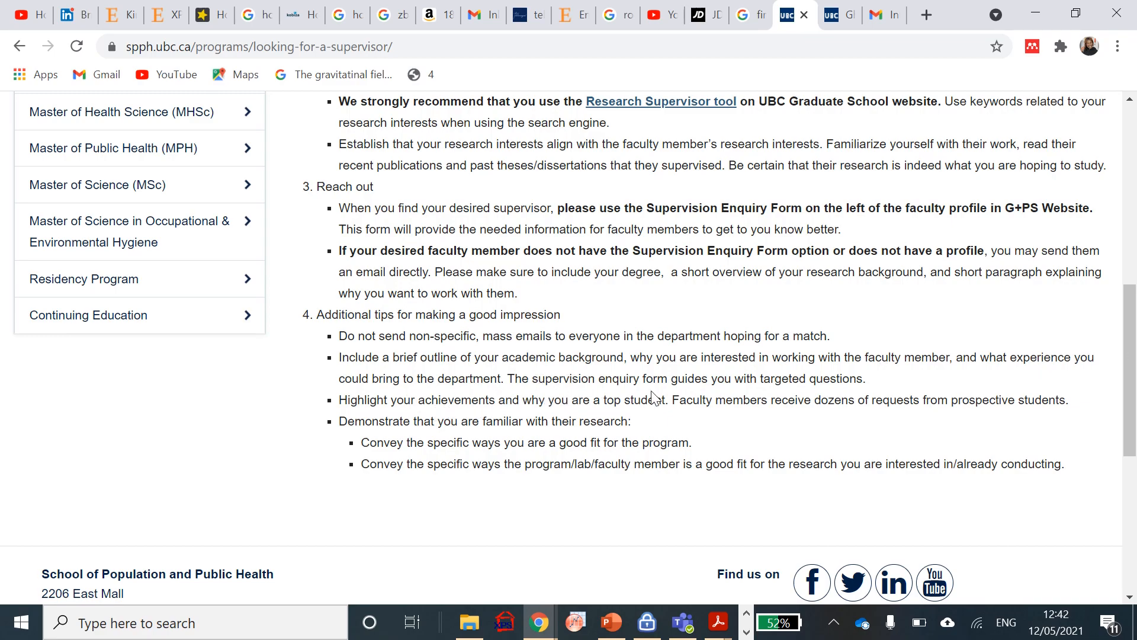
mouse_move(670, 398)
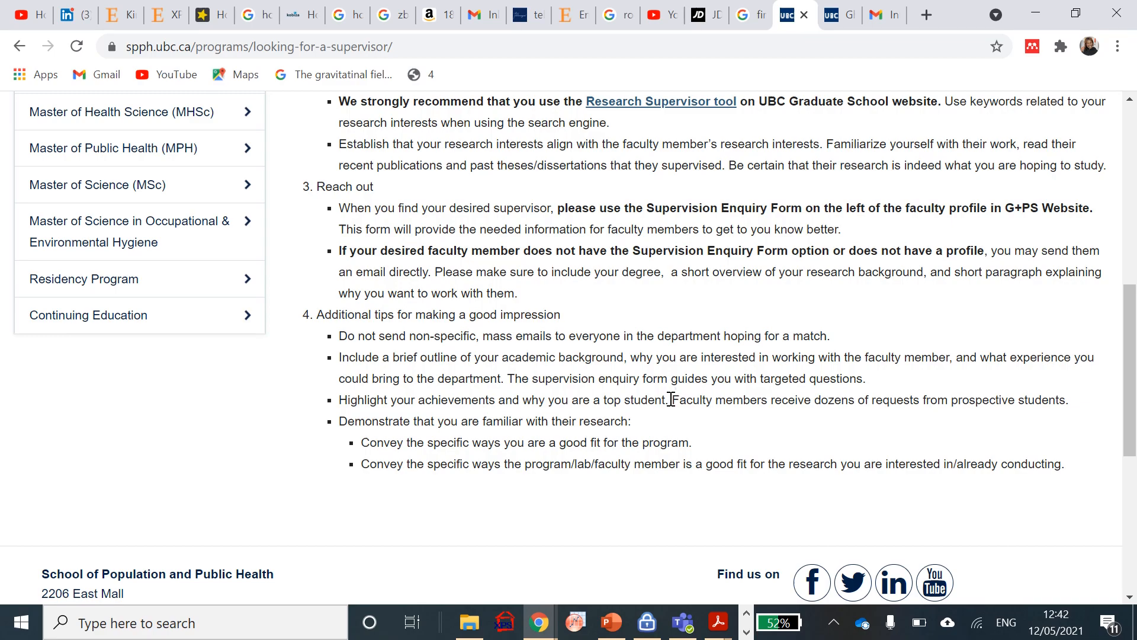
mouse_move(373, 399)
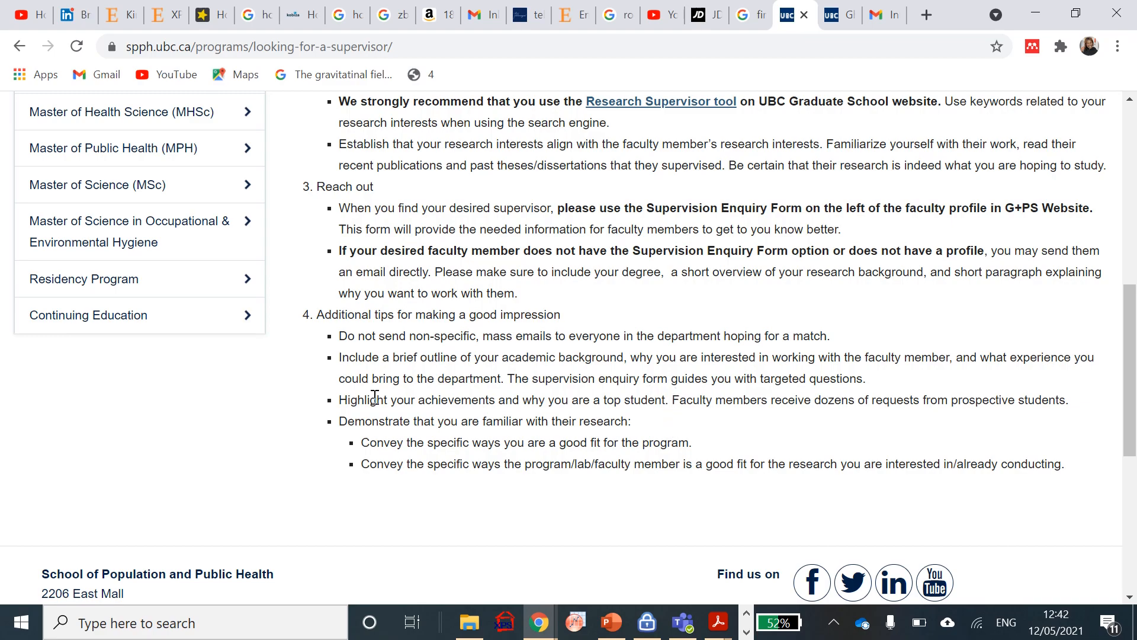
mouse_move(513, 402)
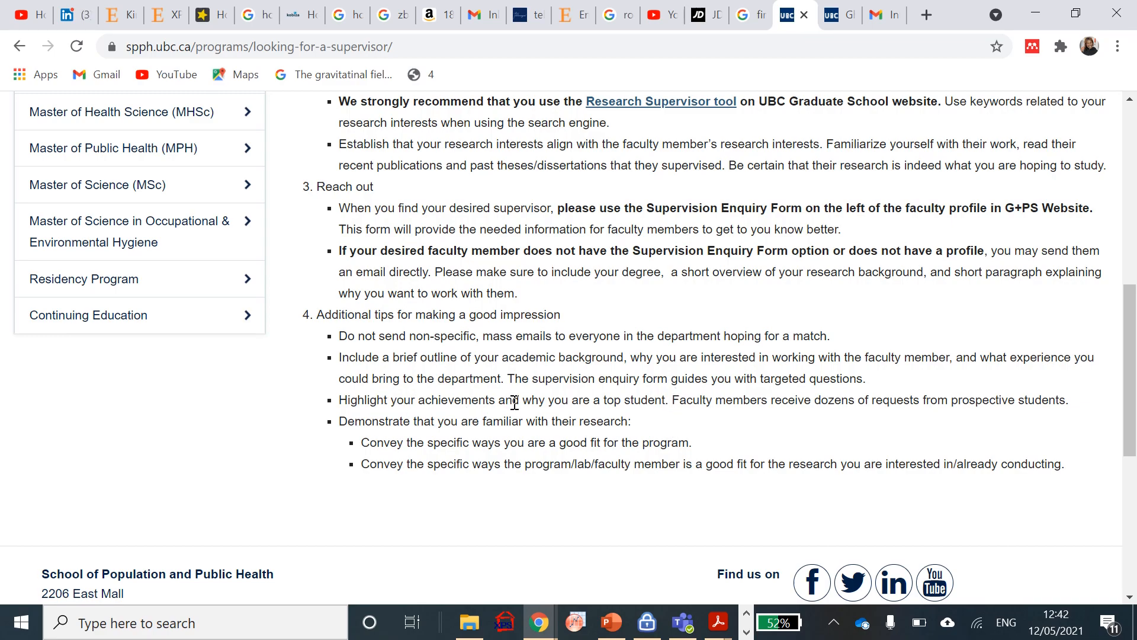
mouse_move(547, 416)
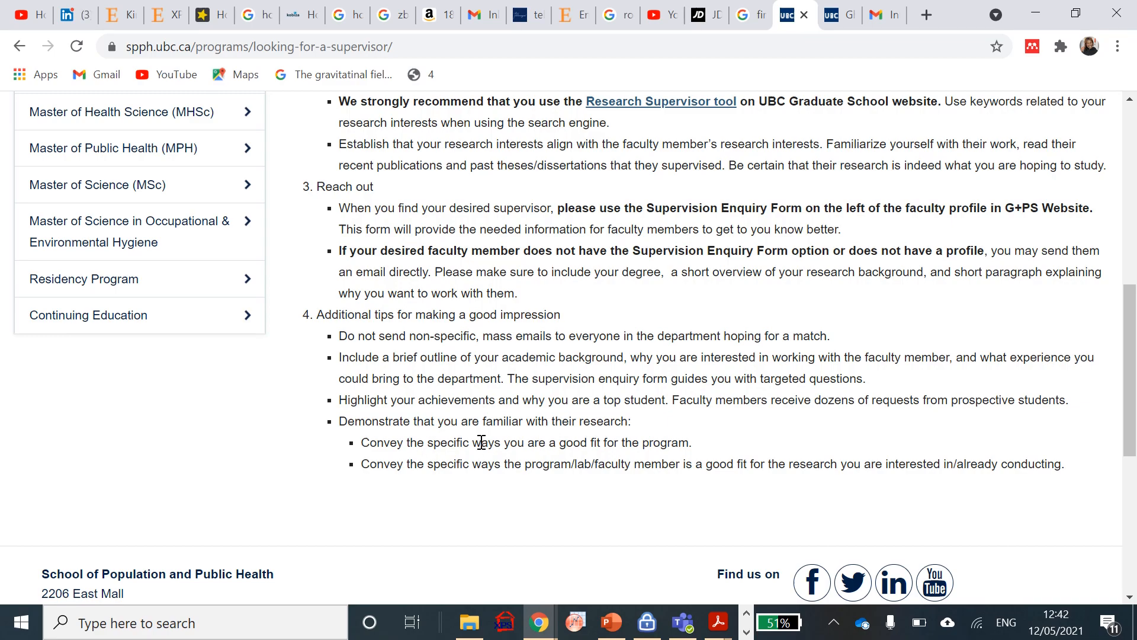
mouse_move(441, 465)
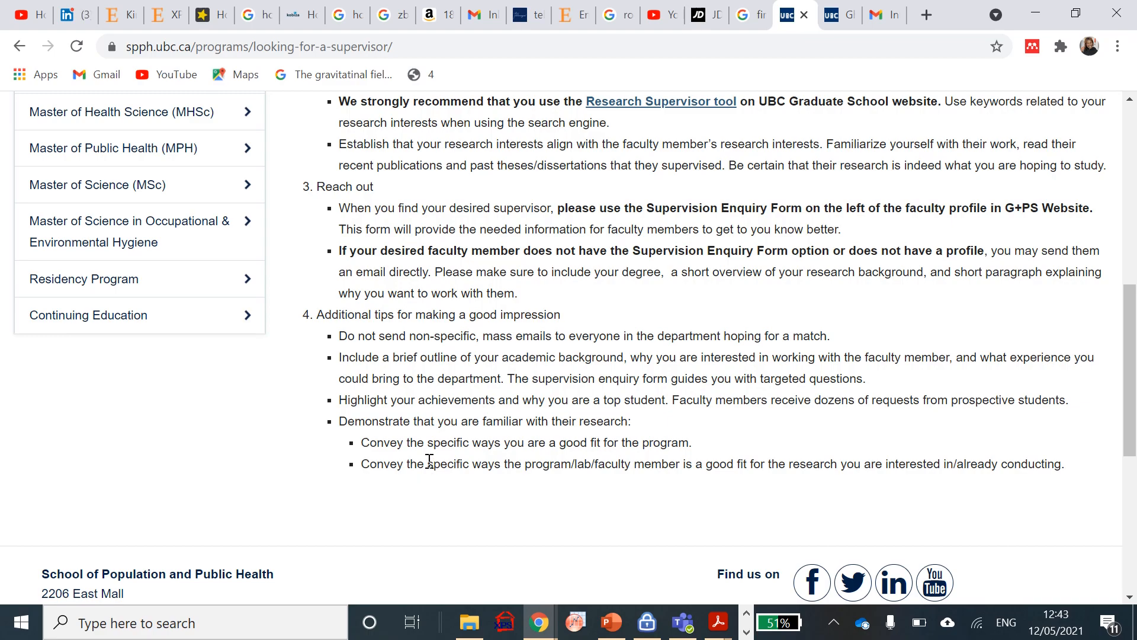
scroll("up", 3)
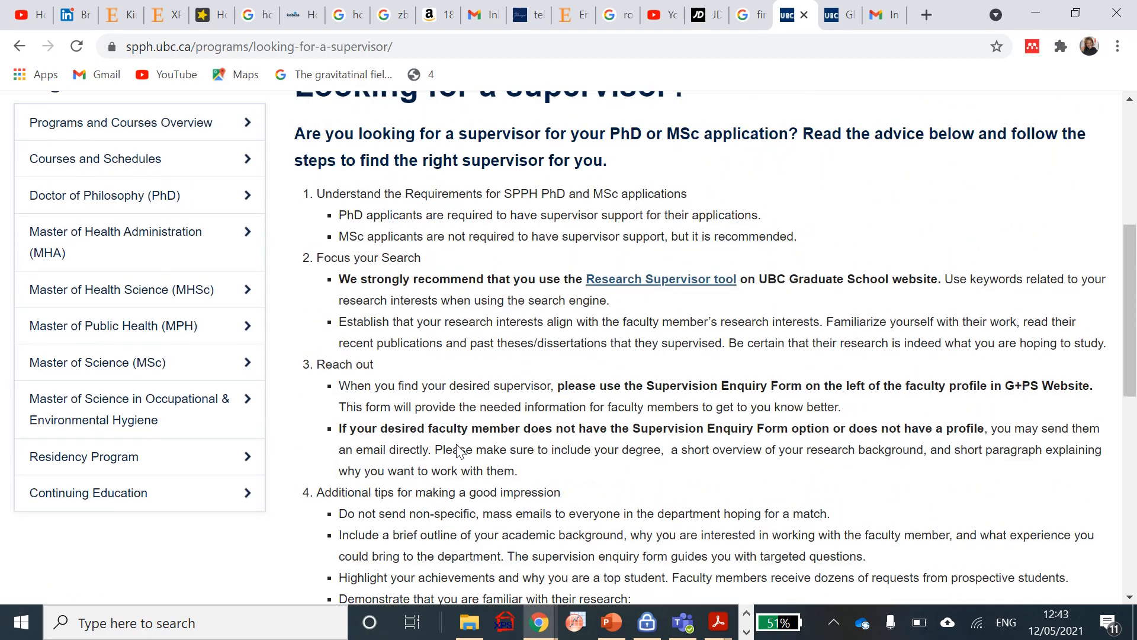
scroll("up", 3)
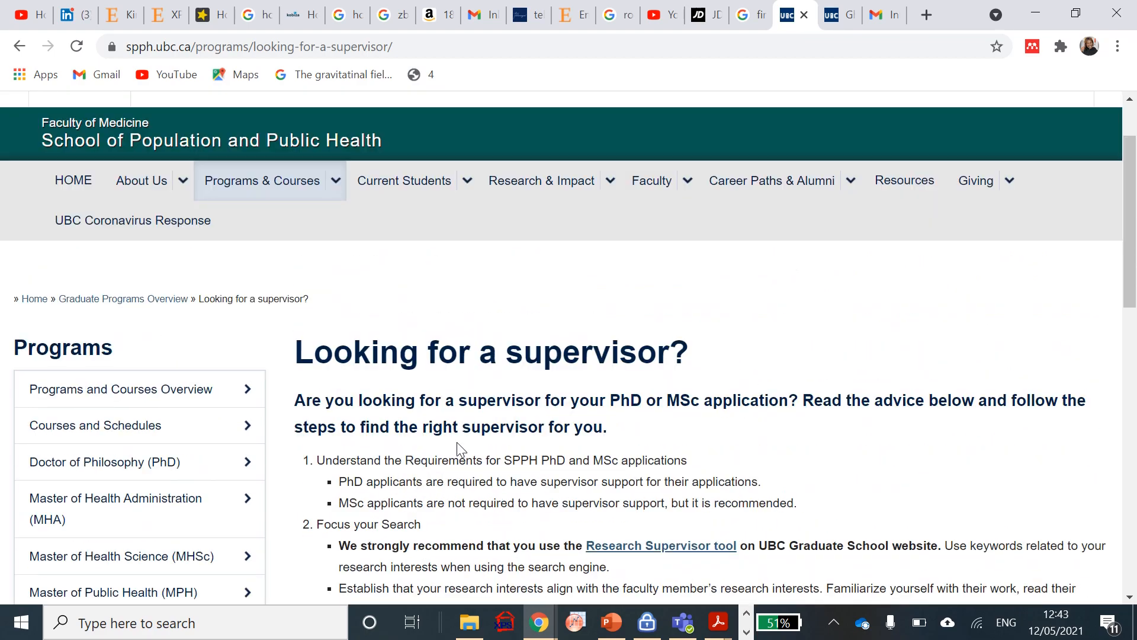